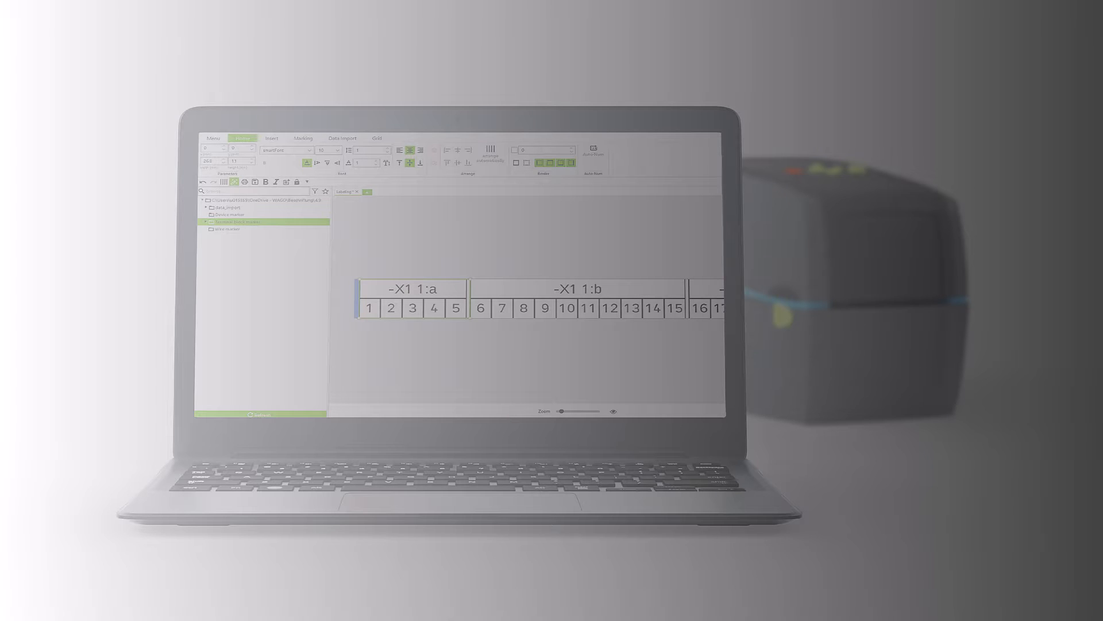
Step: Start a new empty project showing the marker creation panel
click(178, 180)
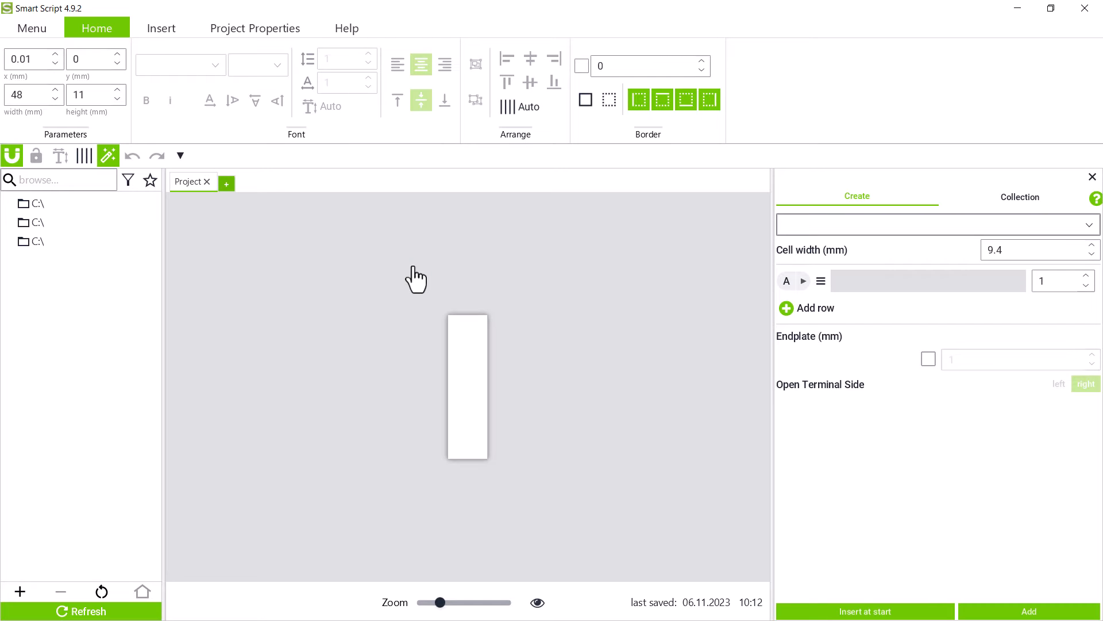
mouse_move(238, 128)
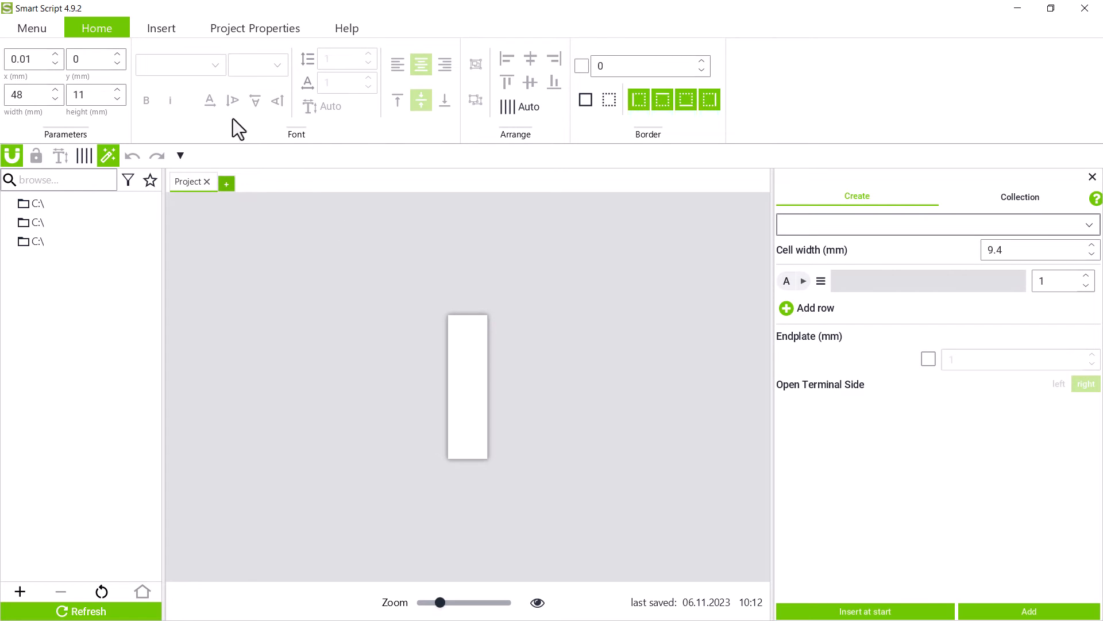
Step: Add a grid with a second row of 7 cells and a 1 mm end plate
click(161, 28)
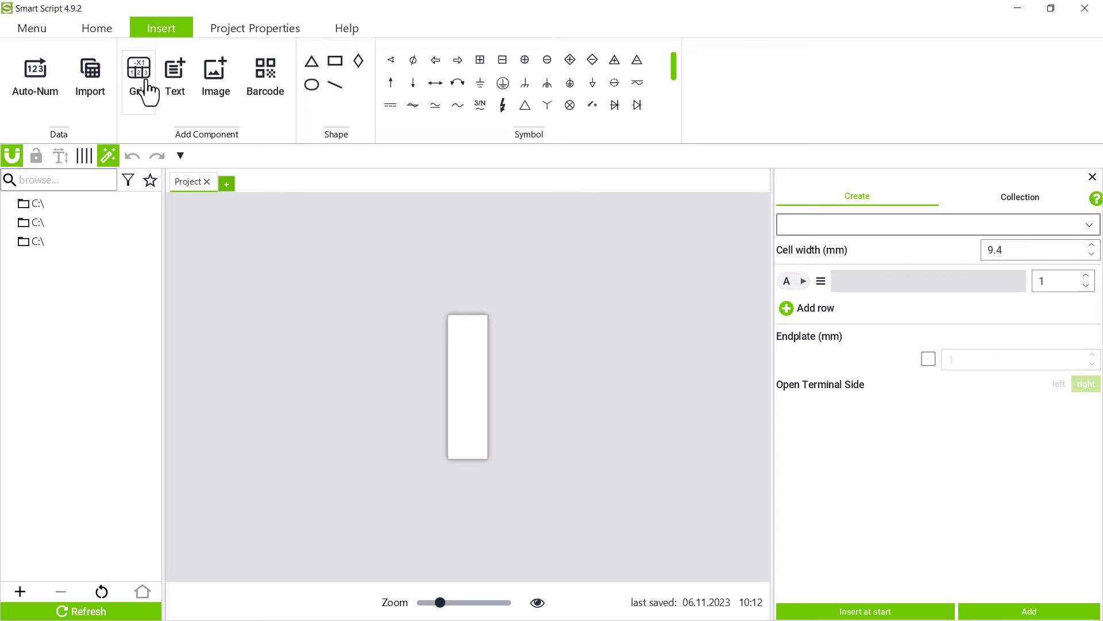
mouse_move(813, 324)
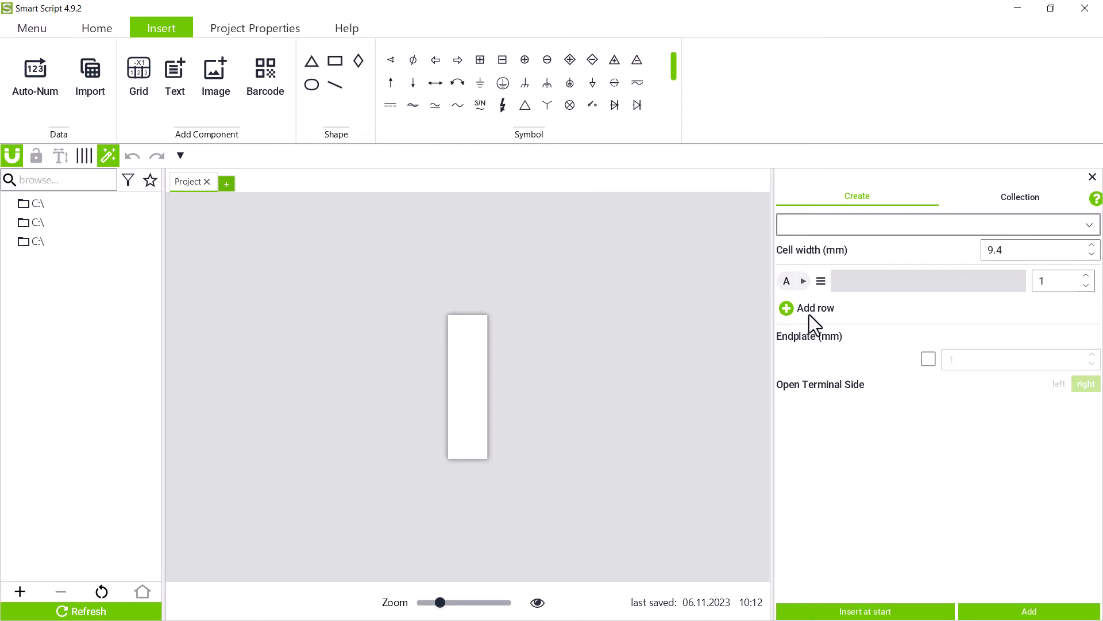
click(786, 308)
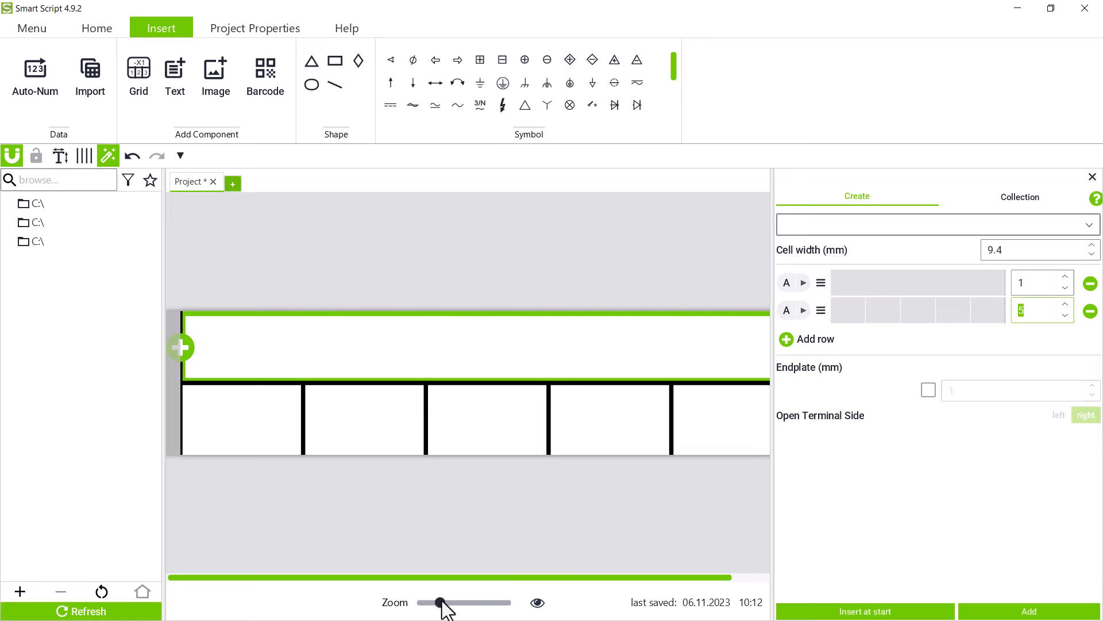
drag(443, 603, 420, 602)
text(7)
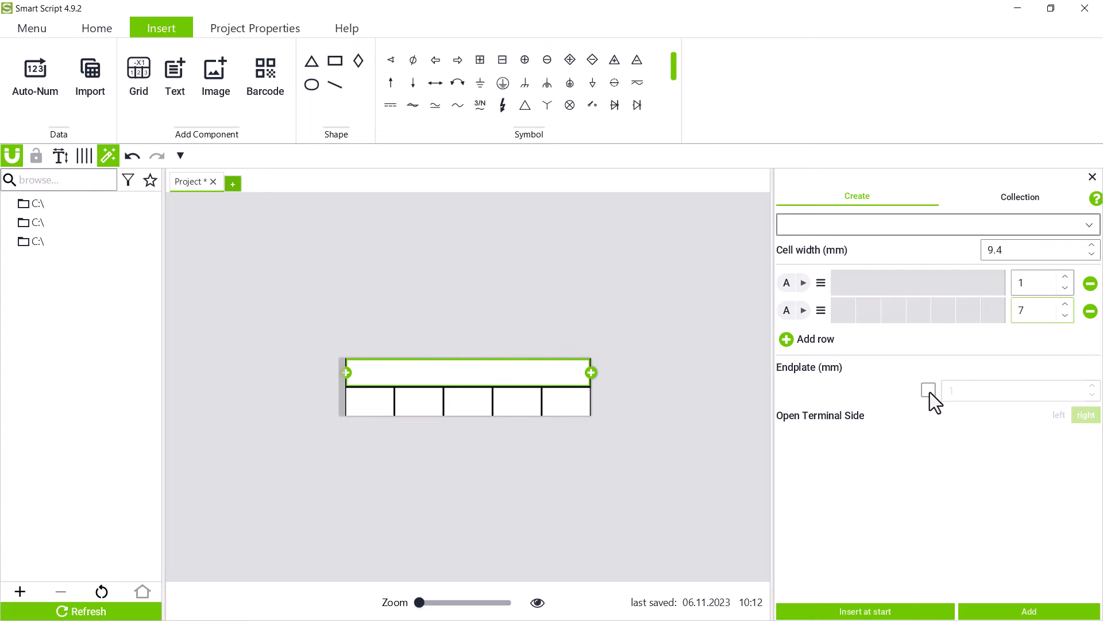
click(928, 390)
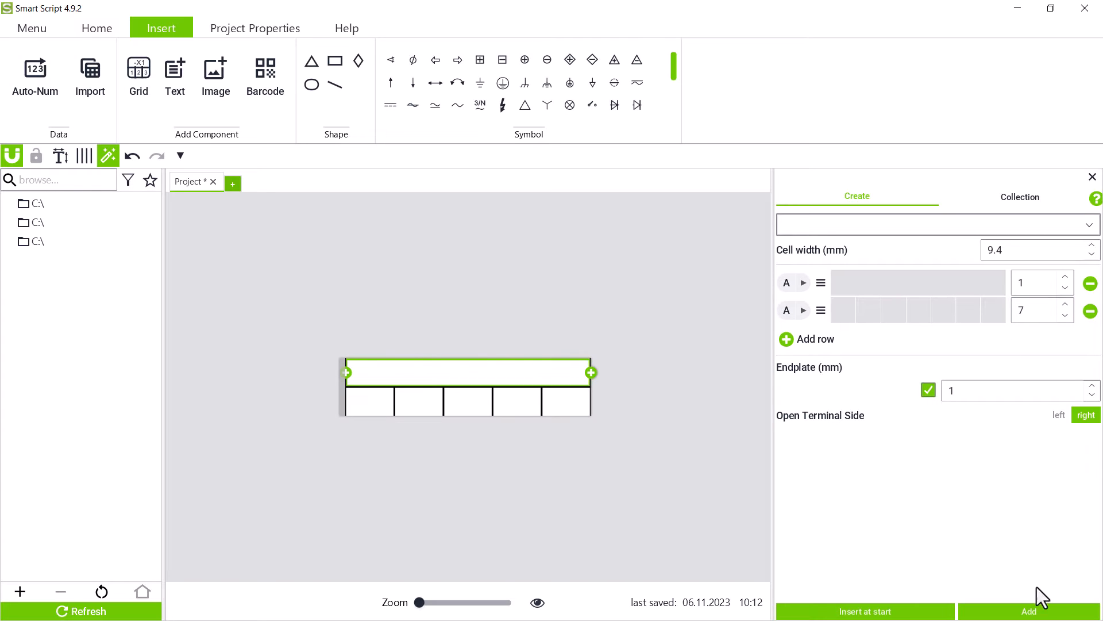
click(1028, 610)
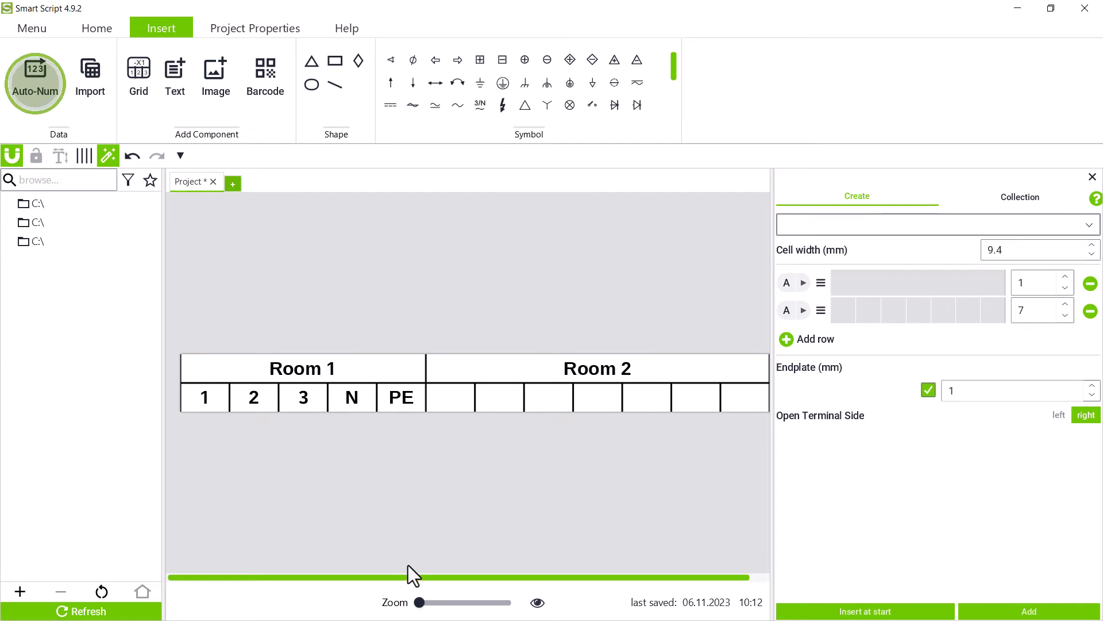
Step: Scroll the canvas and select the Room 2 section for editing
drag(412, 575, 451, 576)
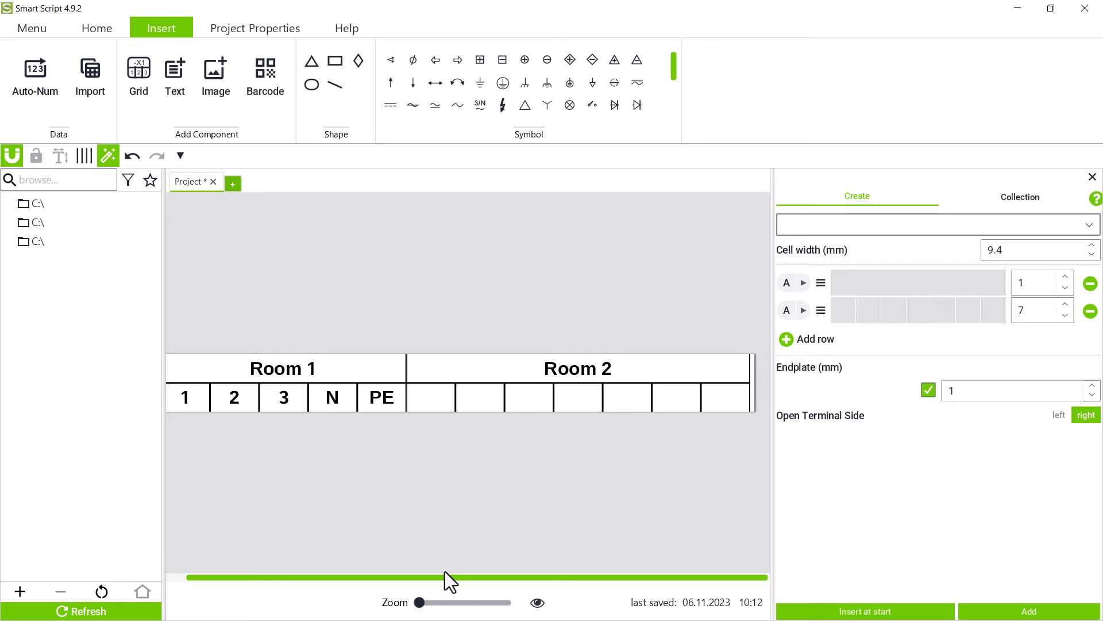
click(577, 384)
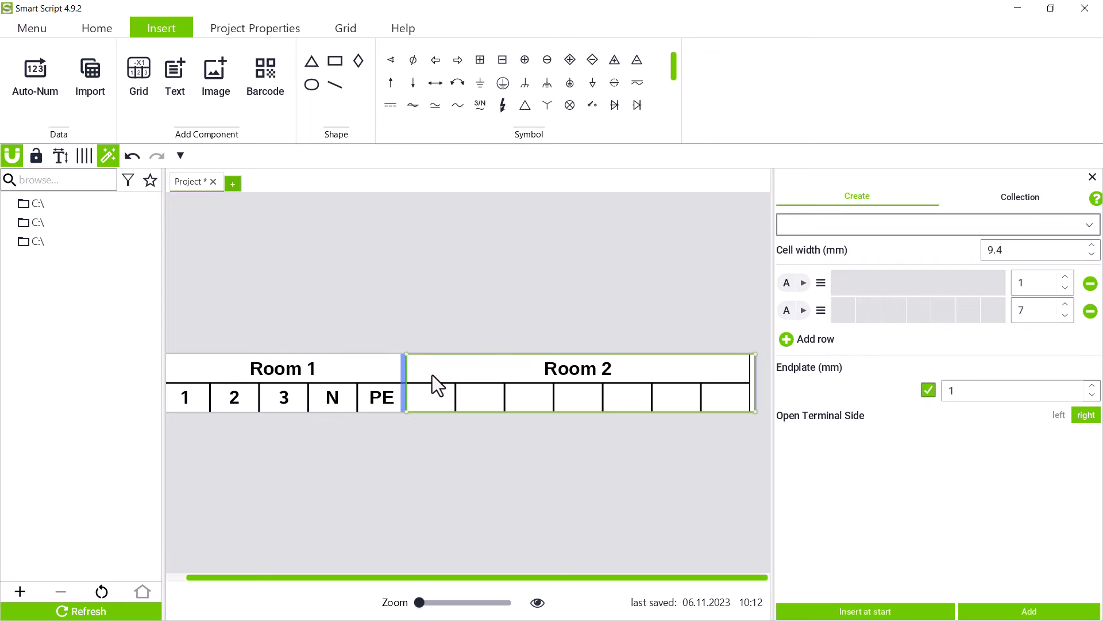
mouse_move(409, 410)
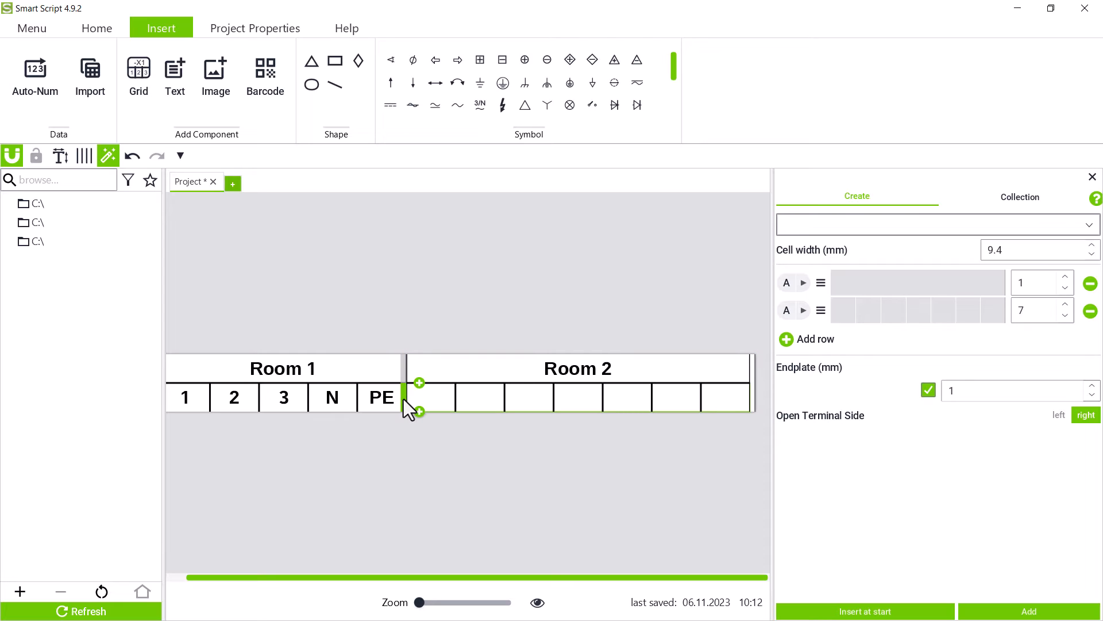
mouse_move(34, 77)
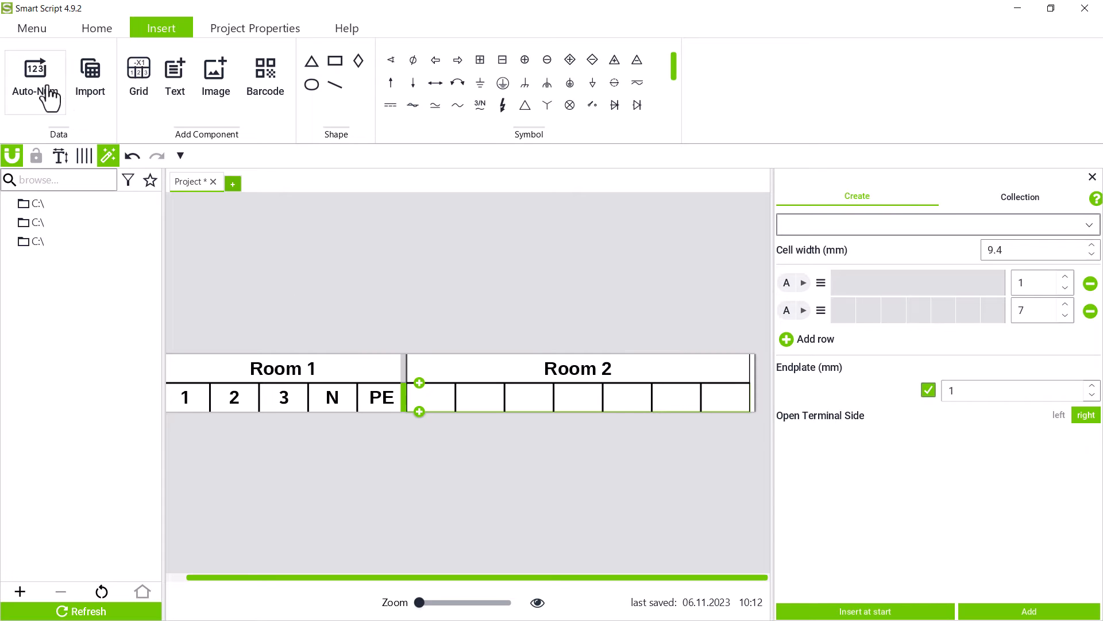
Step: Auto-number Room 2's terminals with live preview, starting the series at 4
click(34, 80)
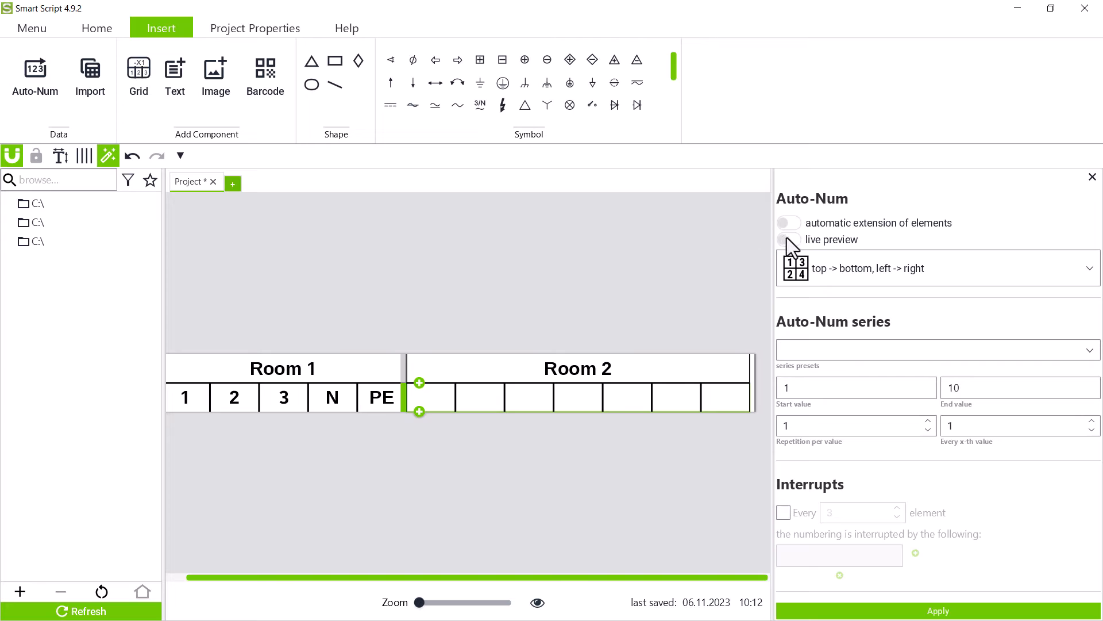
click(788, 239)
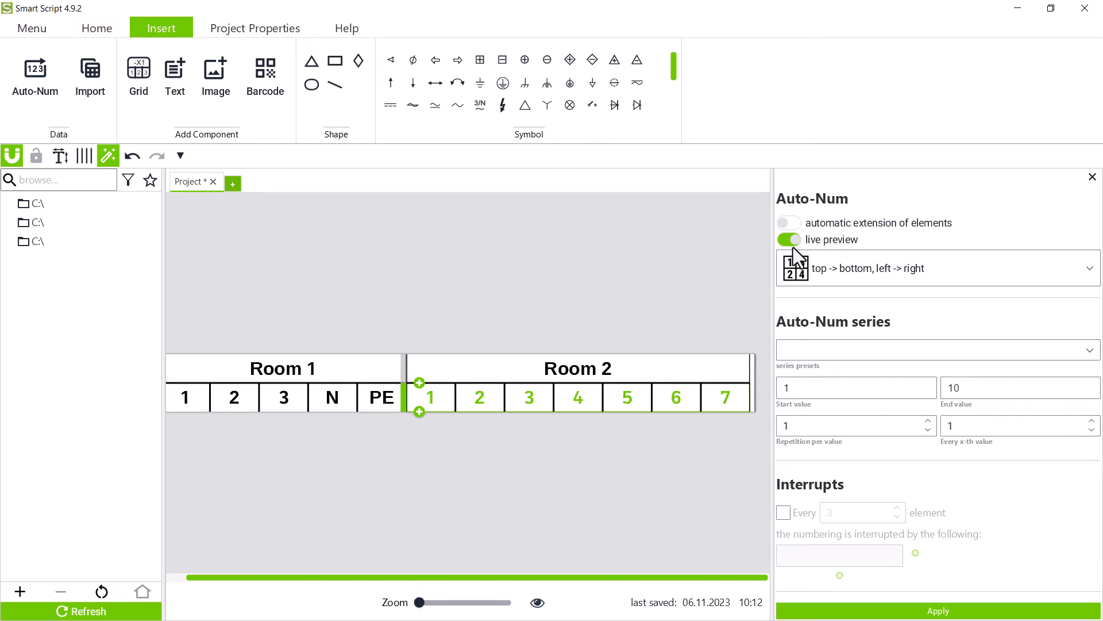
click(855, 388)
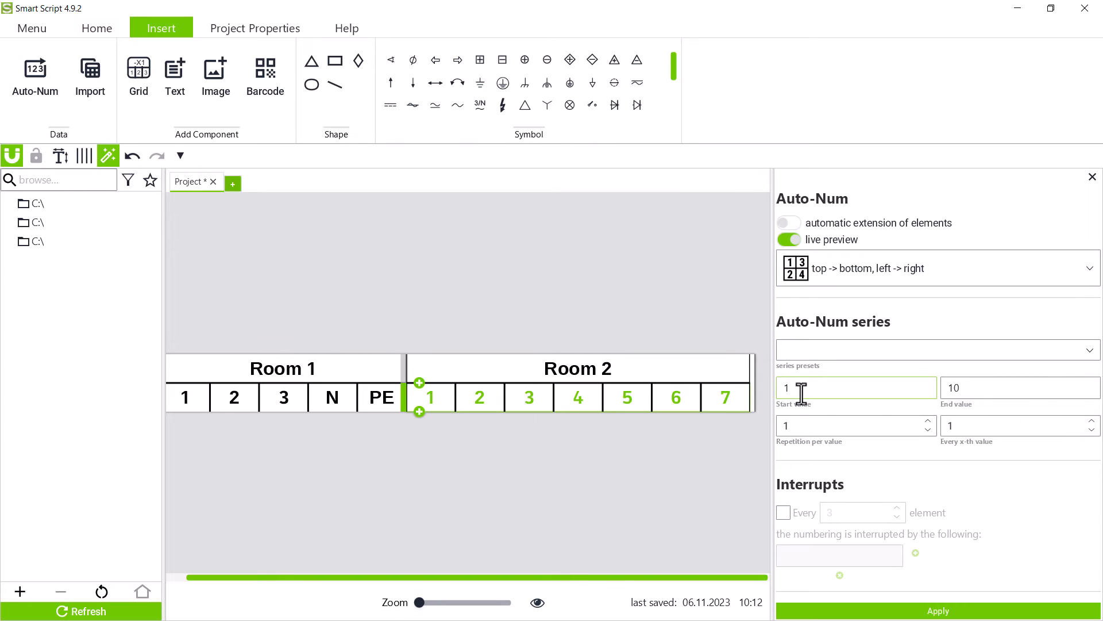
text(4)
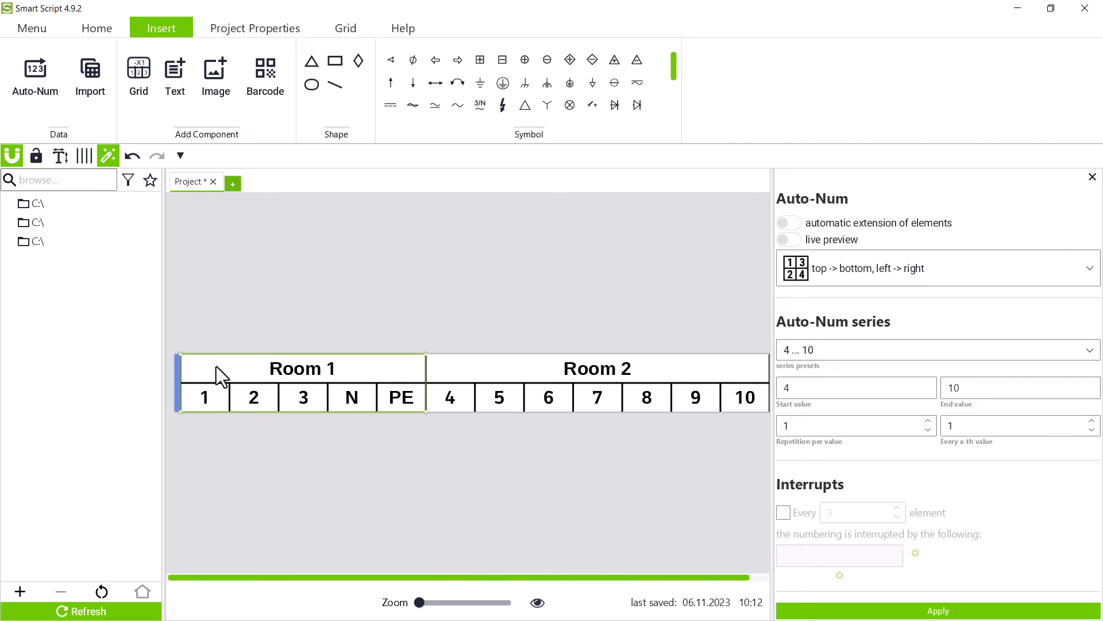
Step: Save the Room 1 section to the collection in the Exemples folder
right_click(220, 377)
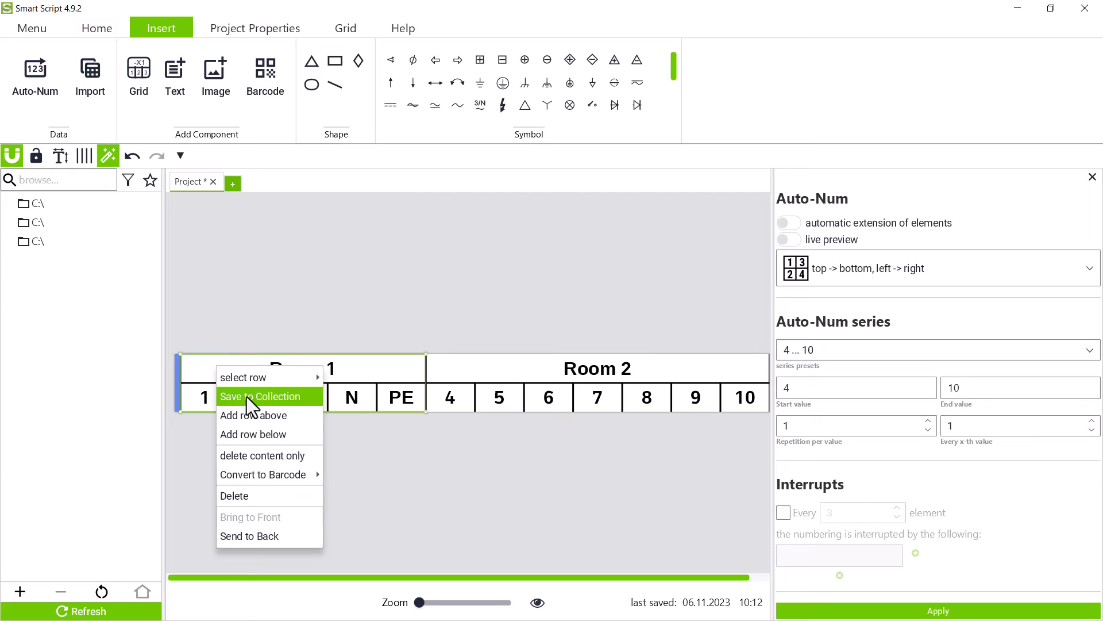
click(264, 395)
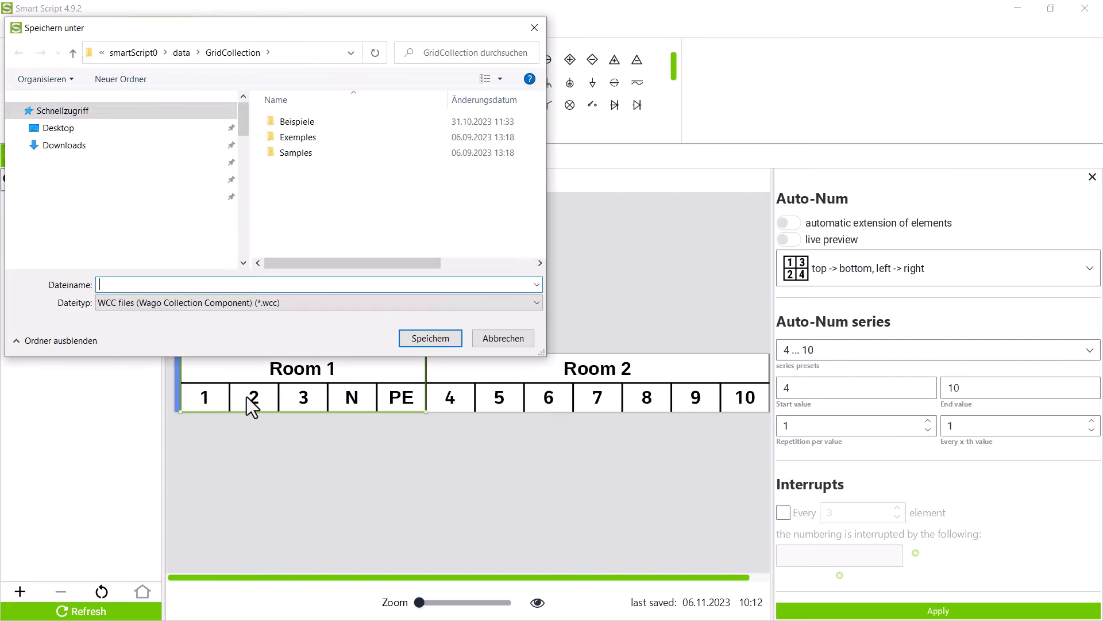
double_click(298, 137)
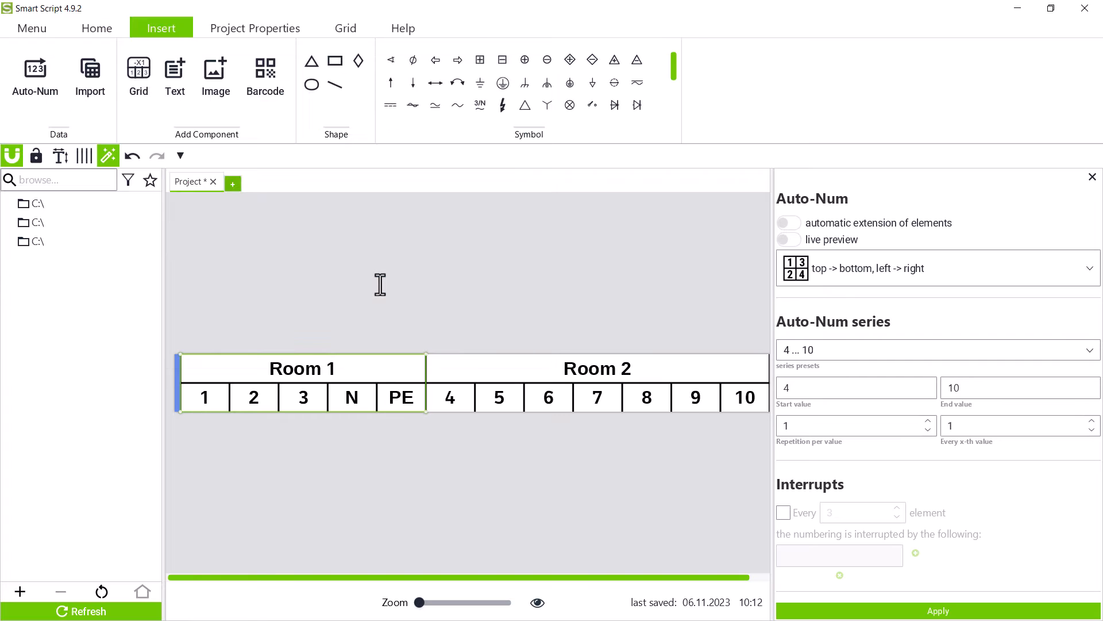
mouse_move(387, 293)
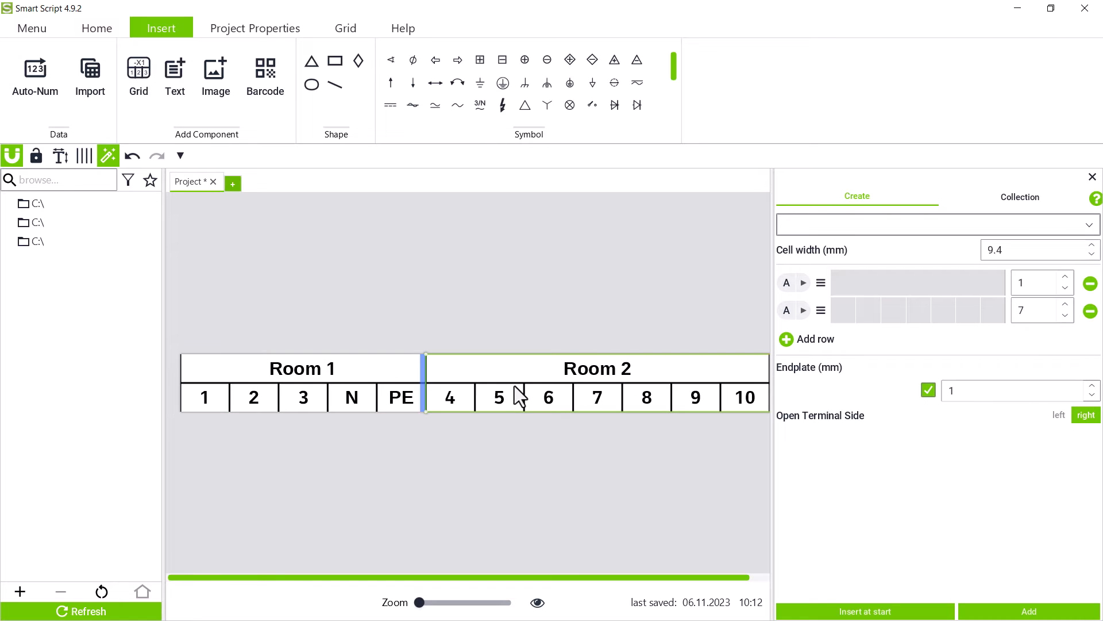
Step: Add Room 1.wcc from the collection after Room 2 and relabel its header Room 3
click(1020, 197)
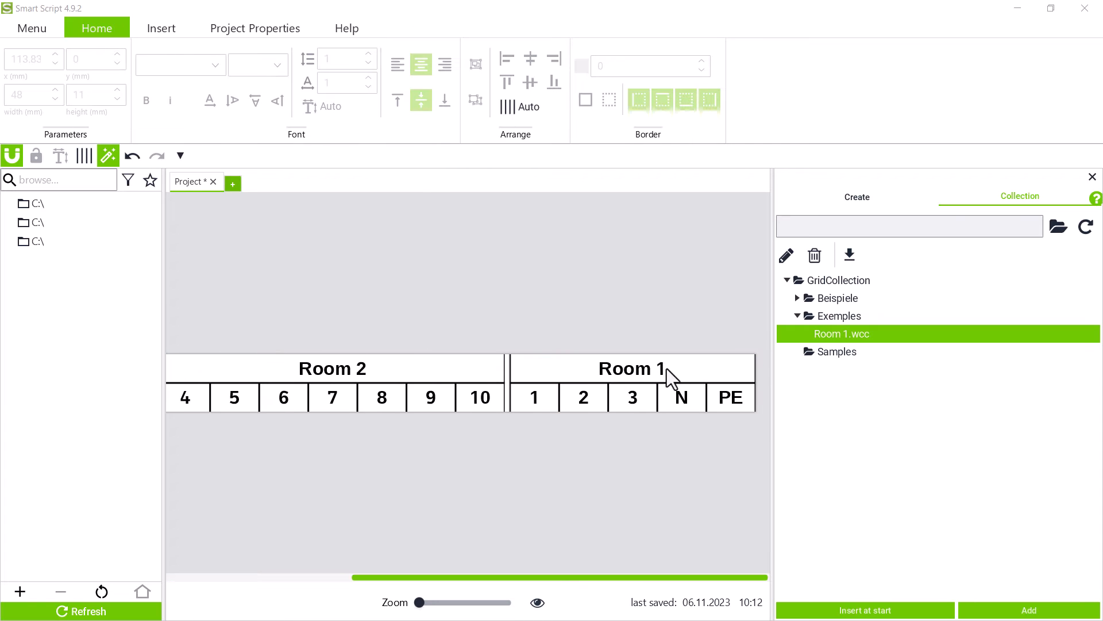
click(631, 368)
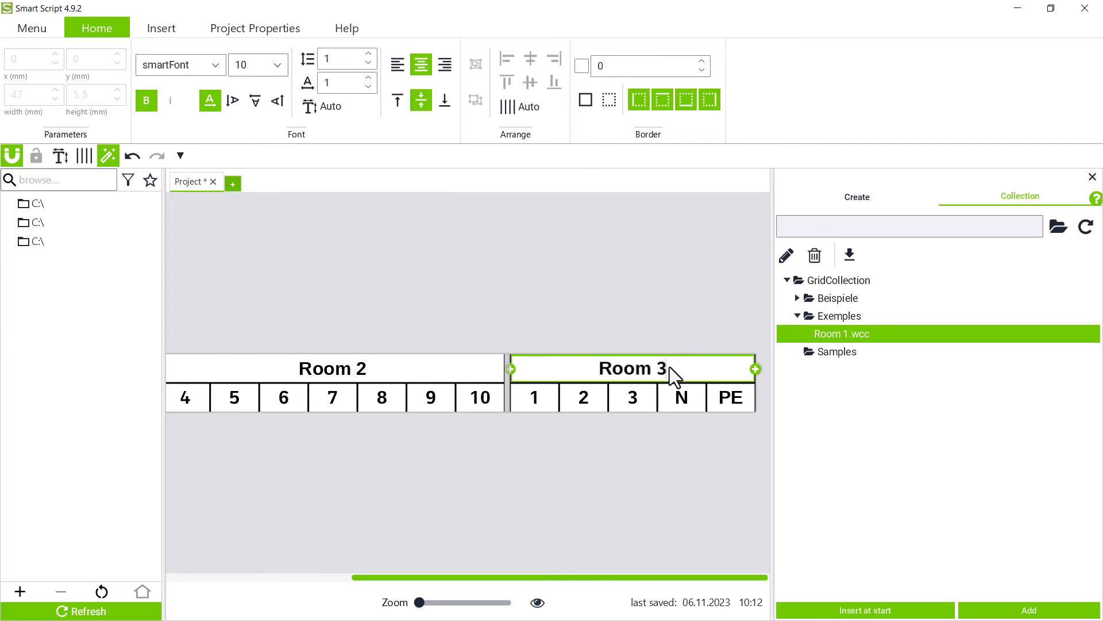
click(632, 368)
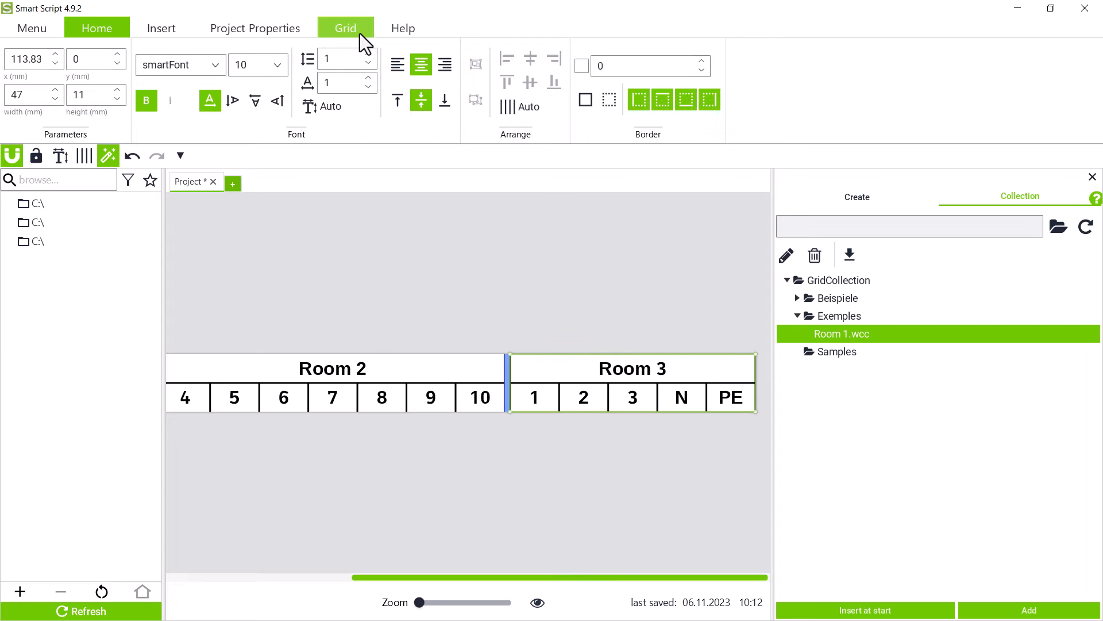
click(345, 27)
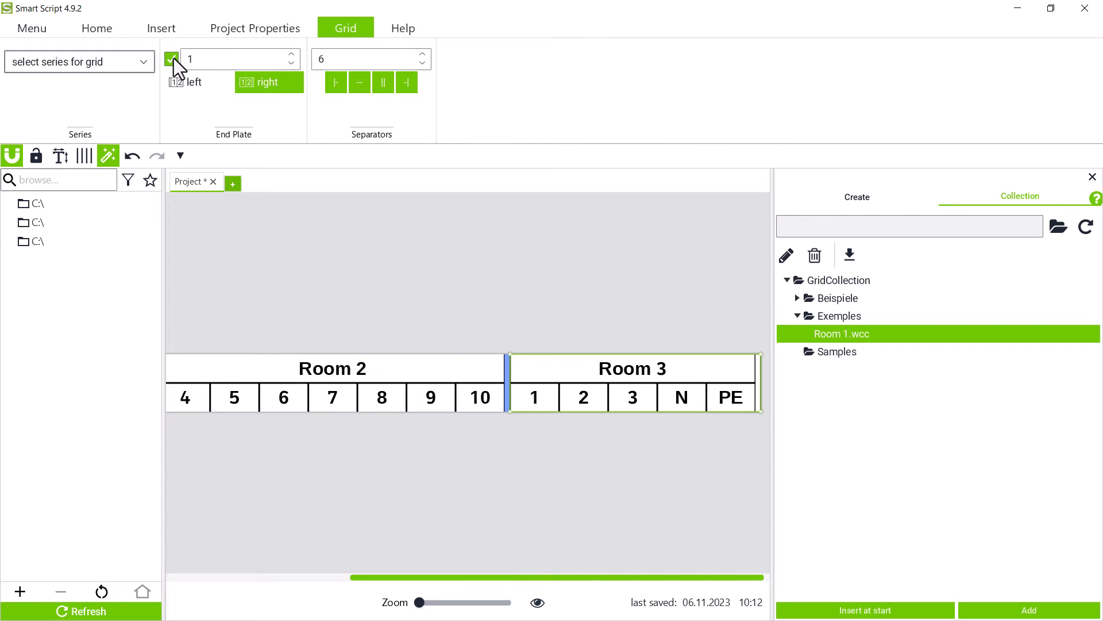
click(96, 27)
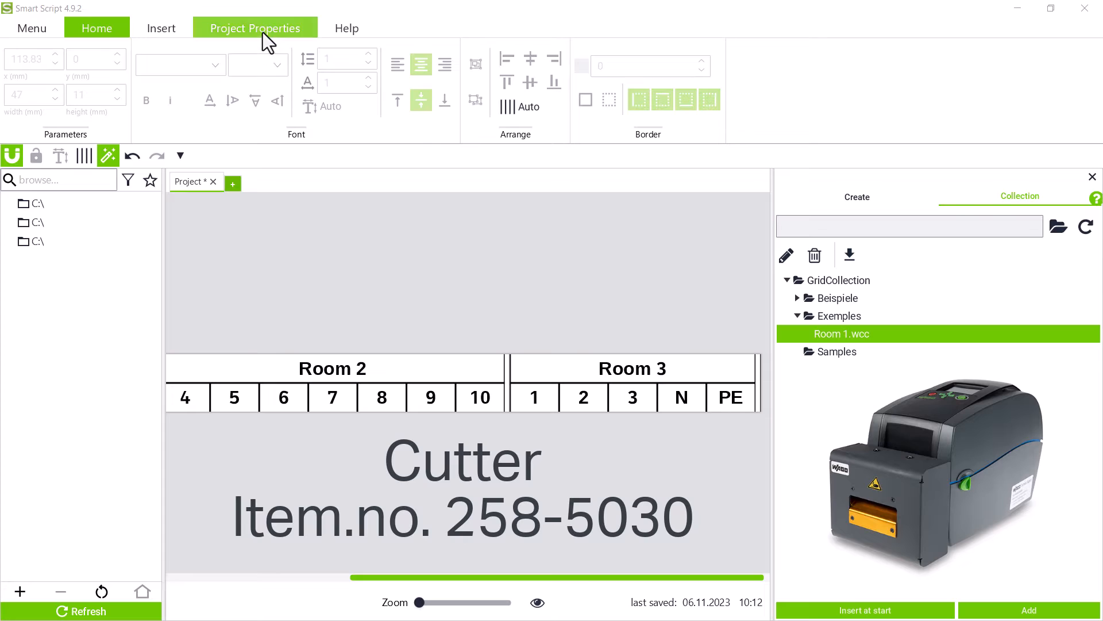
Step: In Project Properties enable cut marks for all sections and apply the strip length
click(255, 28)
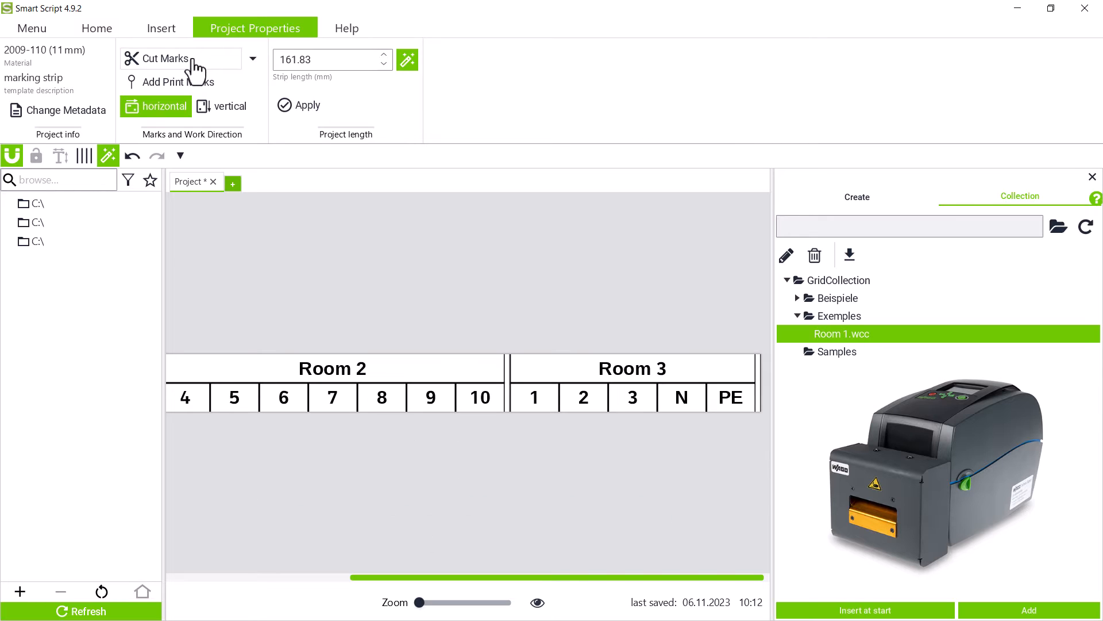
click(165, 59)
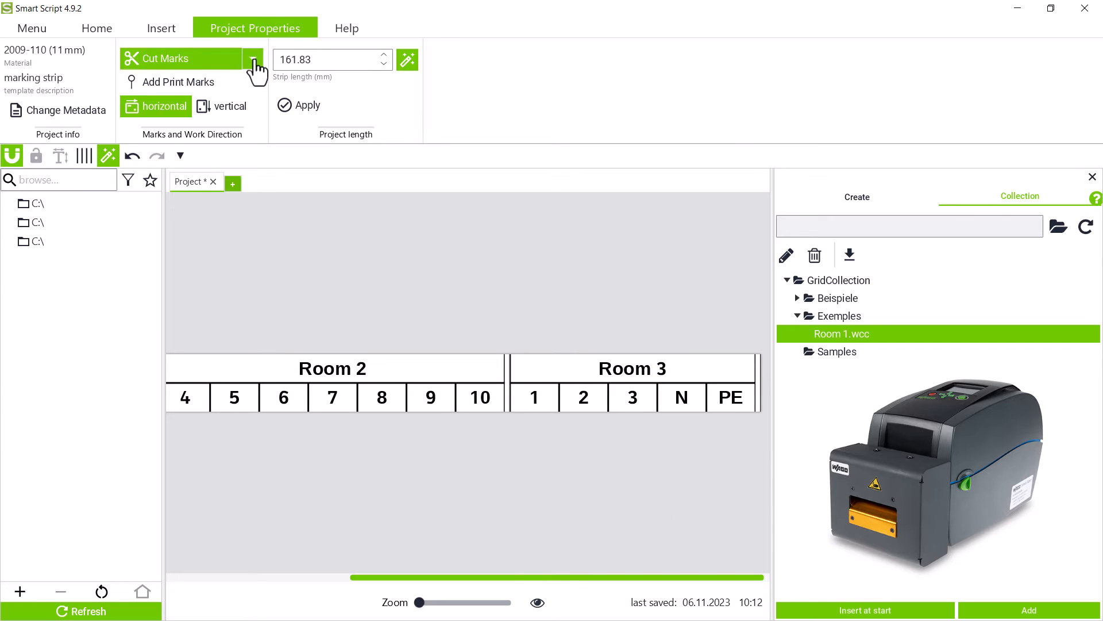
click(252, 58)
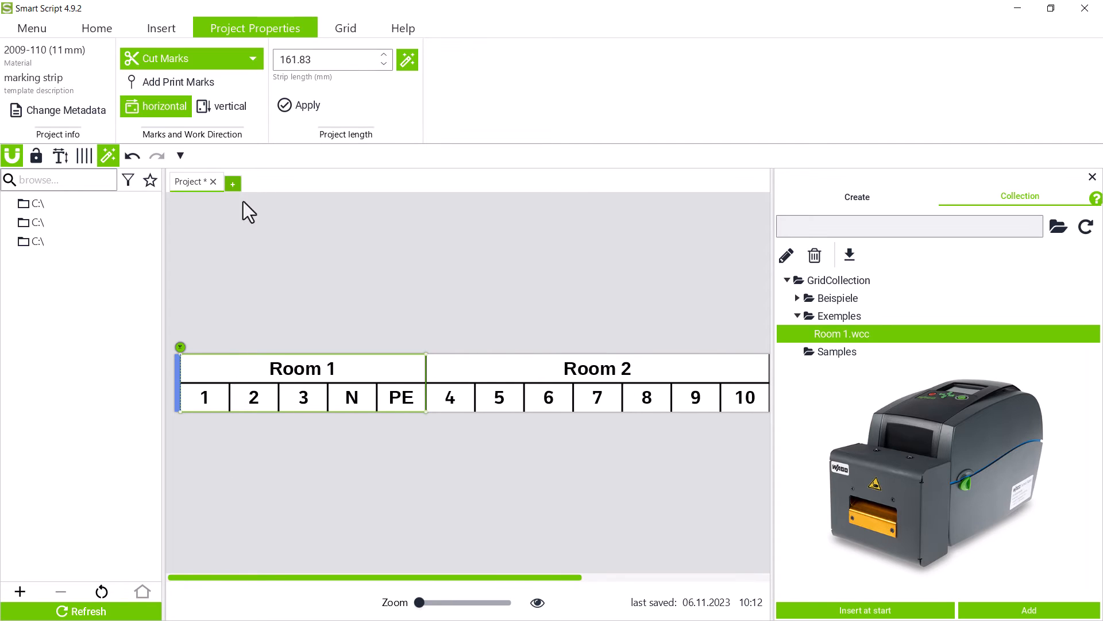
click(251, 59)
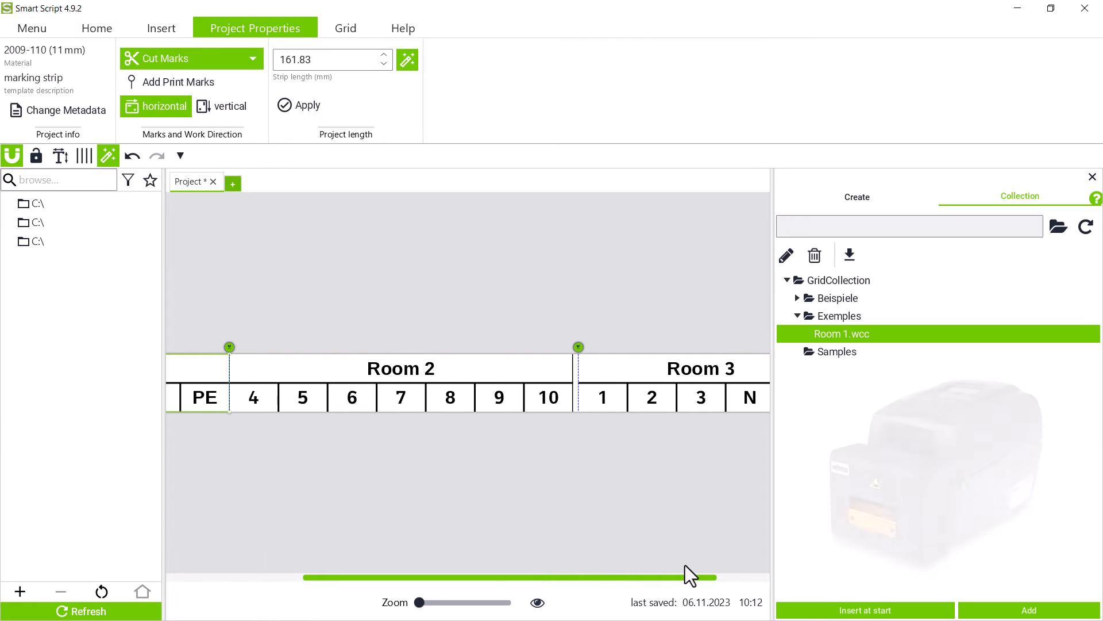
click(299, 105)
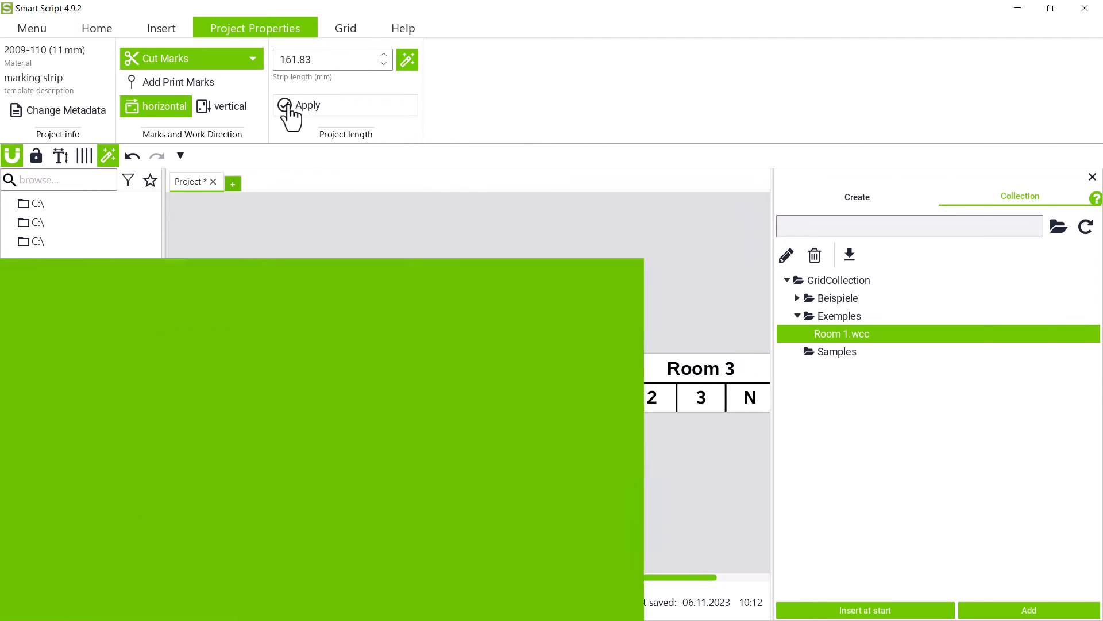
click(308, 104)
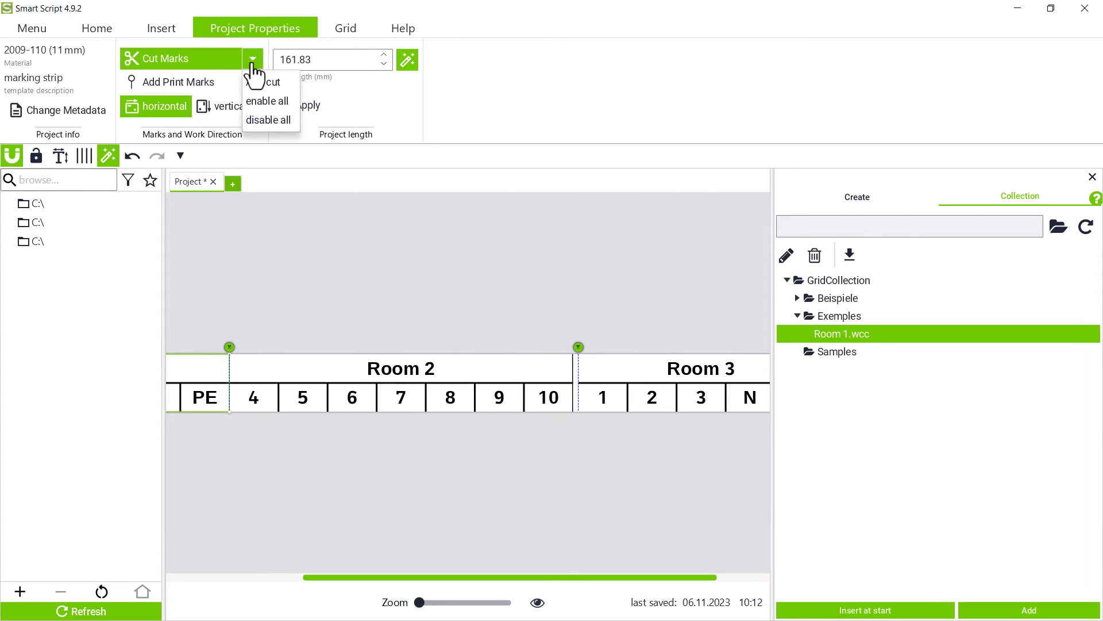
click(269, 119)
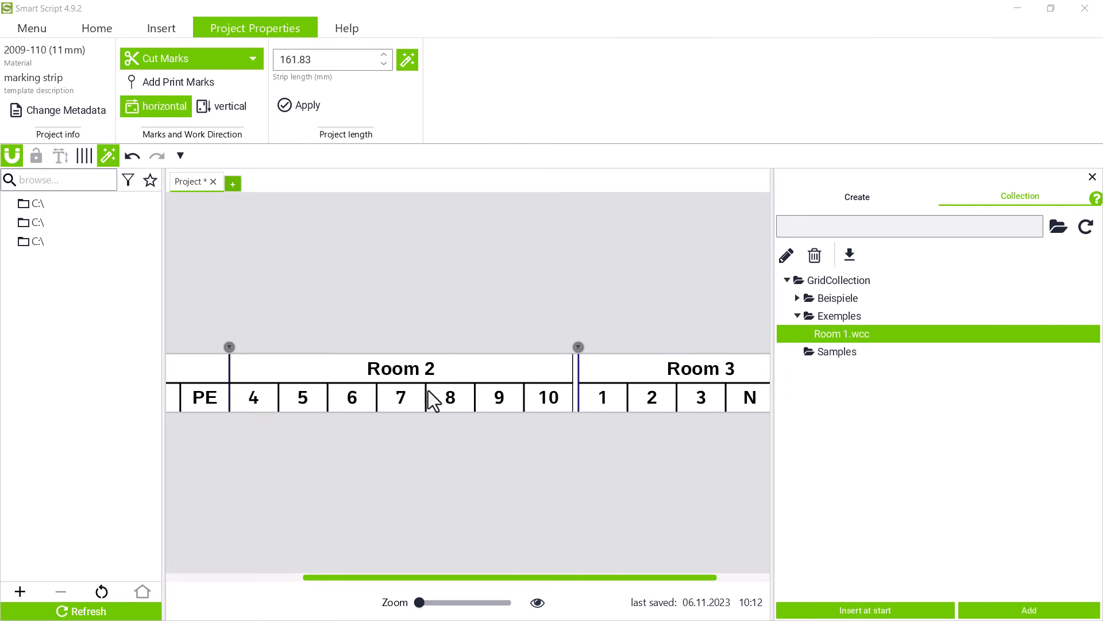
Step: Start a new type plate and insert a widened text field reading Name
click(232, 182)
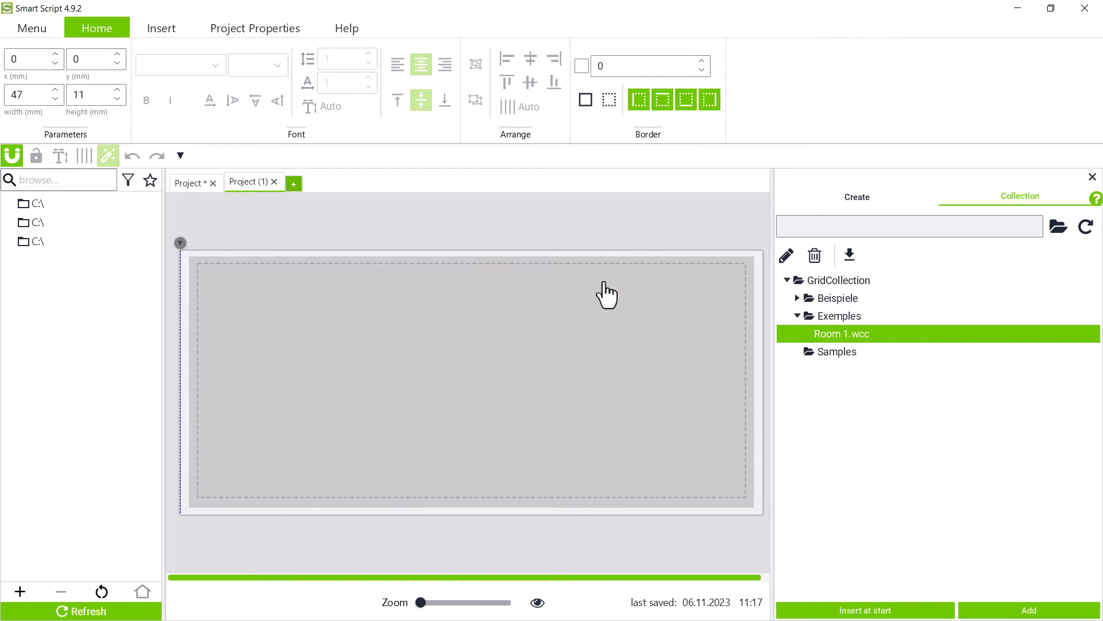
click(161, 28)
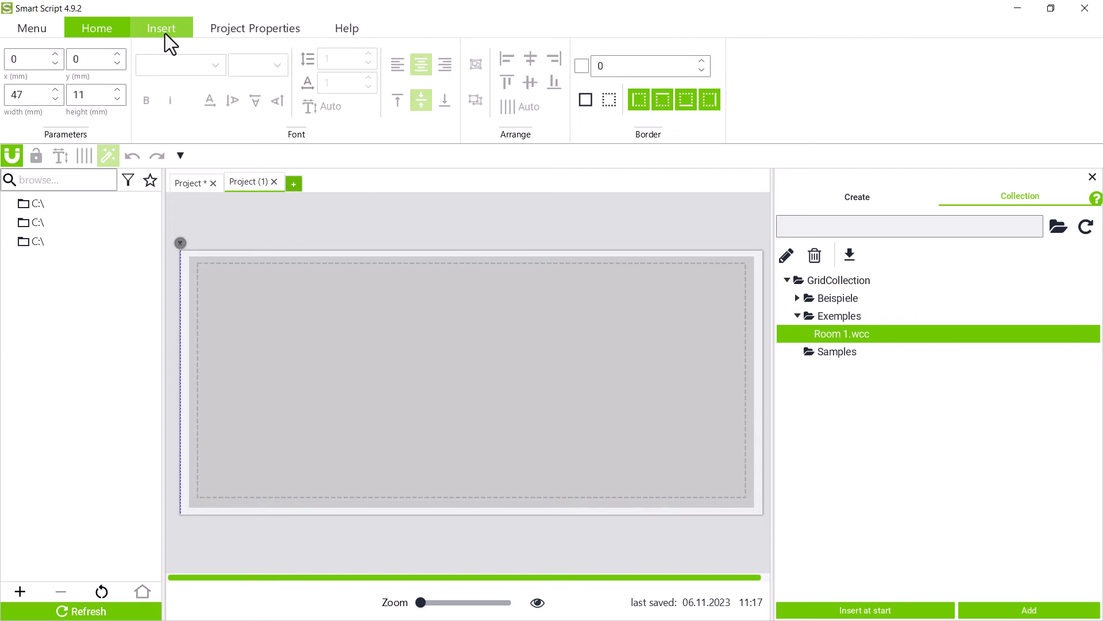
click(161, 27)
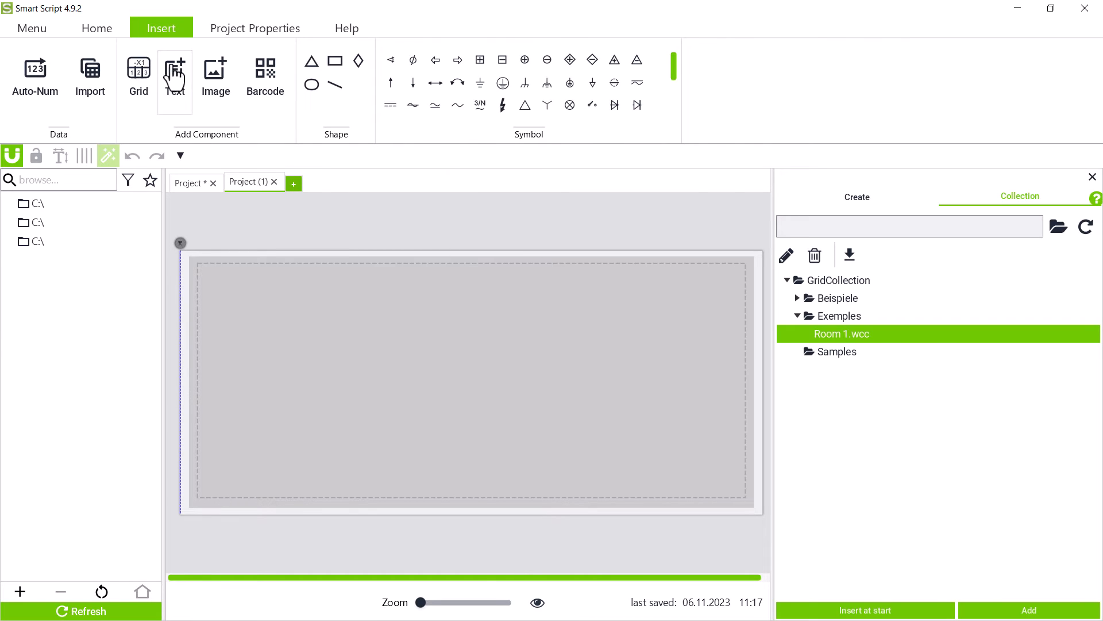
click(175, 77)
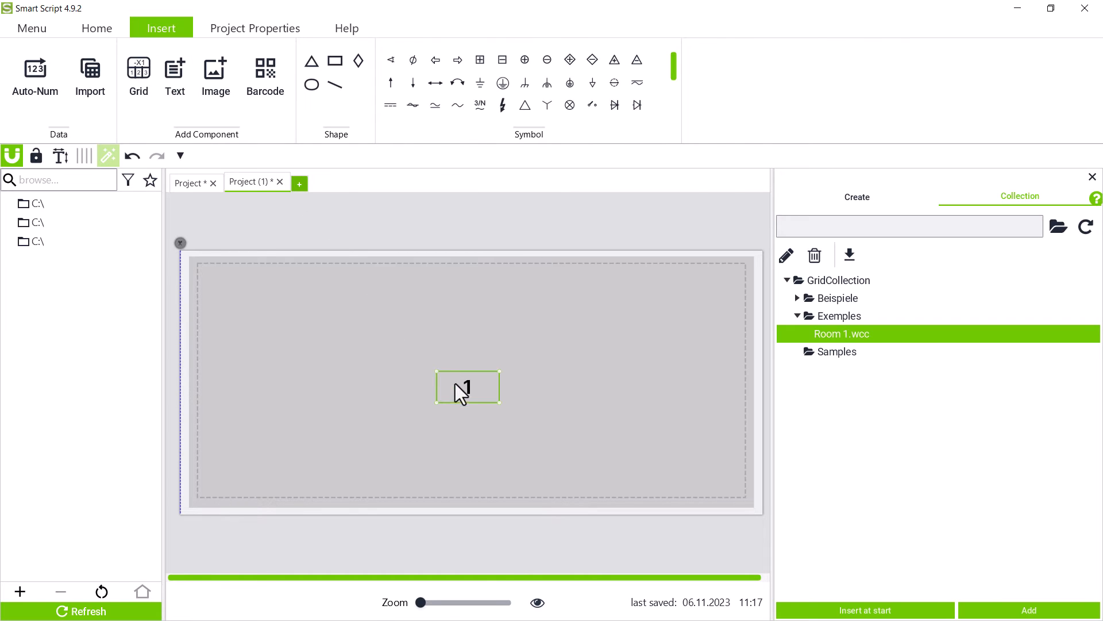
drag(468, 387, 228, 365)
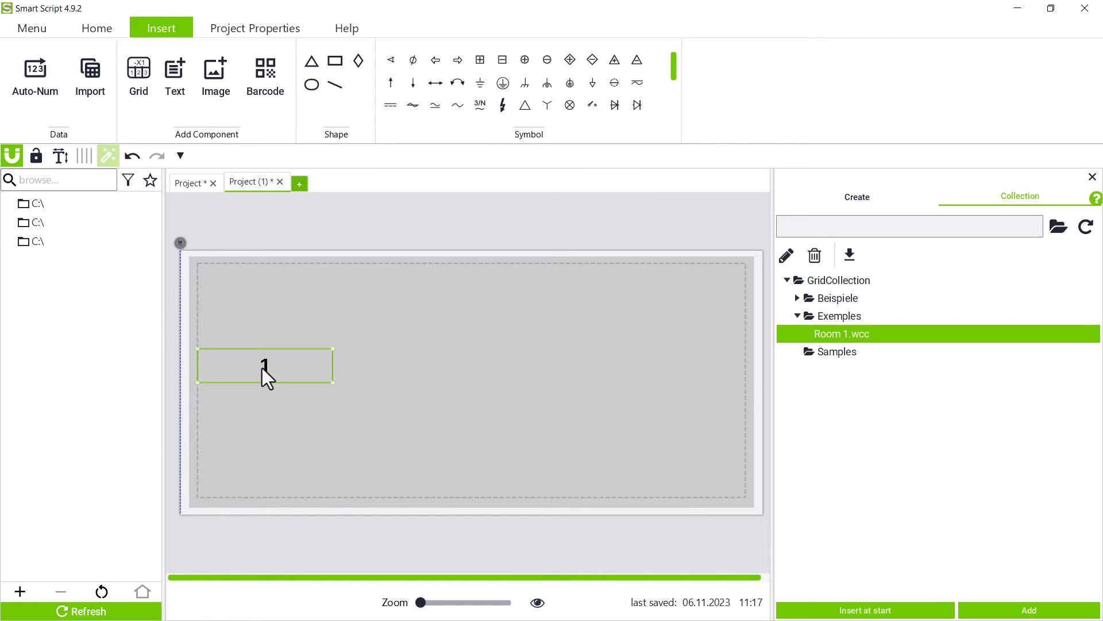
text(Name)
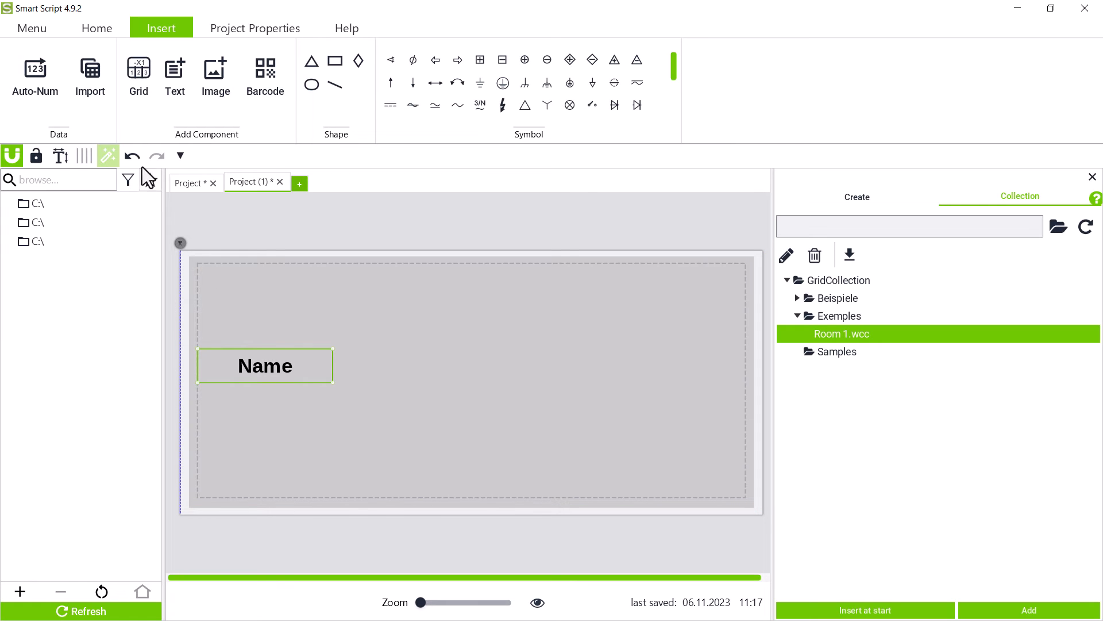
click(96, 28)
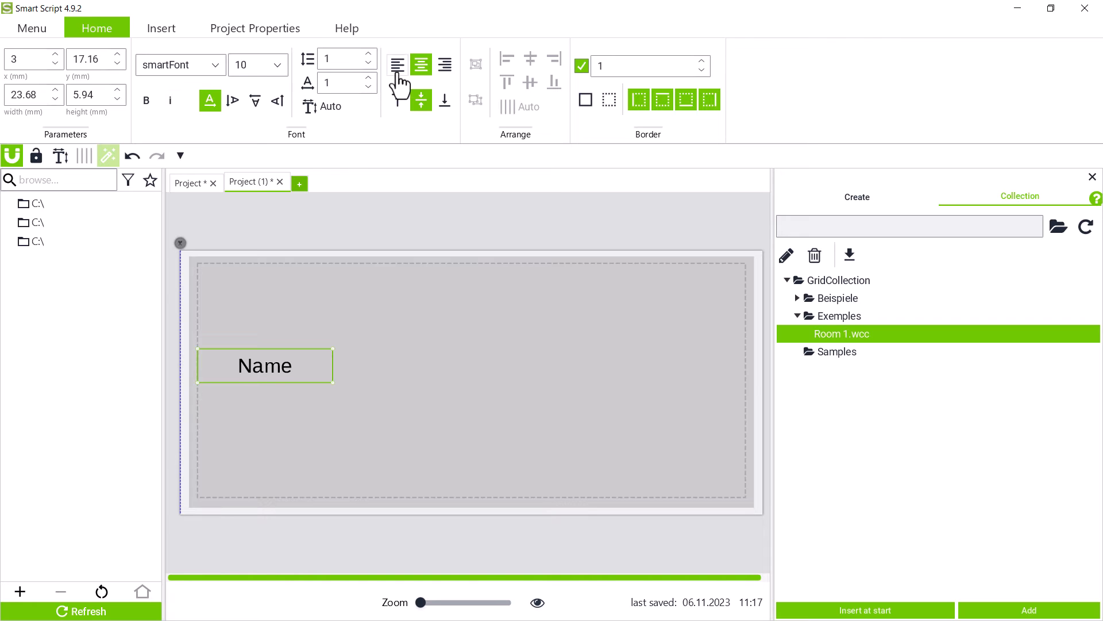
Step: Left-align the text in the plate's field
click(396, 64)
text(Input owner)
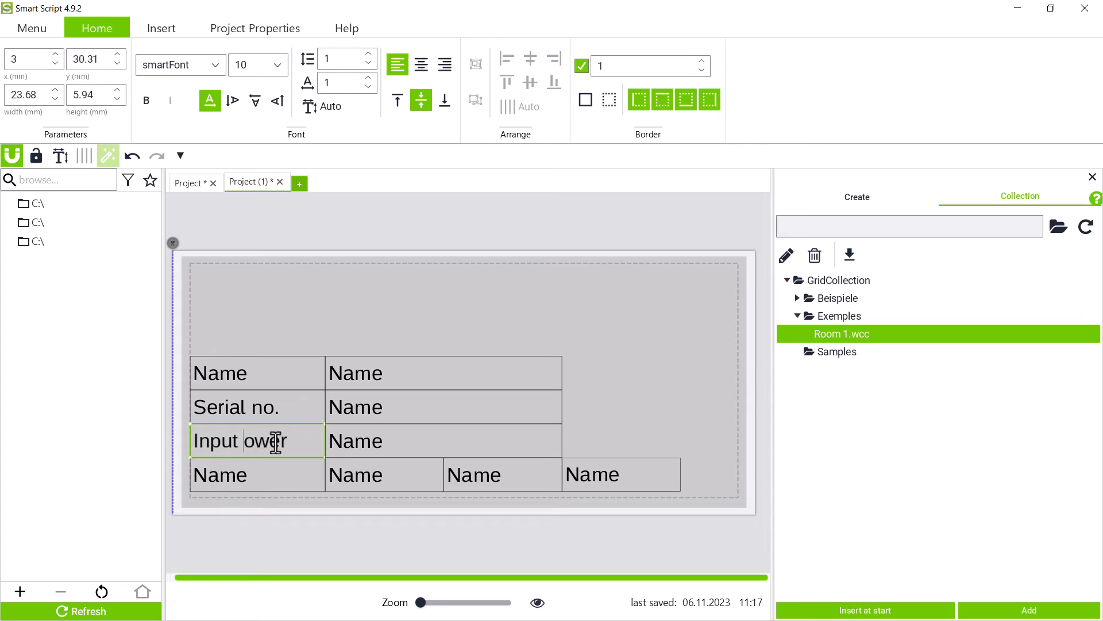
Step: Enter Smart Printer and DC 24 V, then insert the DC symbol after 24 V
text(Smart Prin)
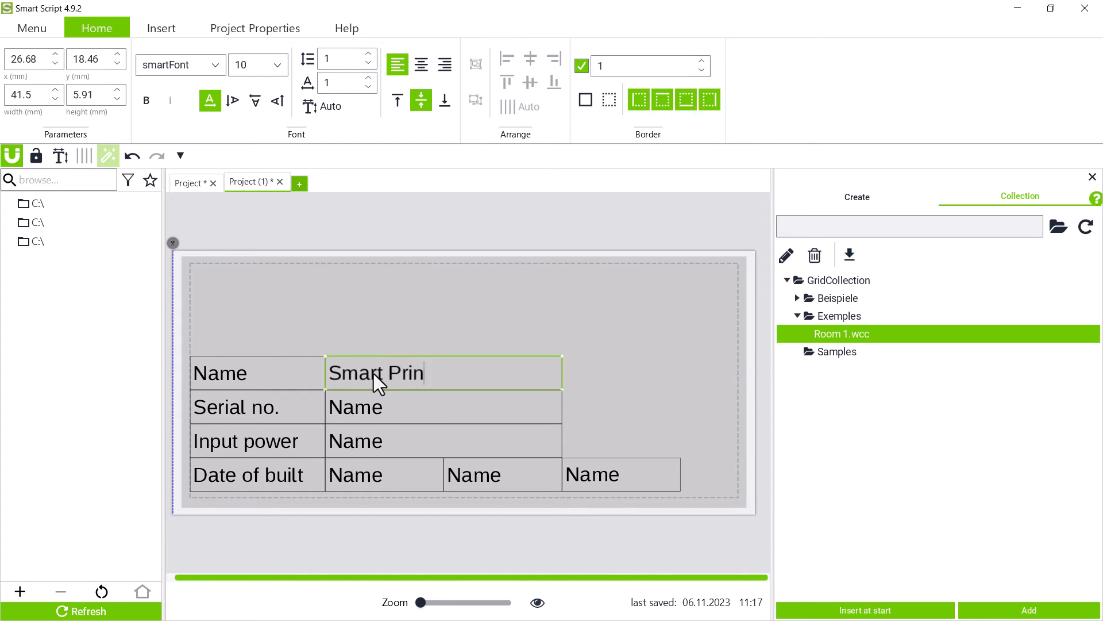
text(DC)
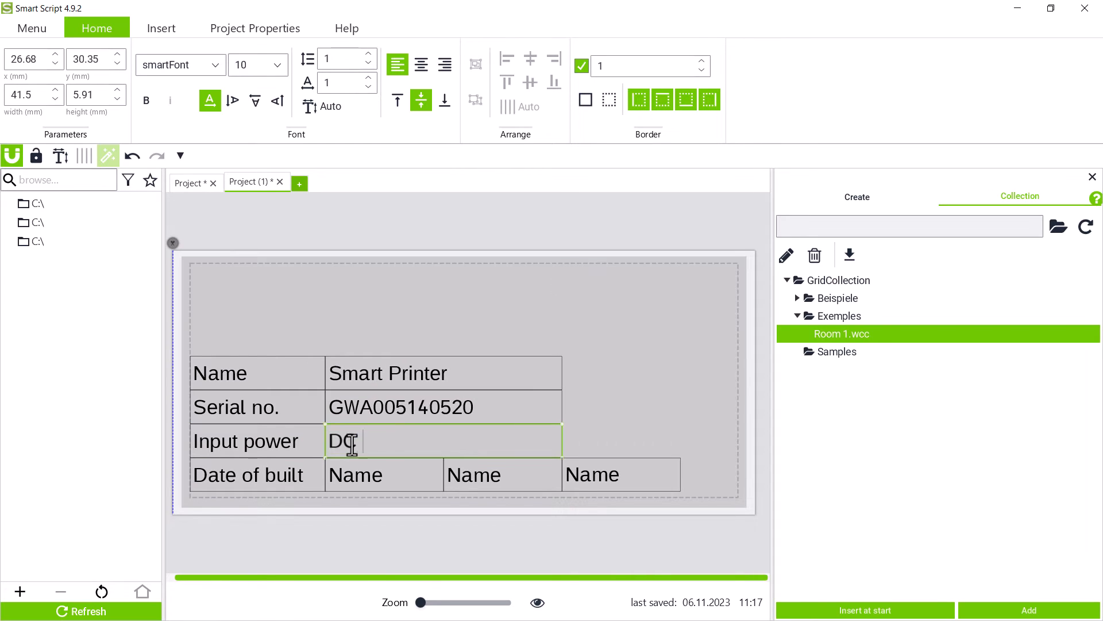
text(24 V)
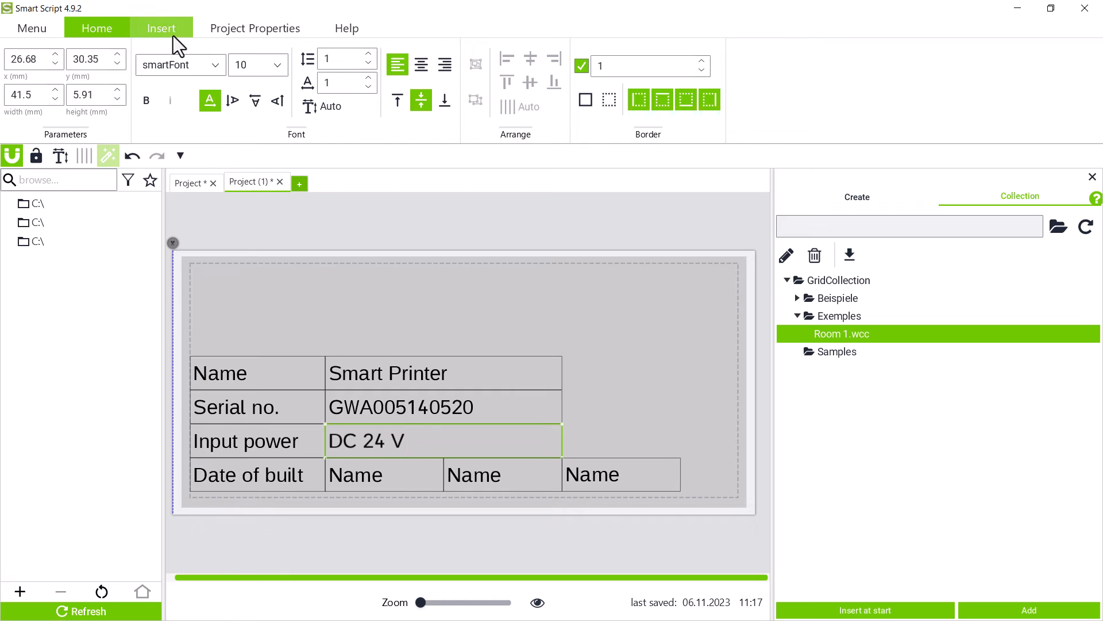
click(161, 28)
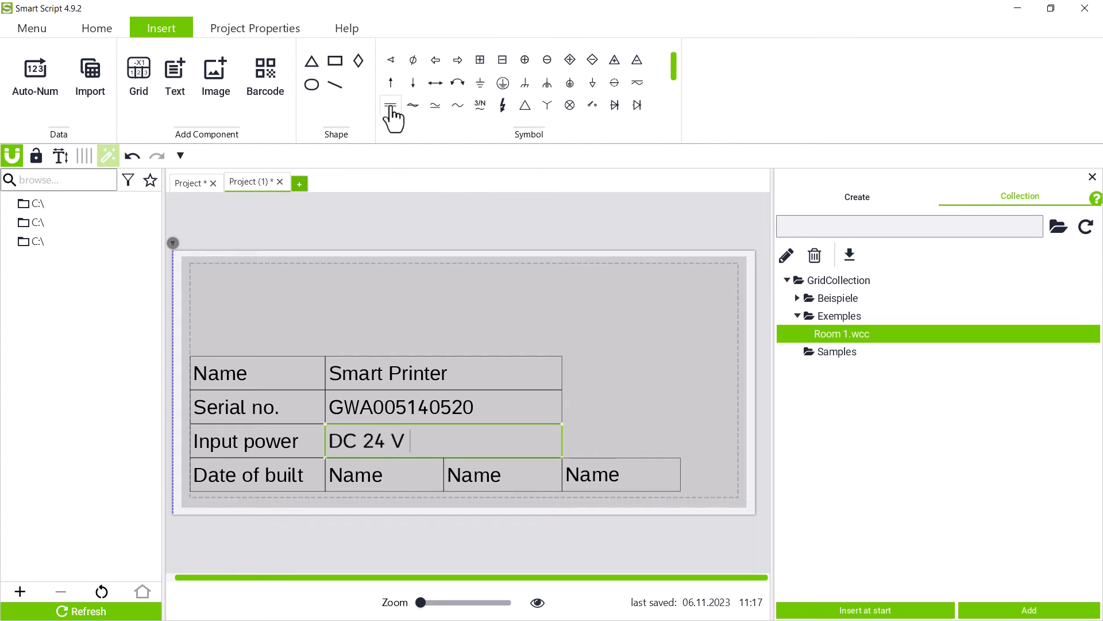
click(390, 106)
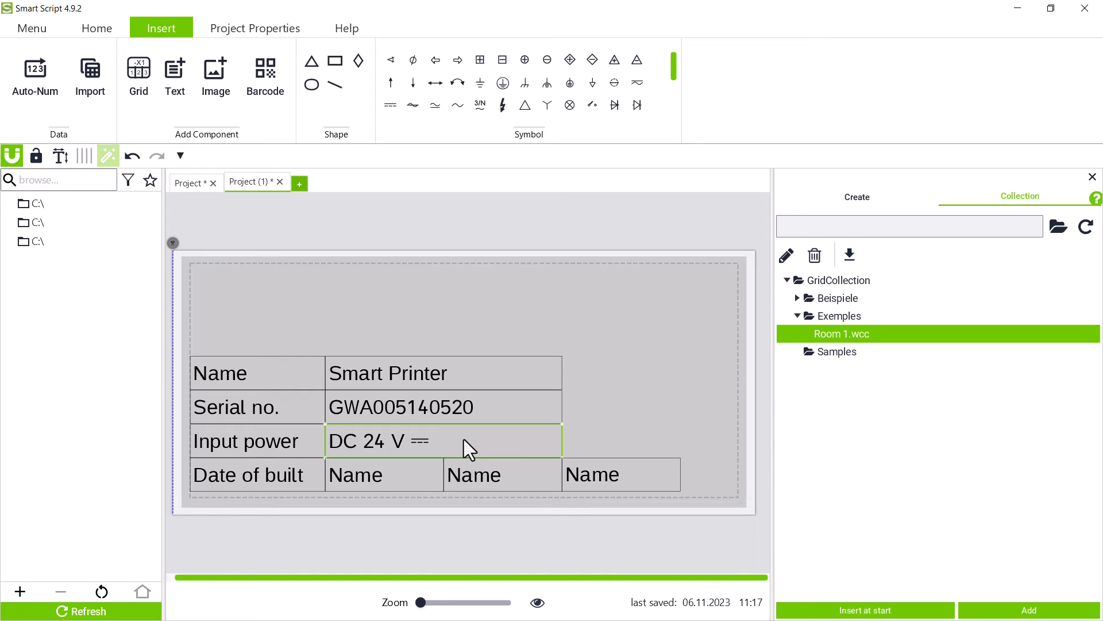
Step: Fill the date of built cell with 05-2023
double_click(355, 474)
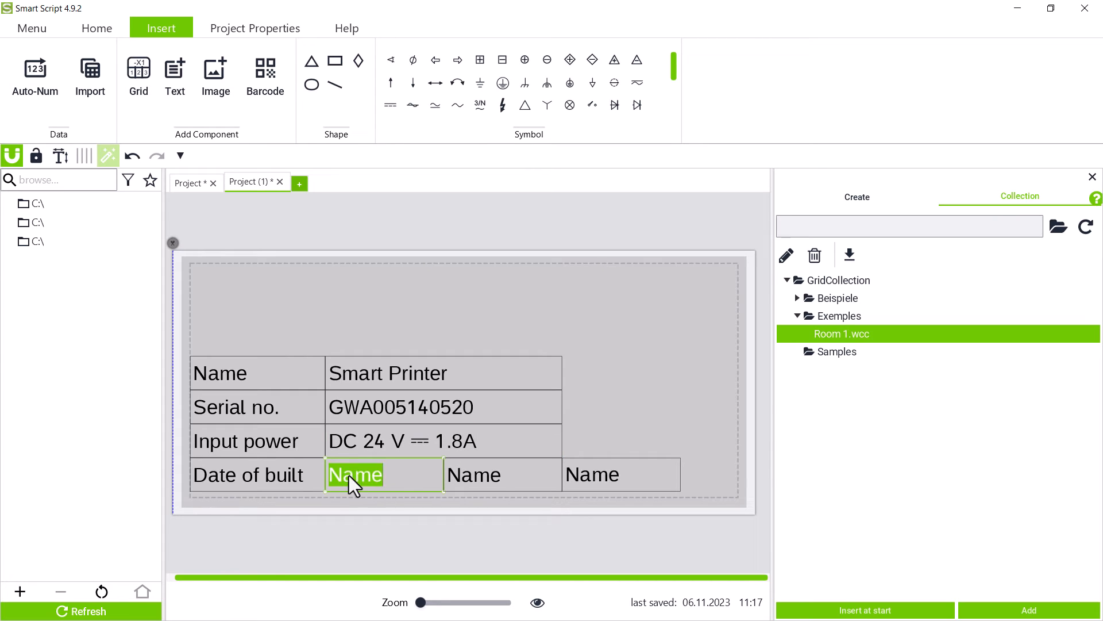
text(05-2023)
click(621, 475)
text(2,3 kg)
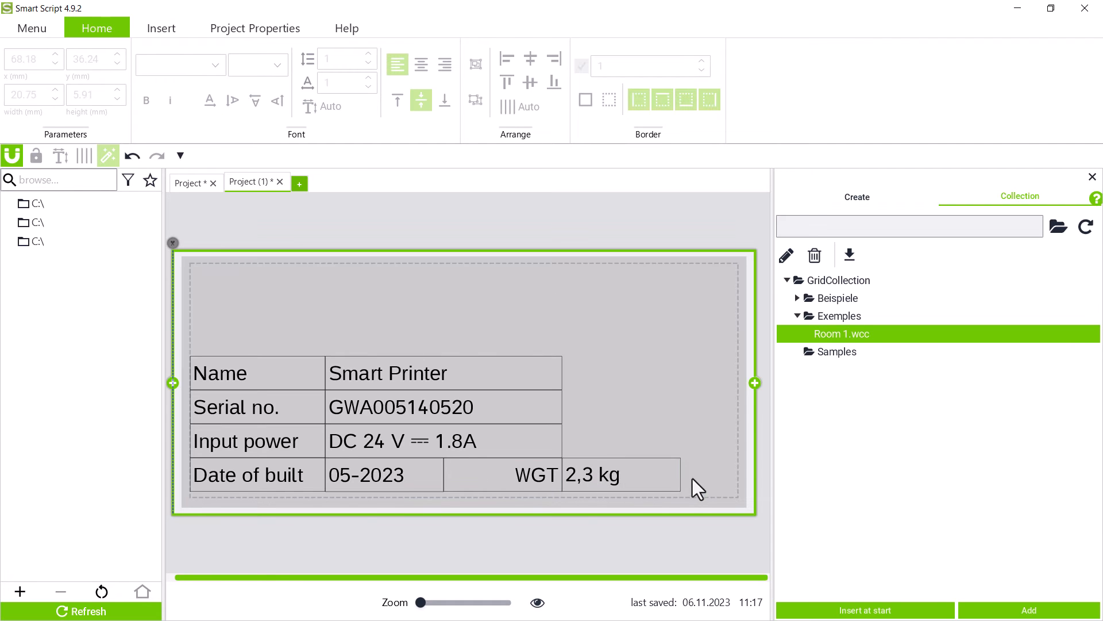
Step: Add the address line 'Hansastr. 27 -' to the company text block
click(161, 27)
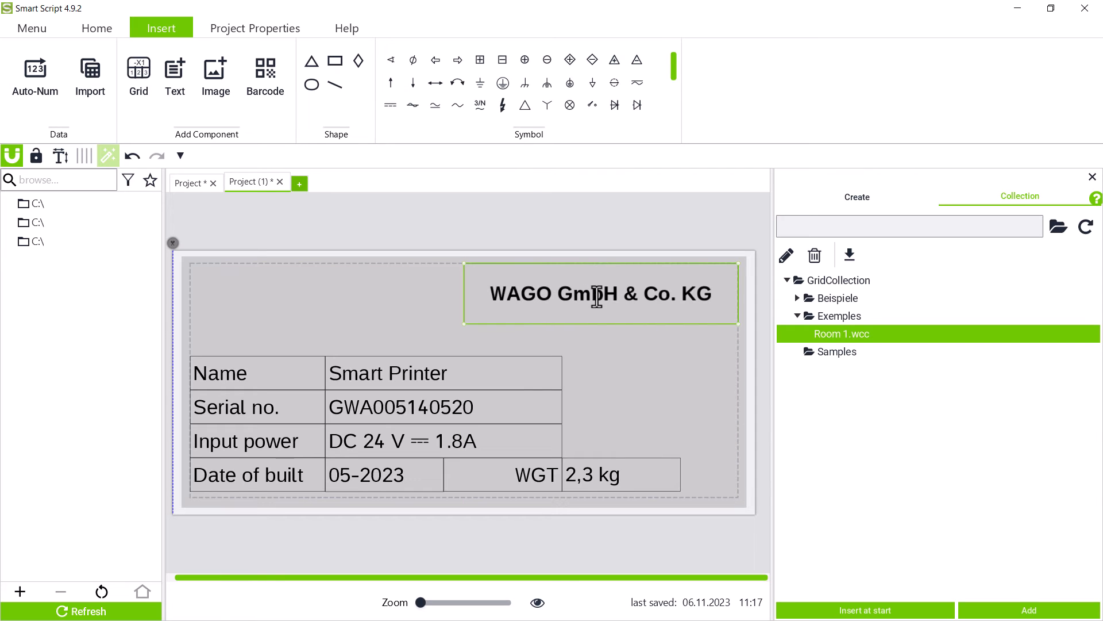
text(Hansastr. 27 - 32423 Minden)
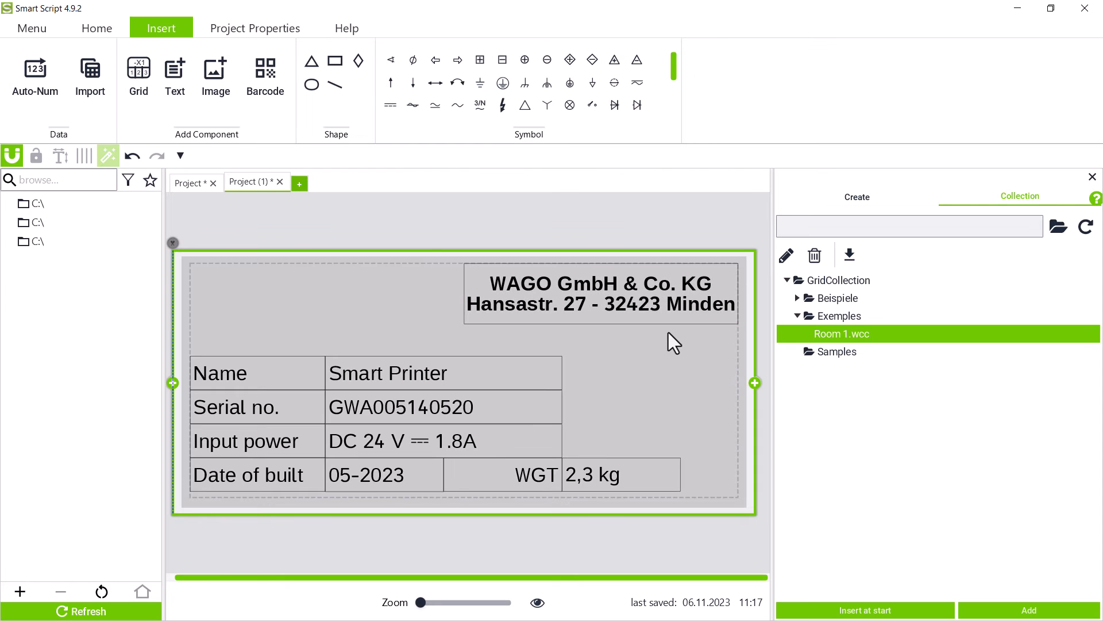
Step: Right-align the company name and address text on the type plate
click(97, 28)
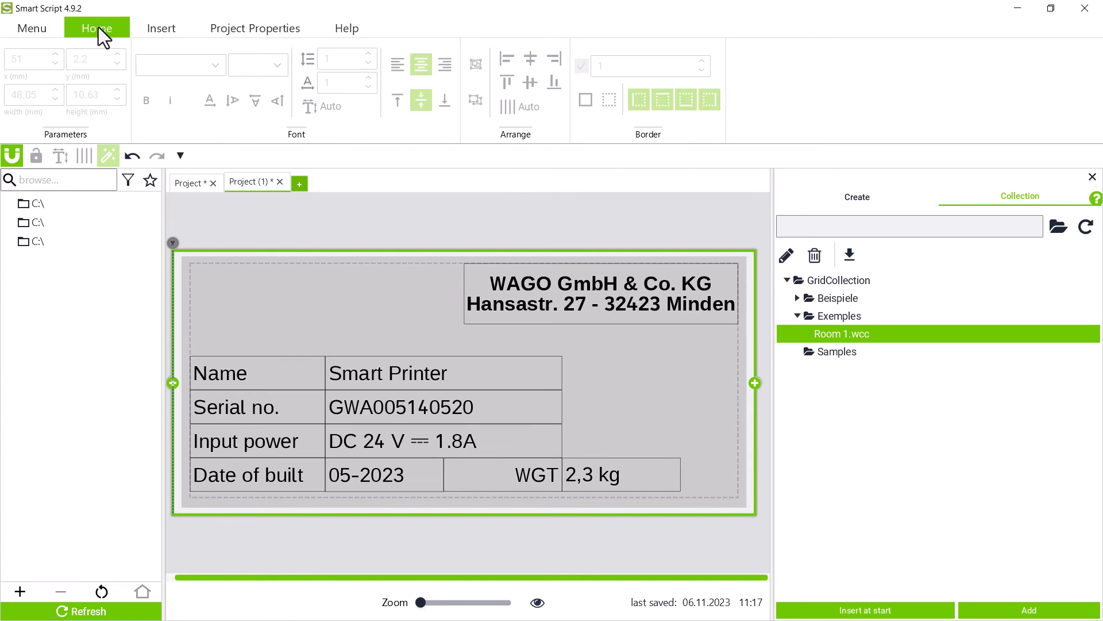
click(600, 293)
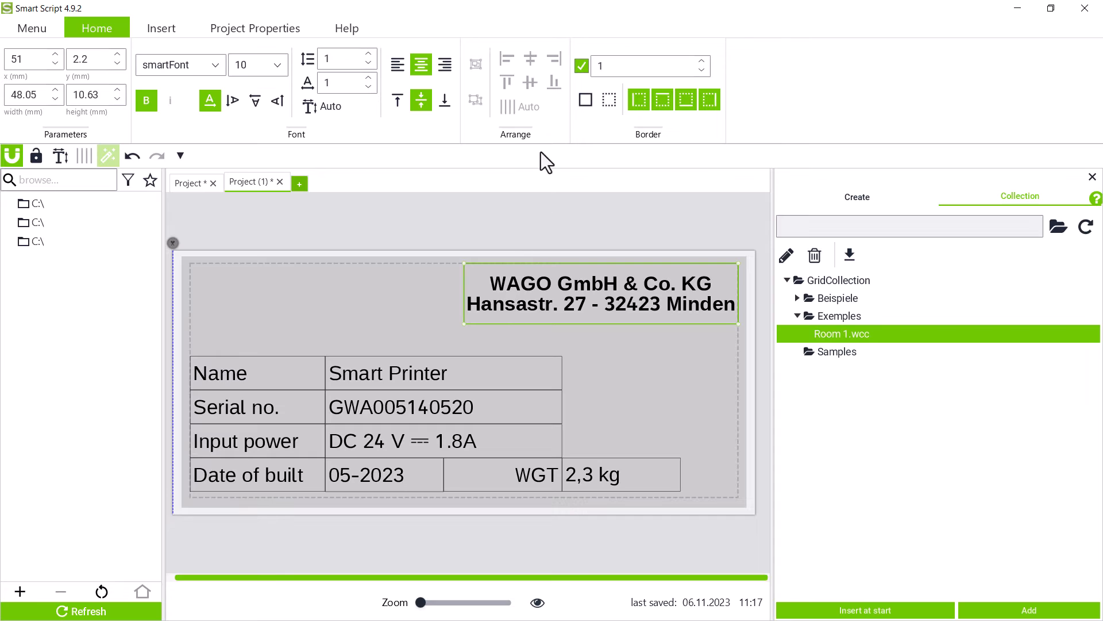
click(581, 66)
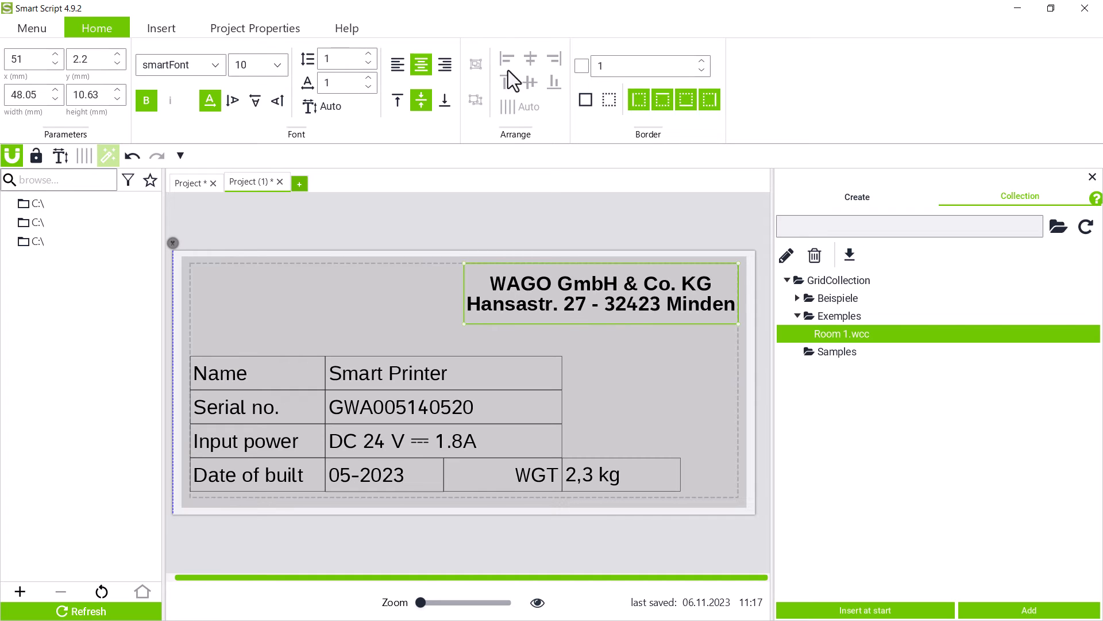
click(445, 64)
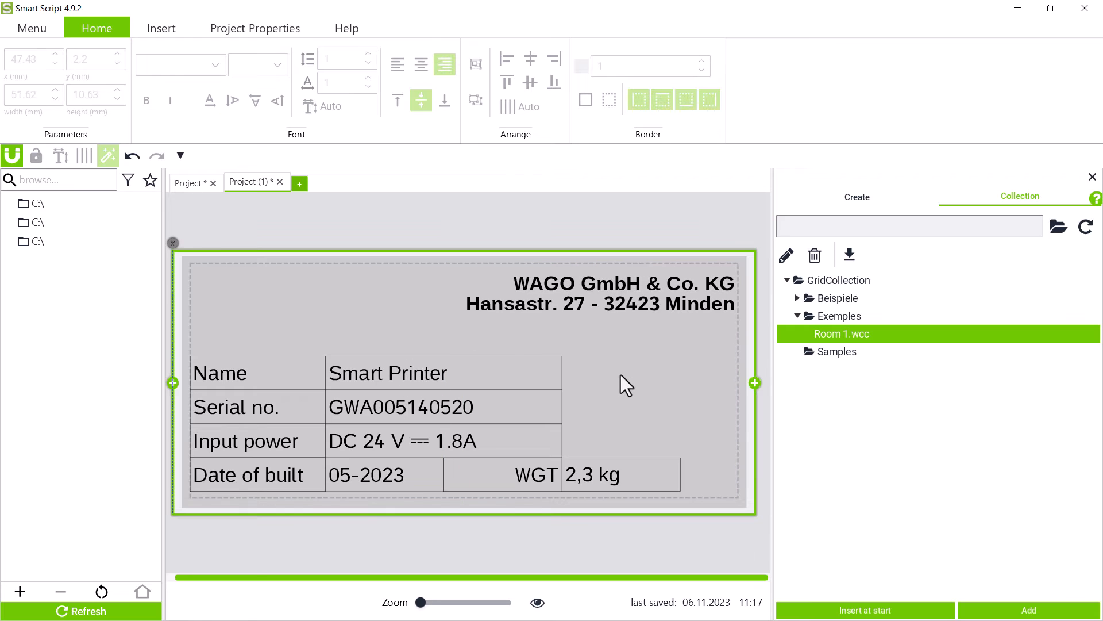
click(161, 28)
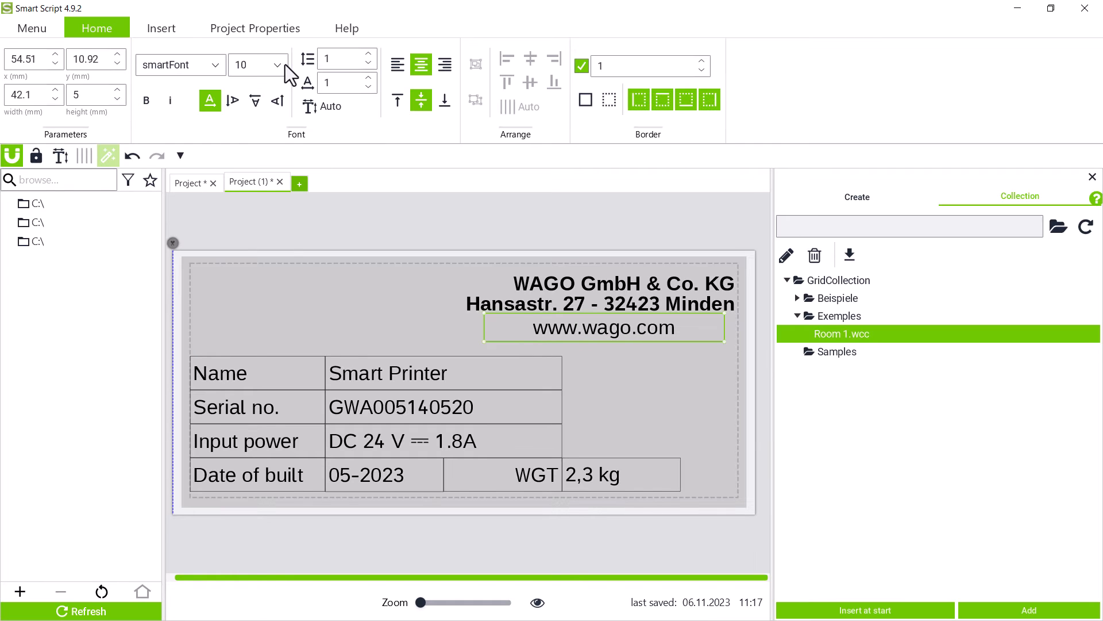
click(443, 65)
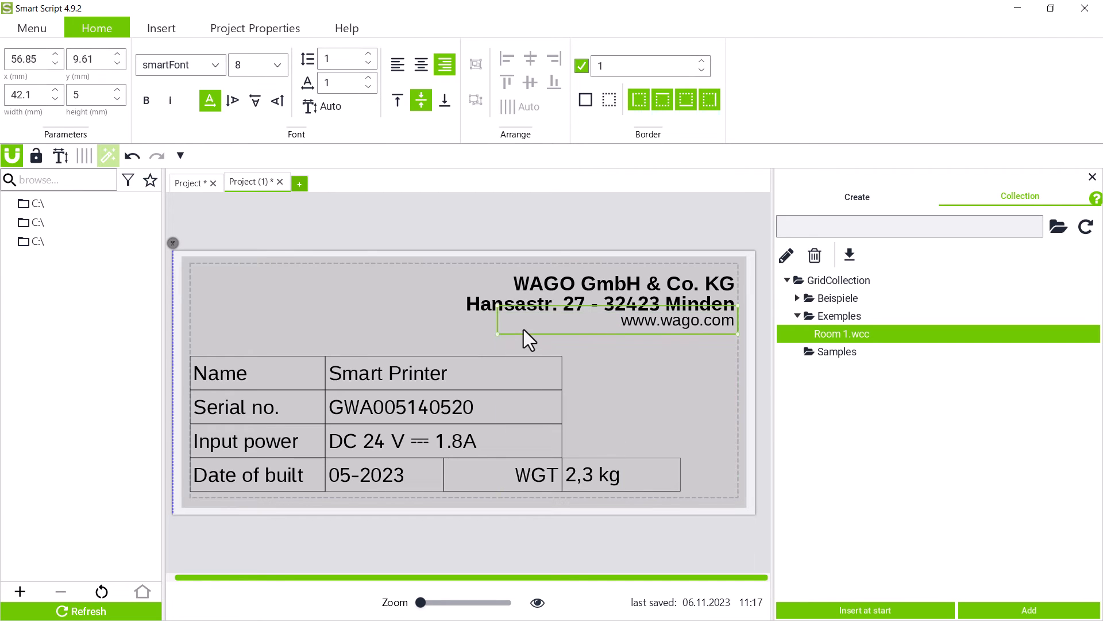
click(161, 28)
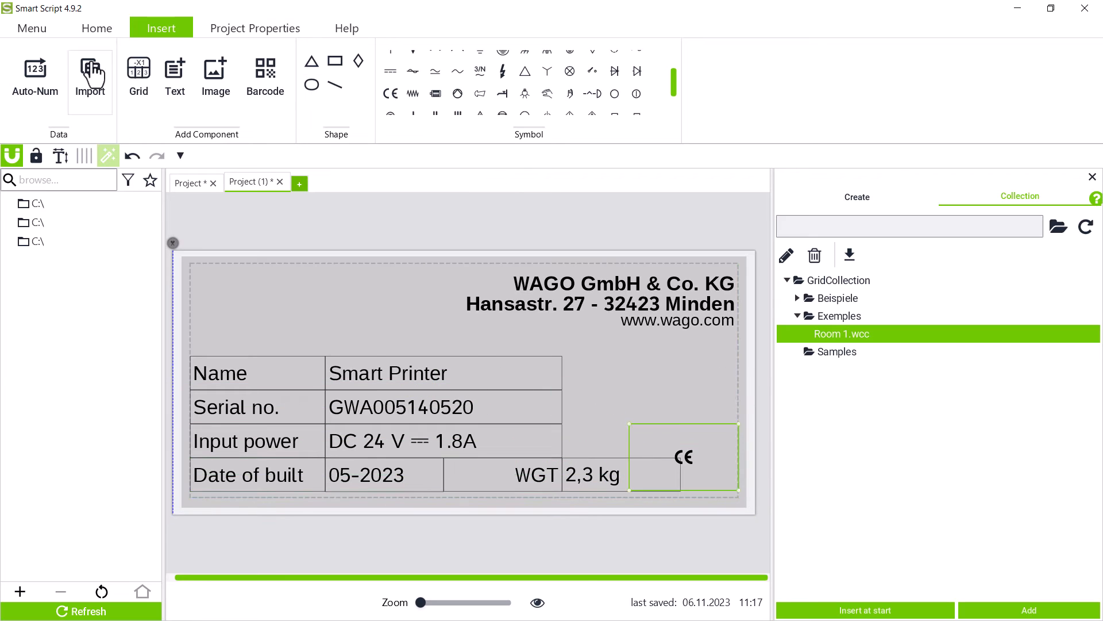
Step: Enlarge the CE mark and place it in the plate's lower right corner
click(96, 28)
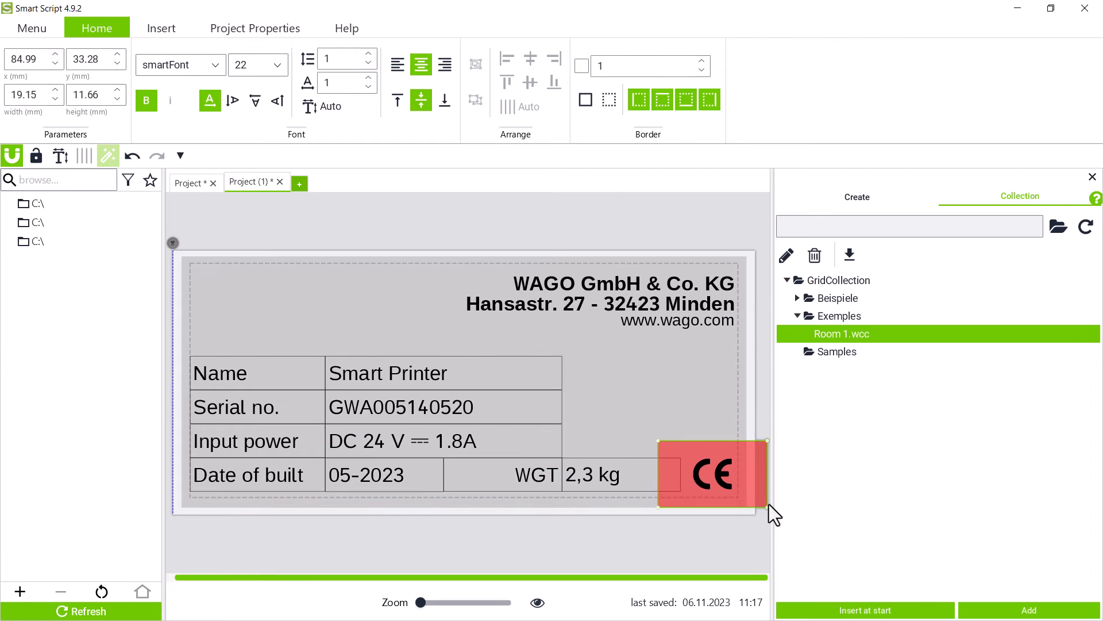
click(593, 475)
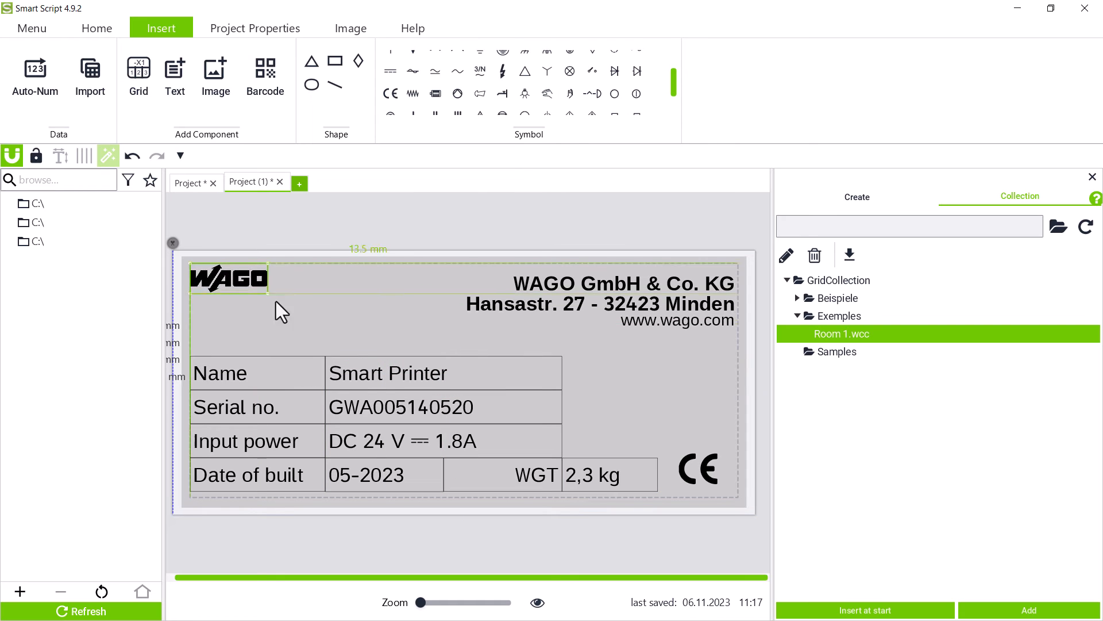
Step: Enlarge the WAGO logo across the plate's upper left corner
click(227, 277)
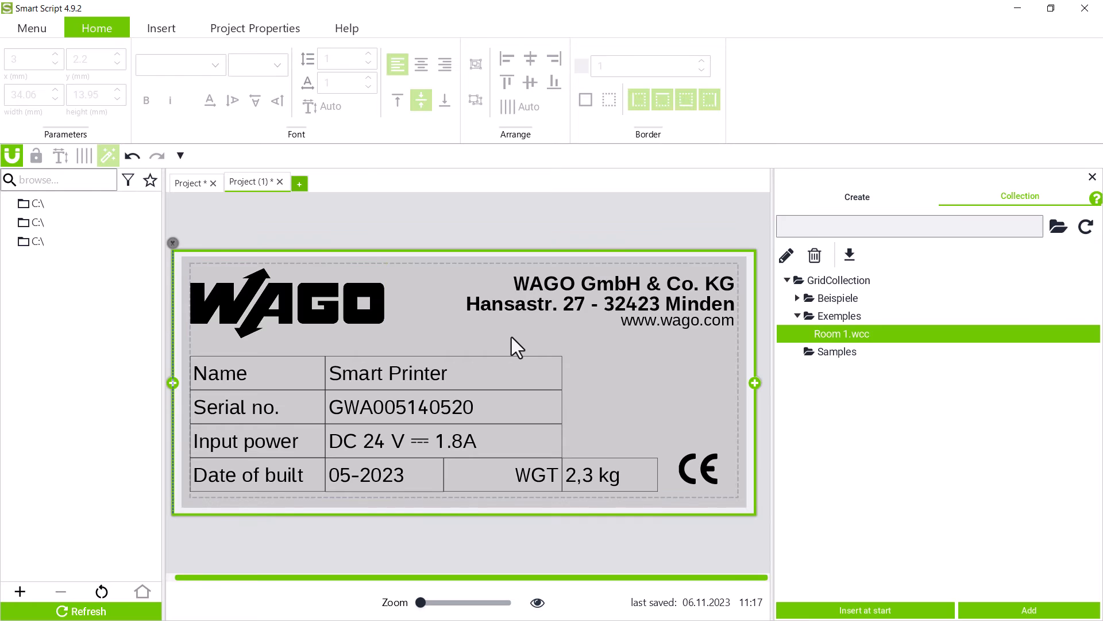
click(161, 28)
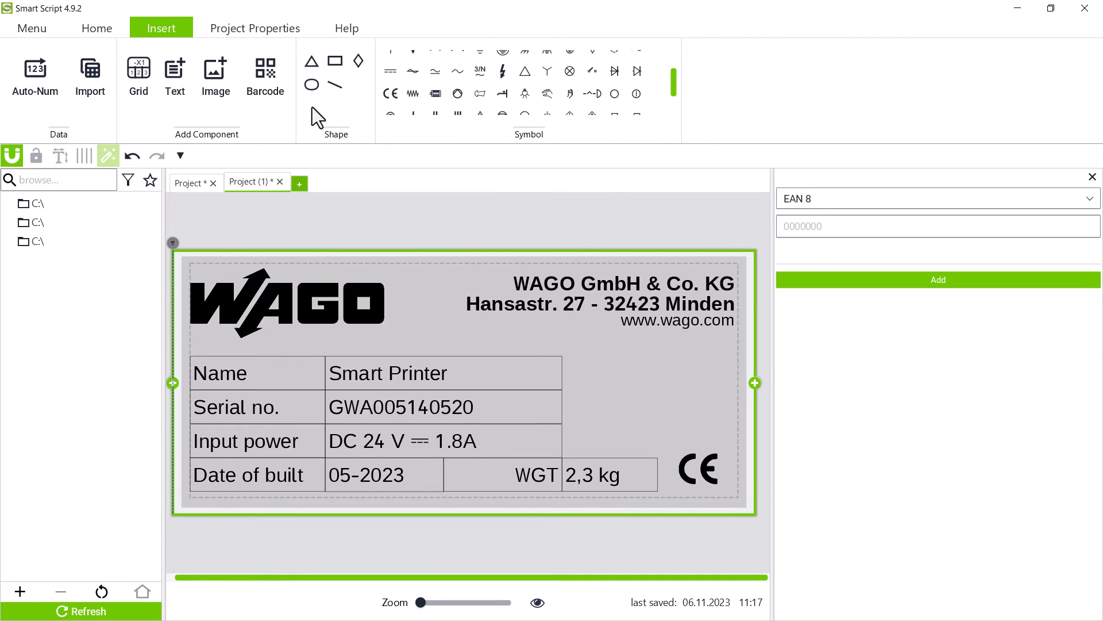
Step: Add a QR code encoding the serial number GWA005140520 to the plate
click(1086, 199)
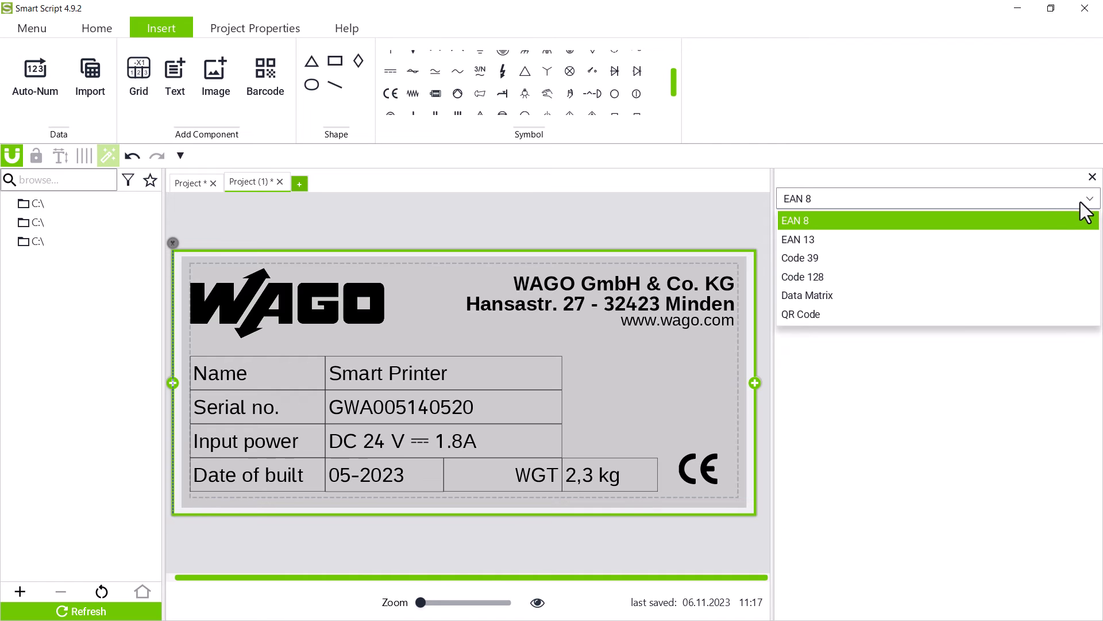
click(800, 313)
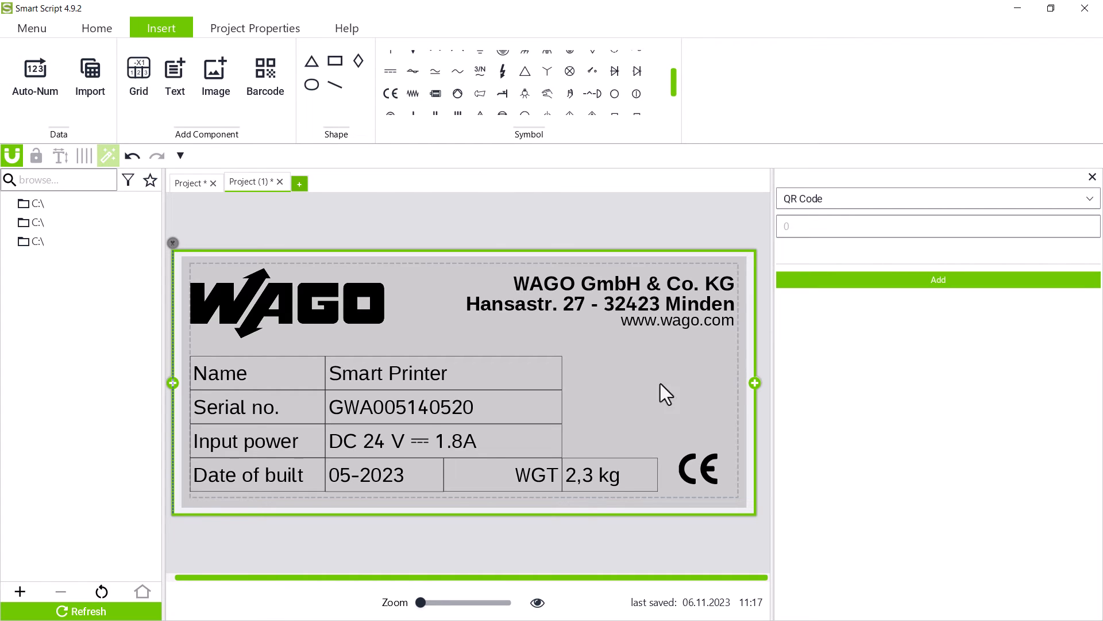
double_click(400, 407)
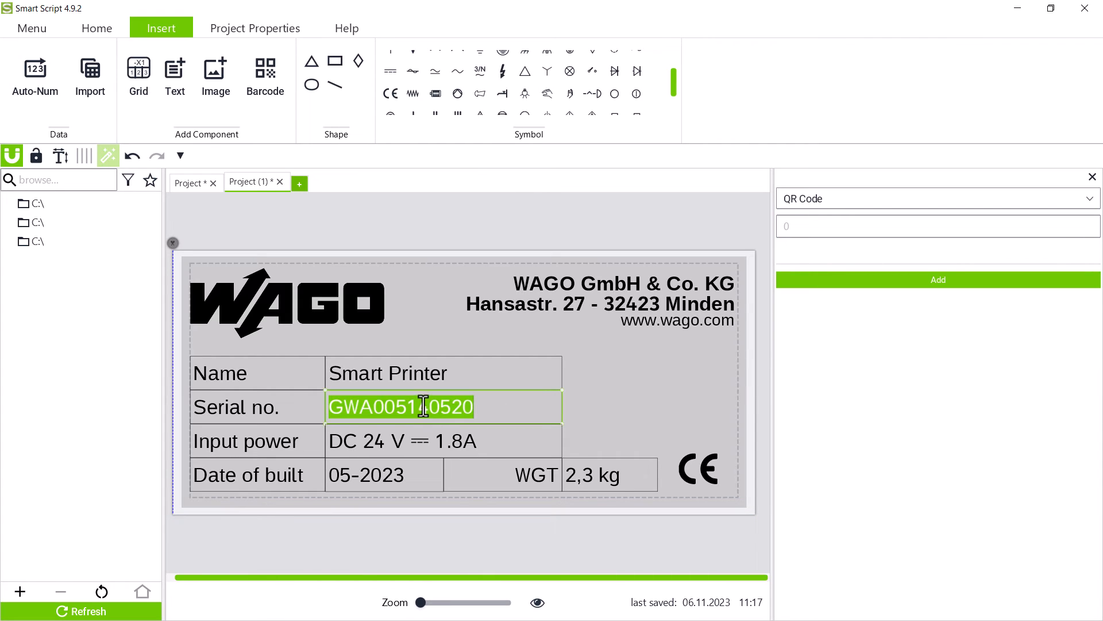
click(938, 226)
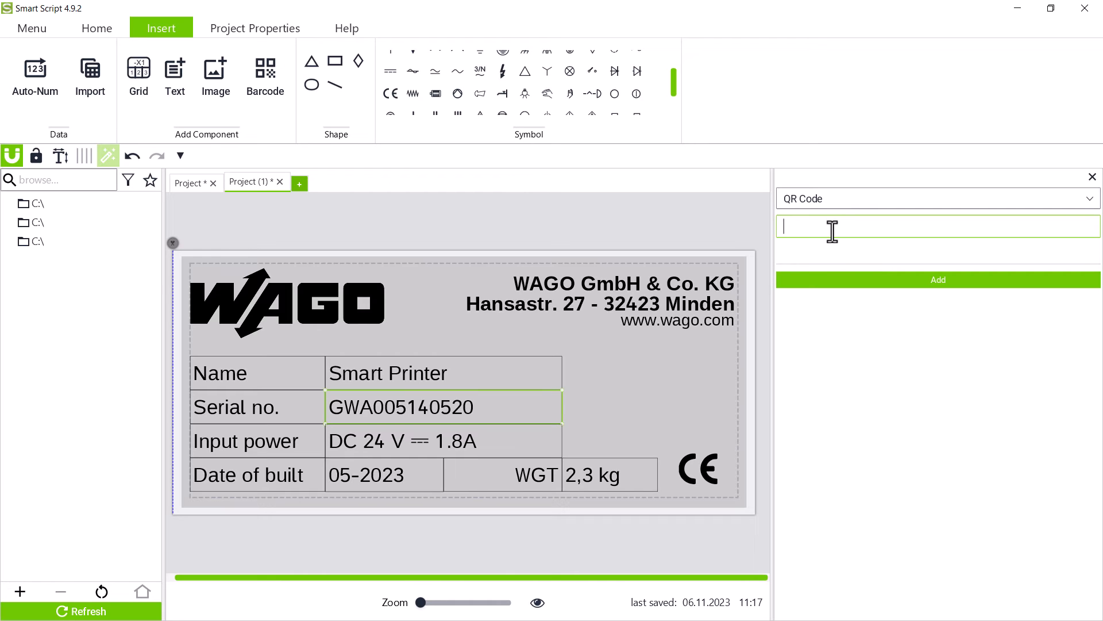
click(938, 279)
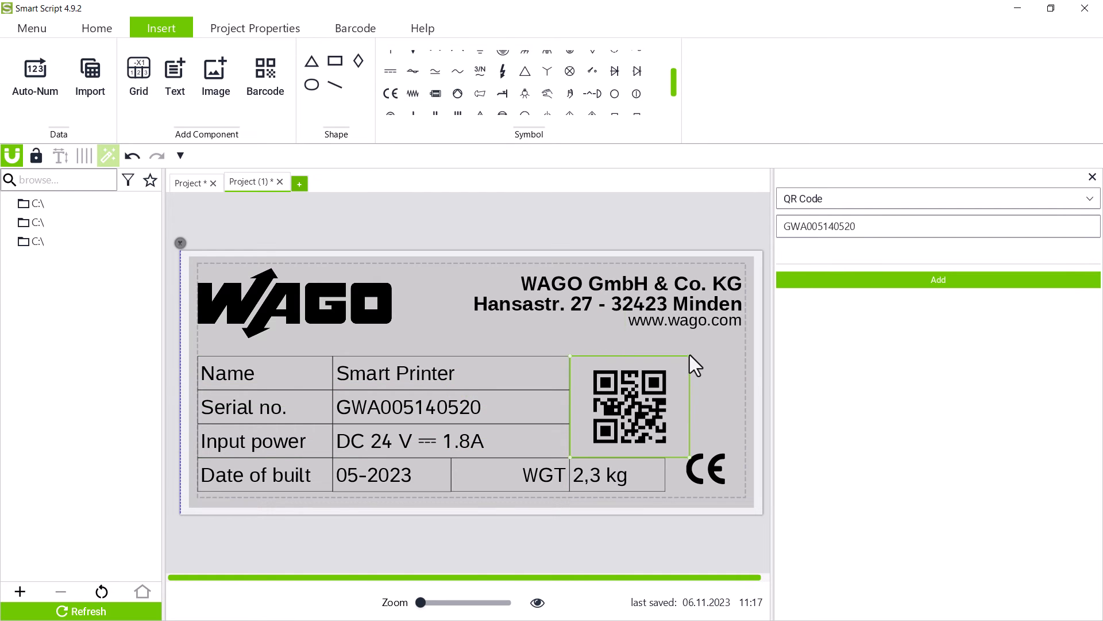
mouse_move(636, 416)
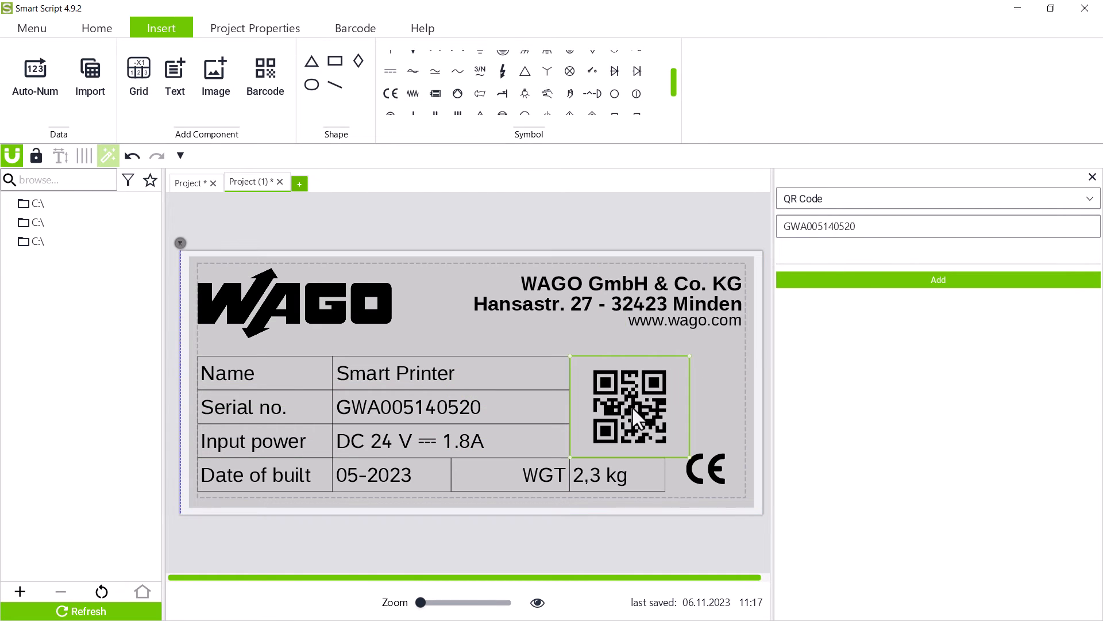
Step: Position the new QR code beside the data table above the CE mark
click(355, 27)
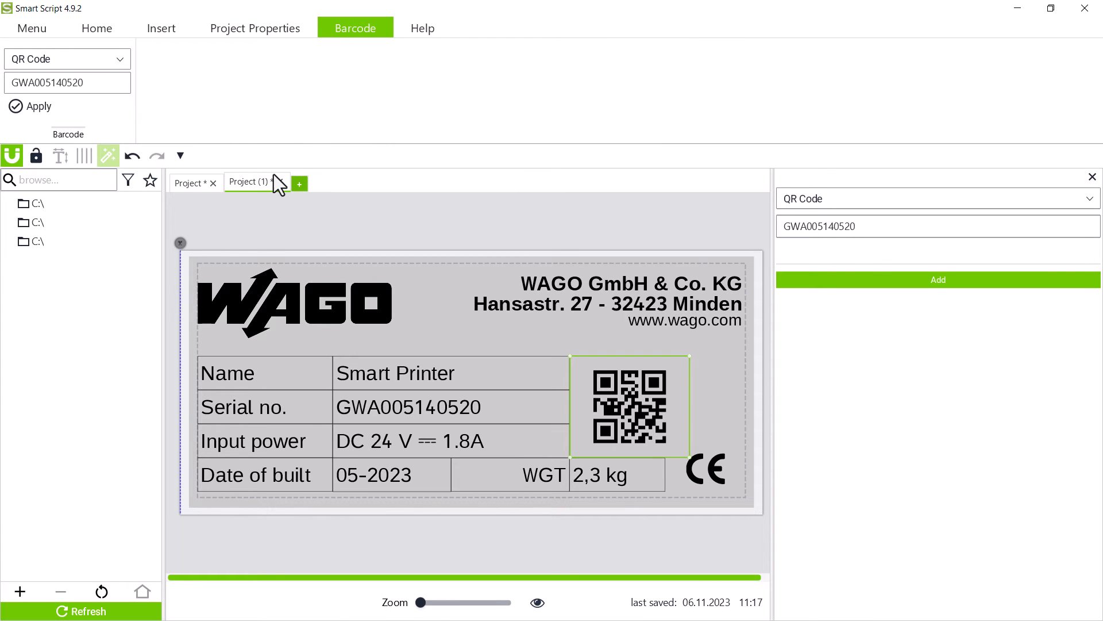
click(97, 27)
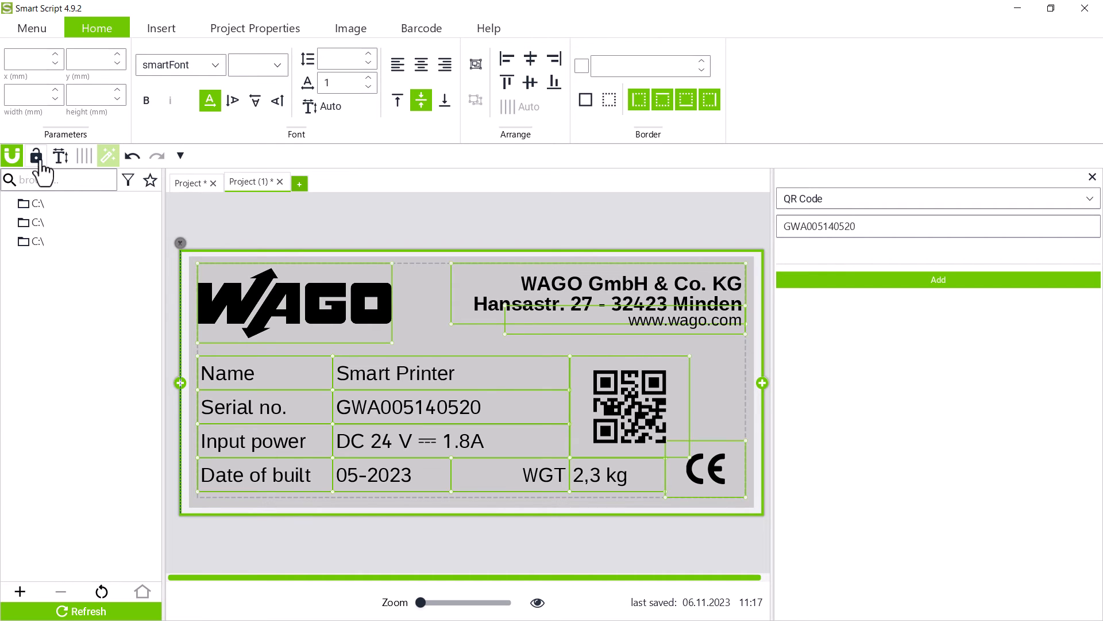
Step: Select all plate elements including the Smart Printer text and lock them in place
click(36, 155)
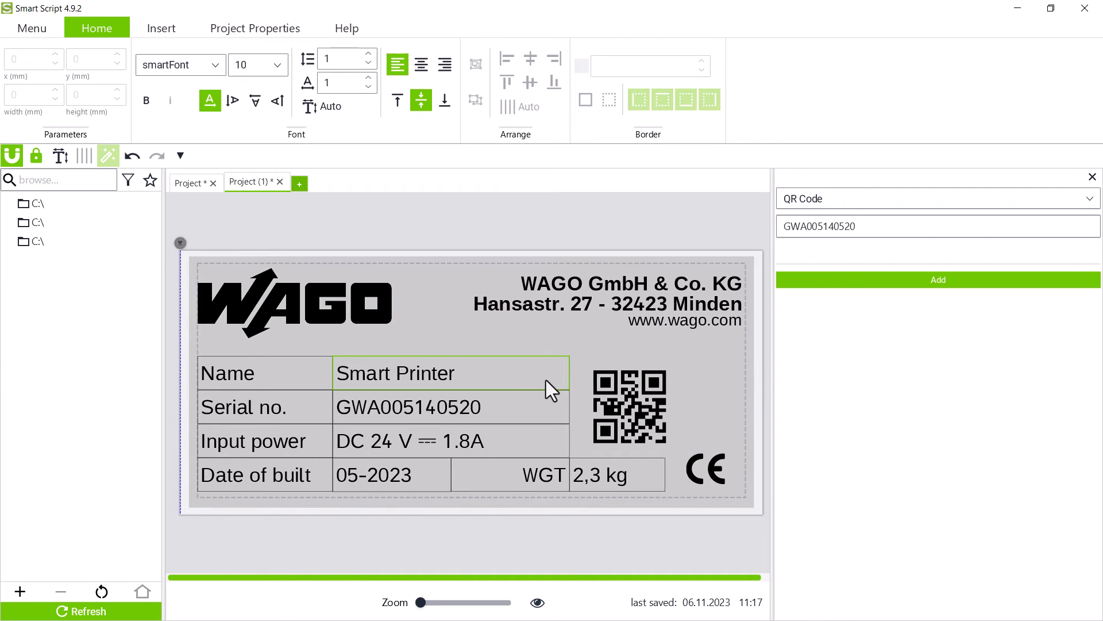
double_click(396, 373)
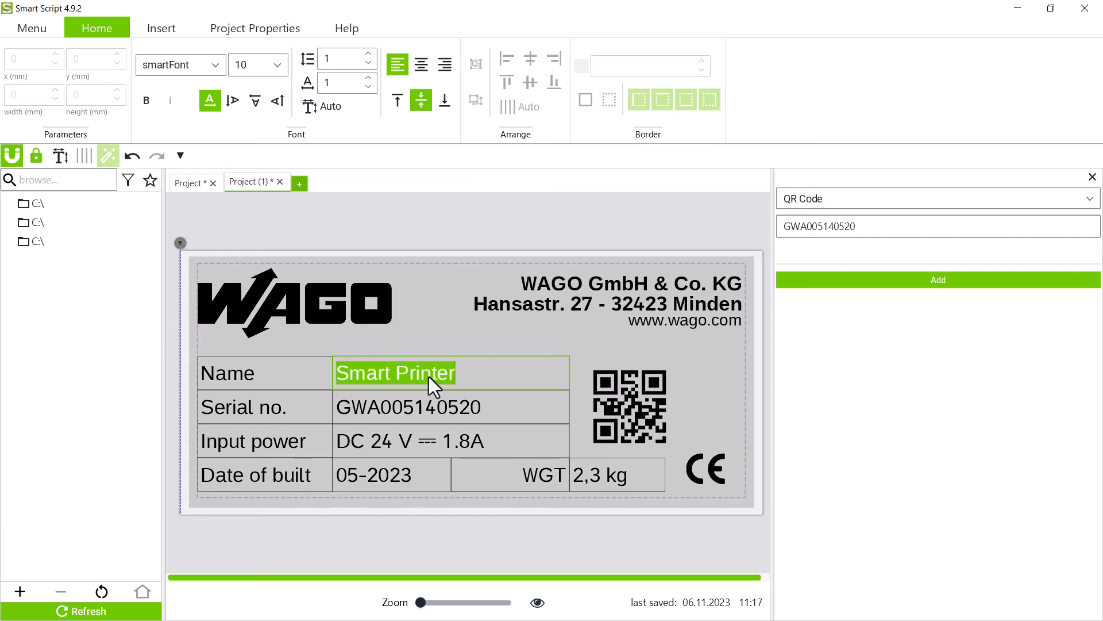
click(429, 373)
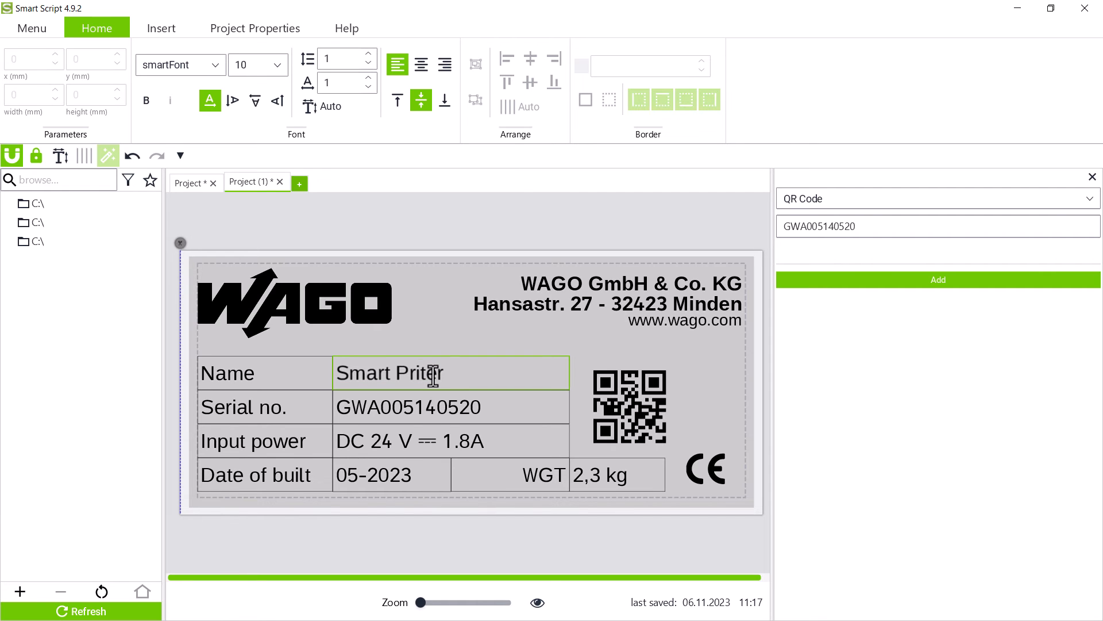
click(450, 406)
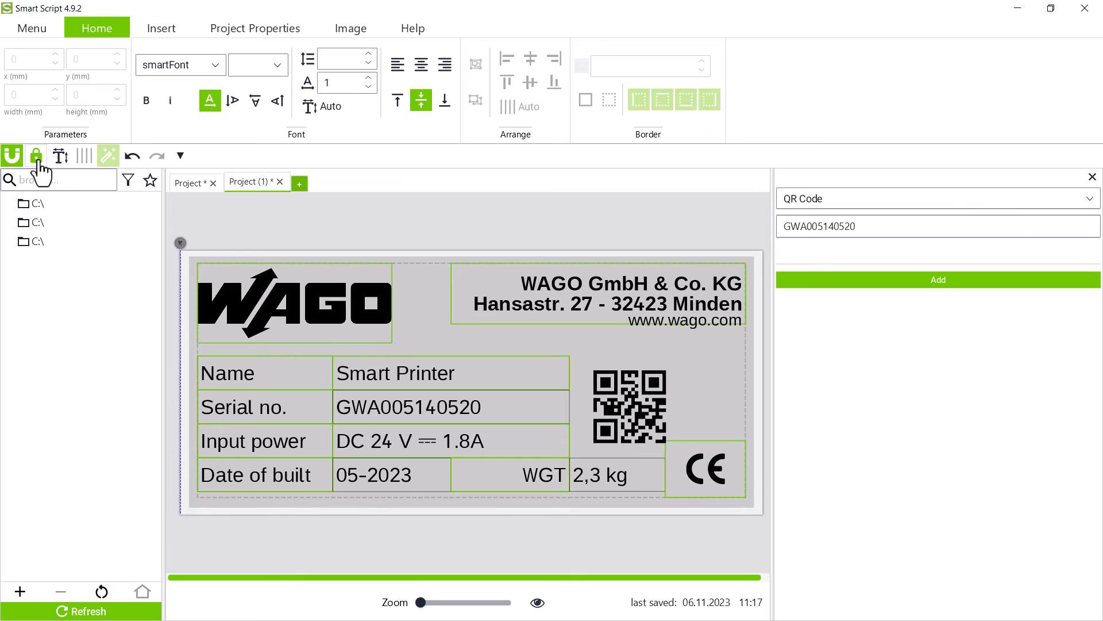
click(35, 155)
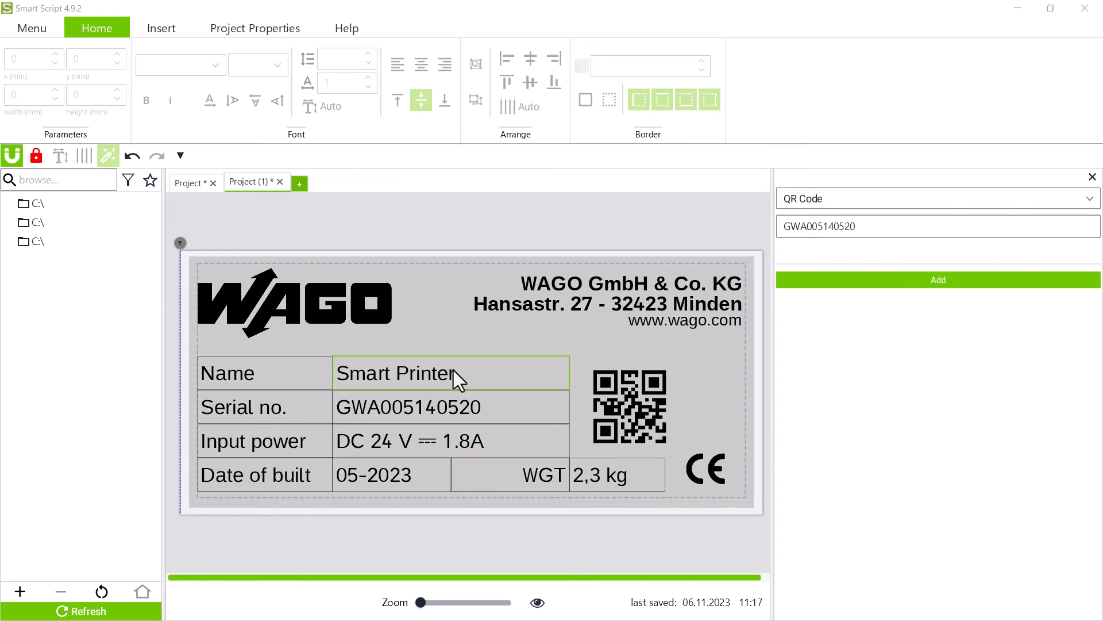
mouse_move(190, 51)
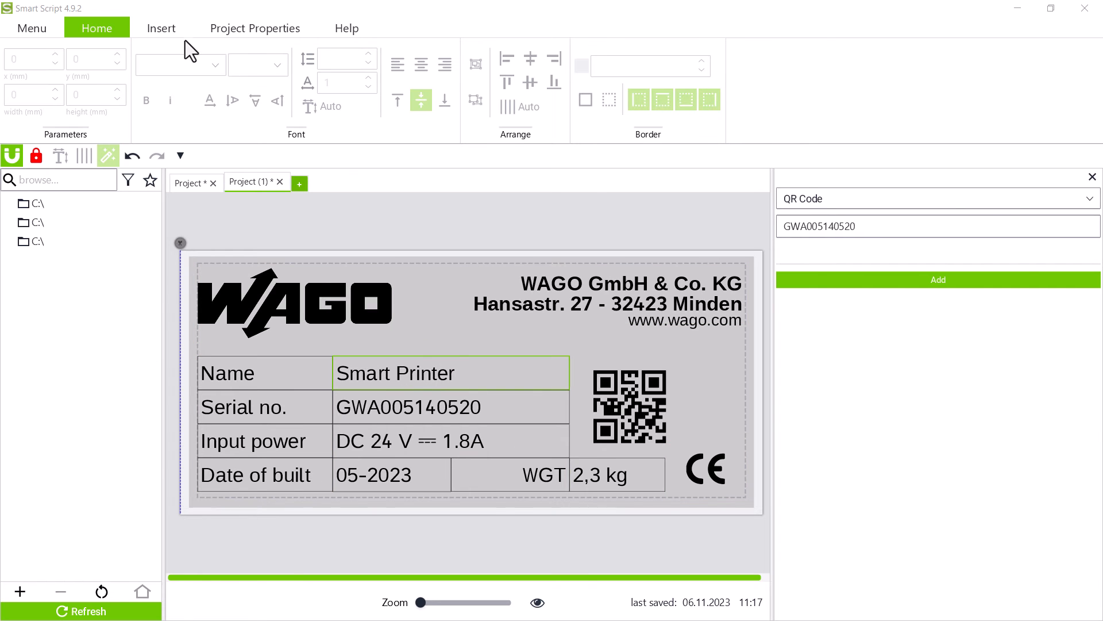
Step: Auto-number the serial number from GWA005140520 to GWA005140530 with automatic plate extension
click(161, 27)
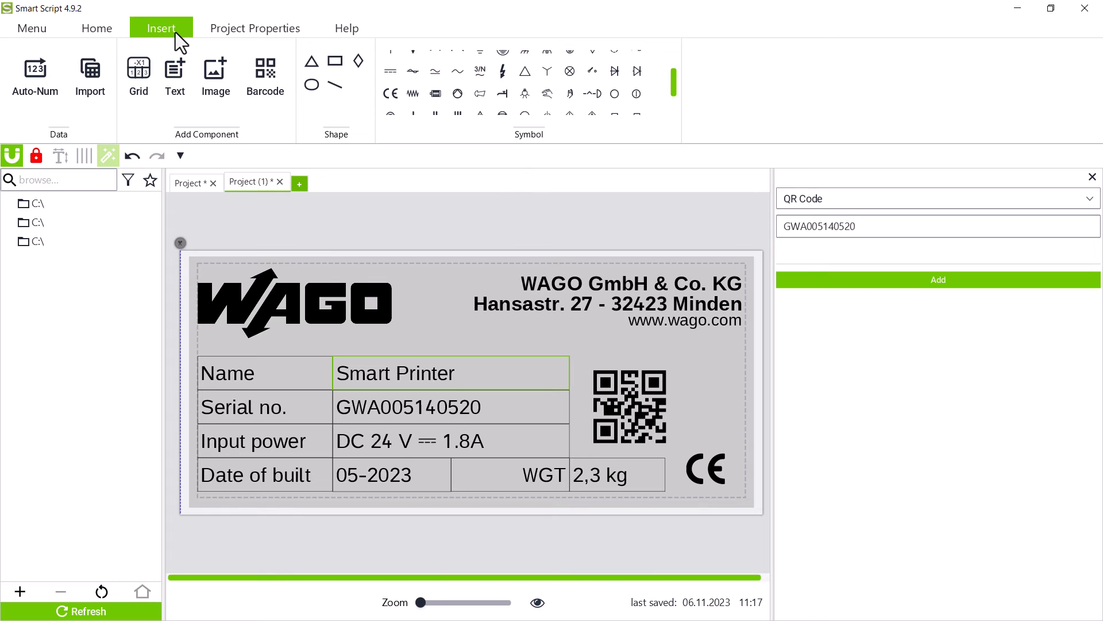
click(34, 77)
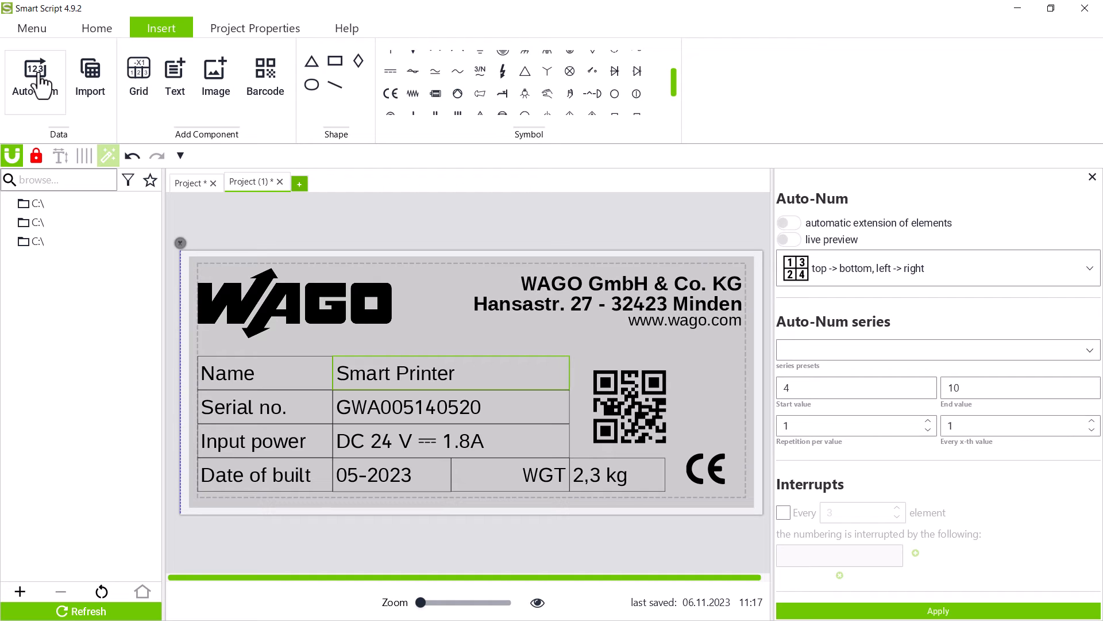
mouse_move(491, 424)
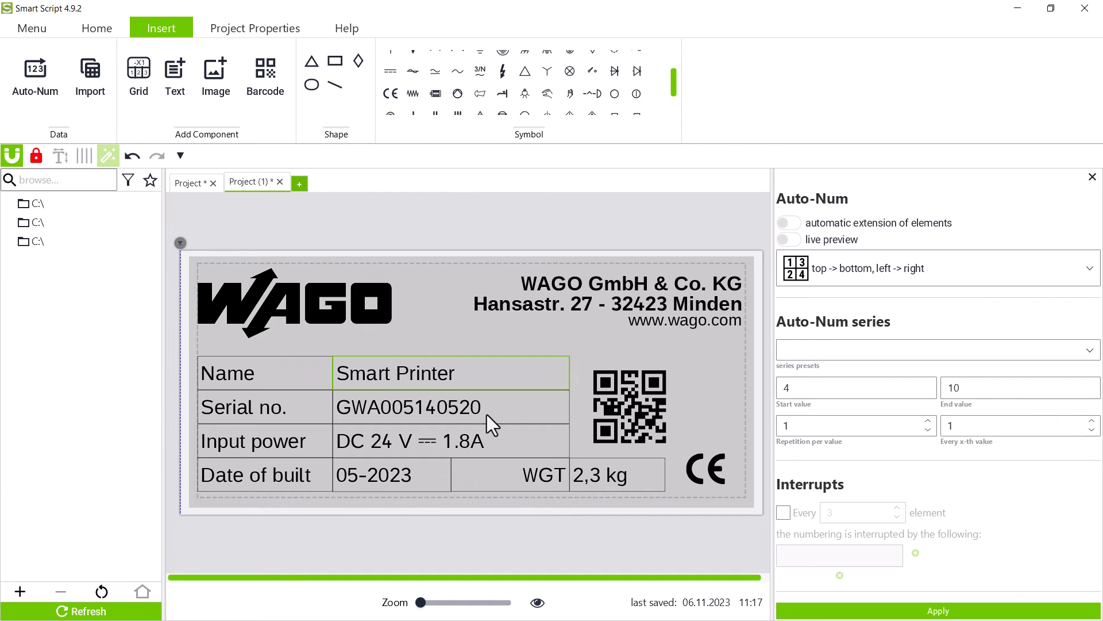
click(451, 406)
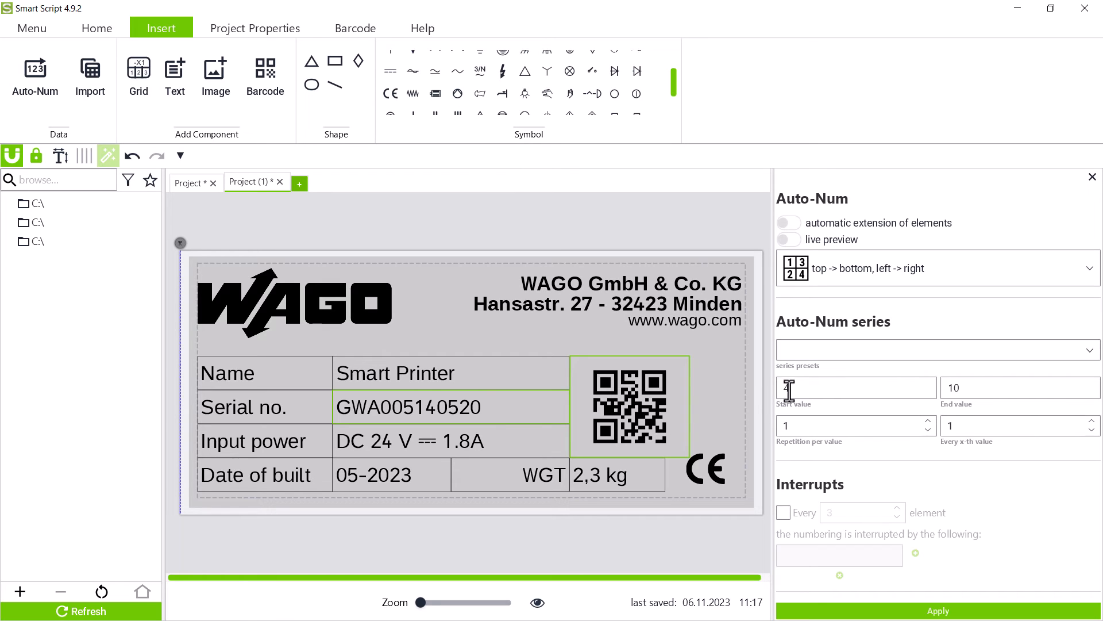
text(GWA005140520)
text(GWA005140530)
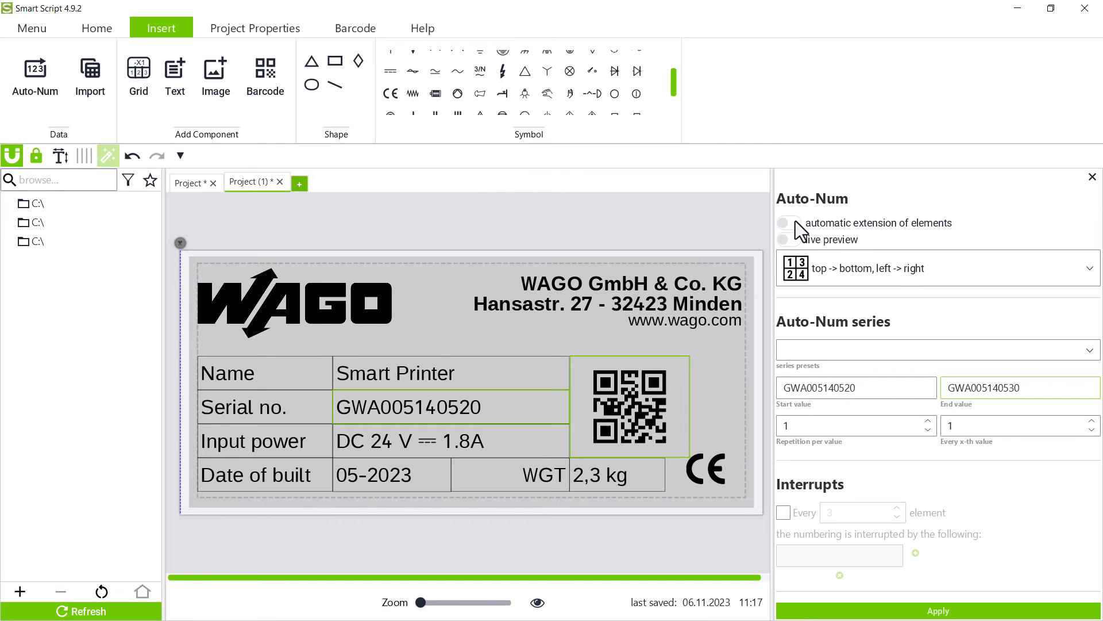
click(789, 223)
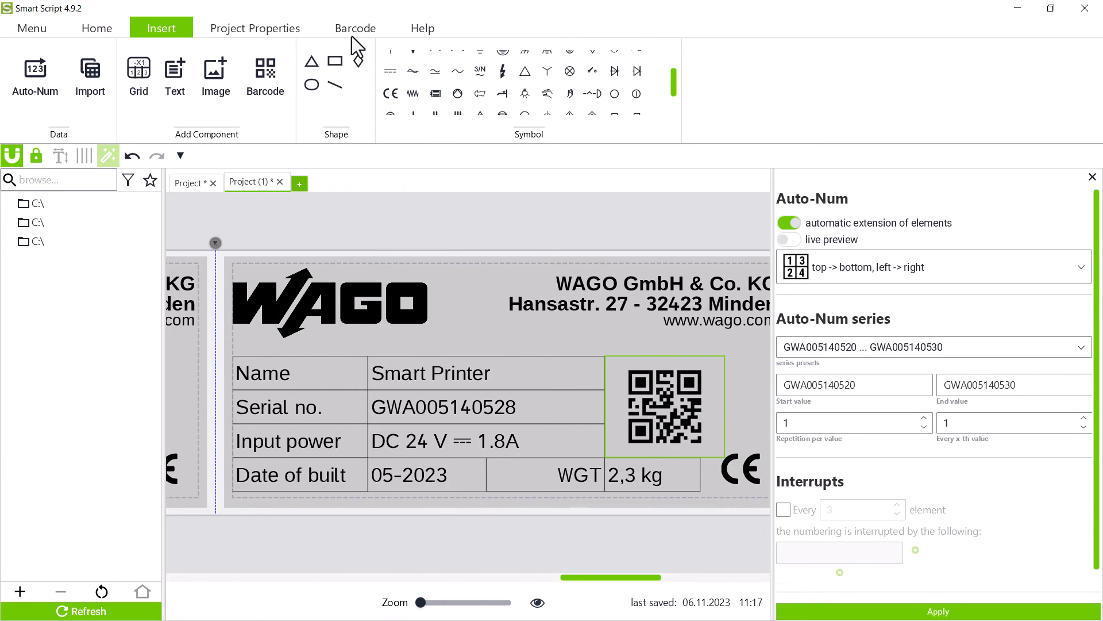
Step: Check the value currently encoded in the plates' QR codes
click(355, 28)
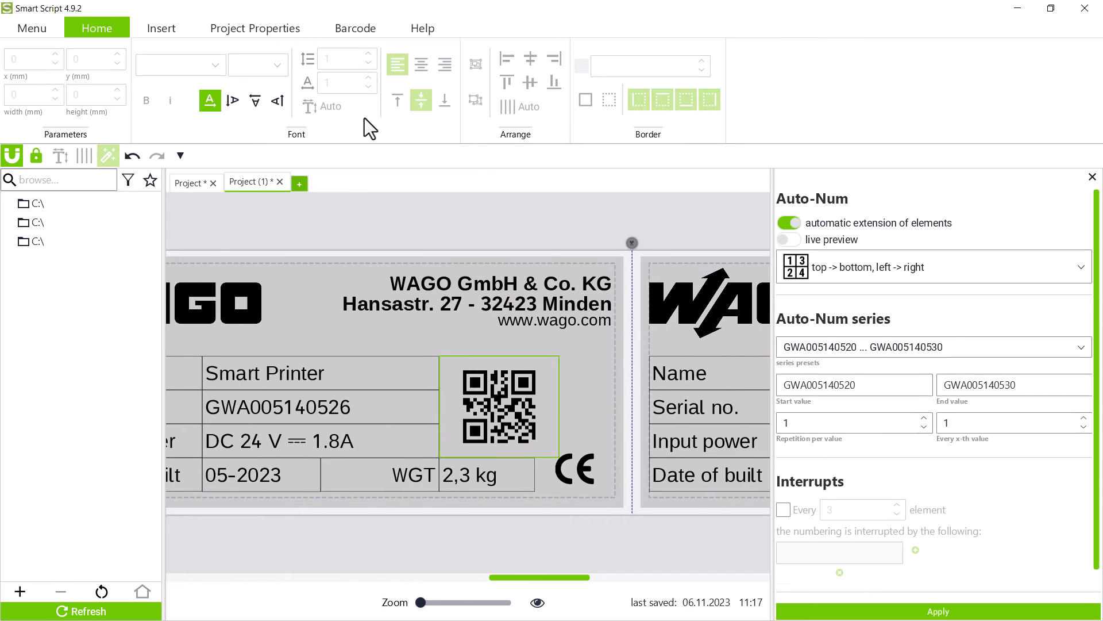
click(355, 28)
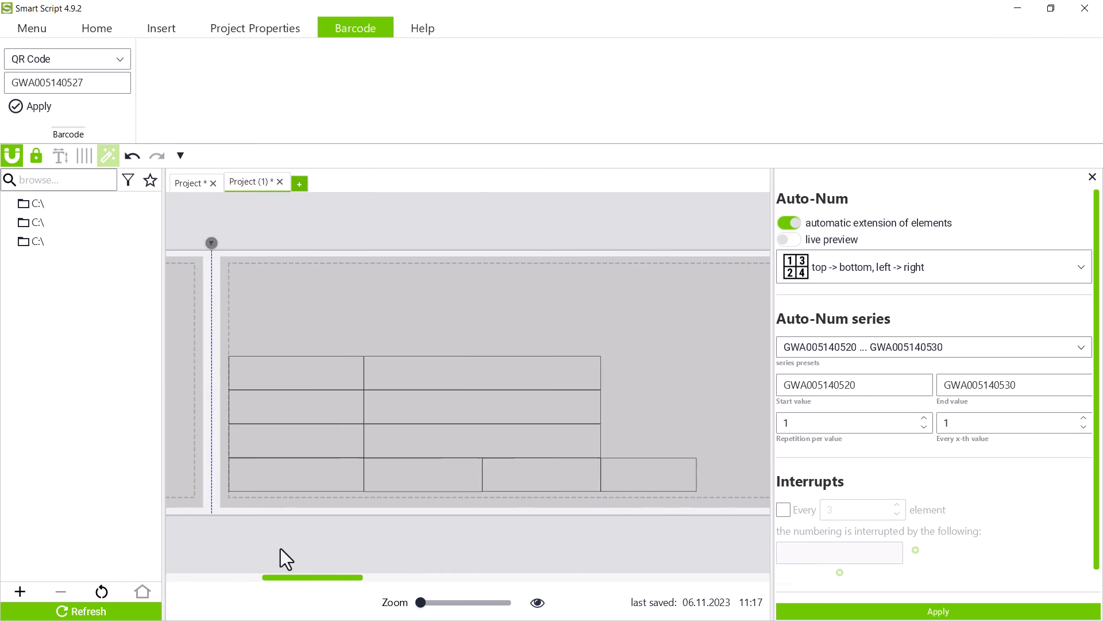
click(96, 28)
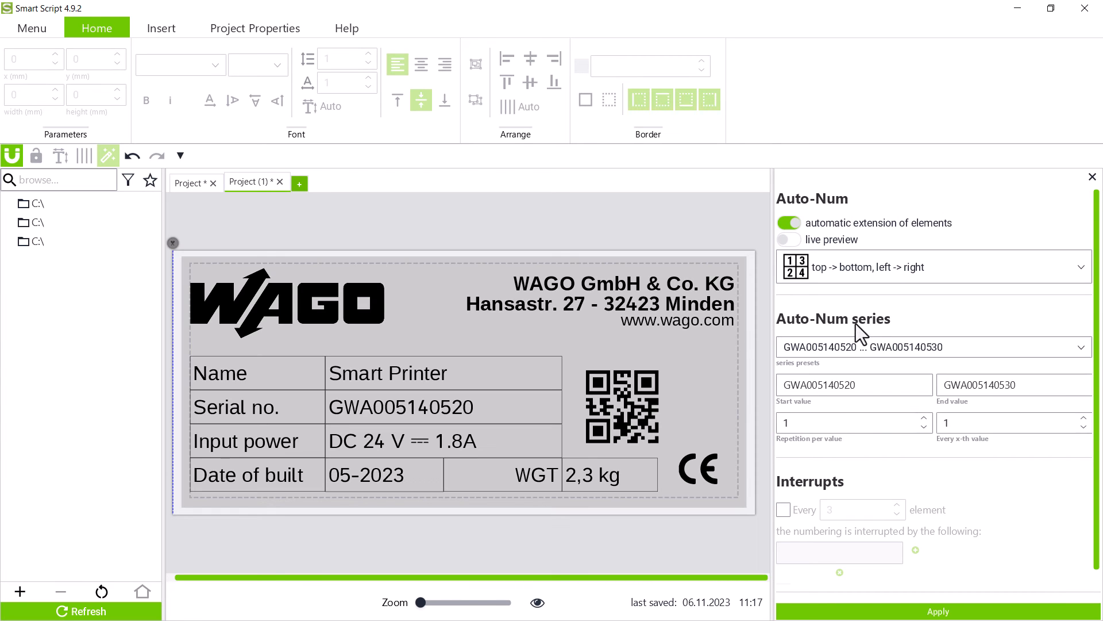
Step: Set Repetition per value to 2 so each QR code carries its plate's serial number
click(844, 421)
text(2)
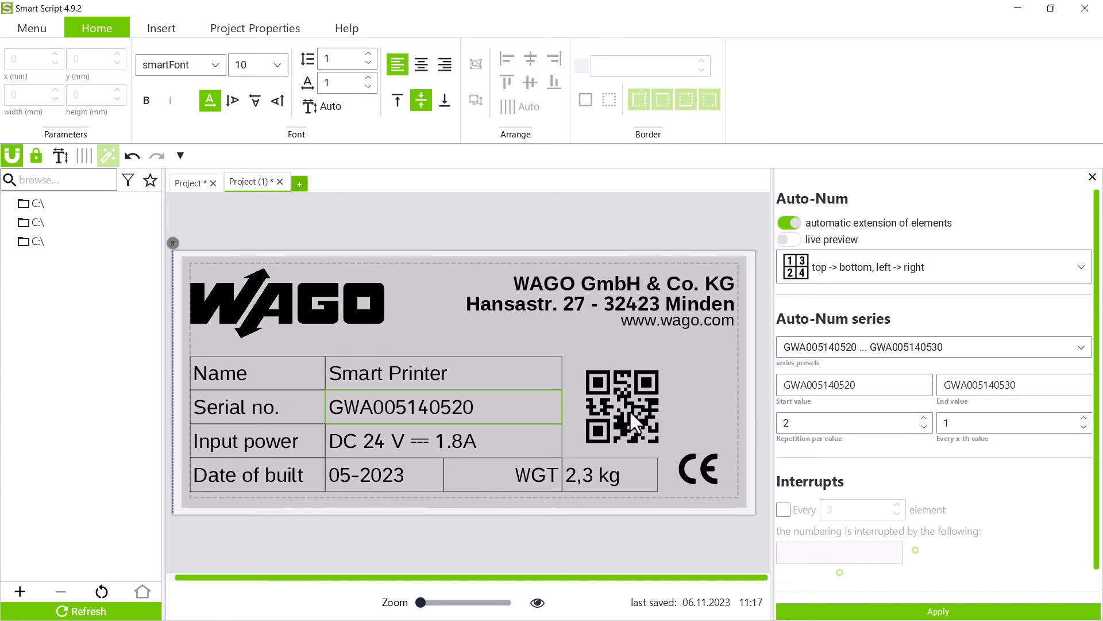
click(622, 405)
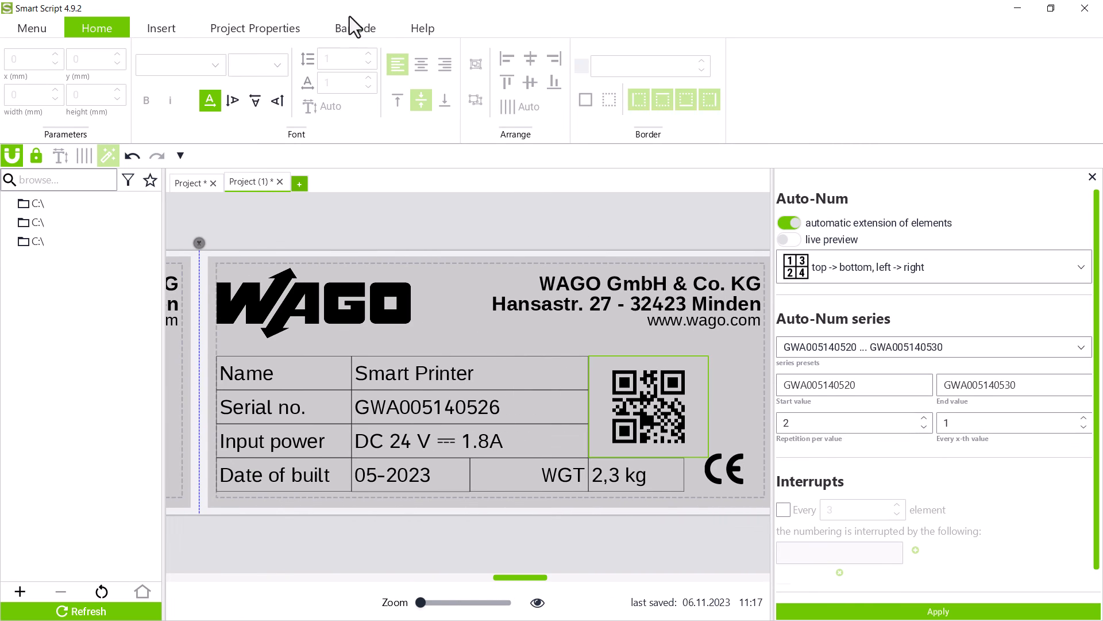
click(355, 28)
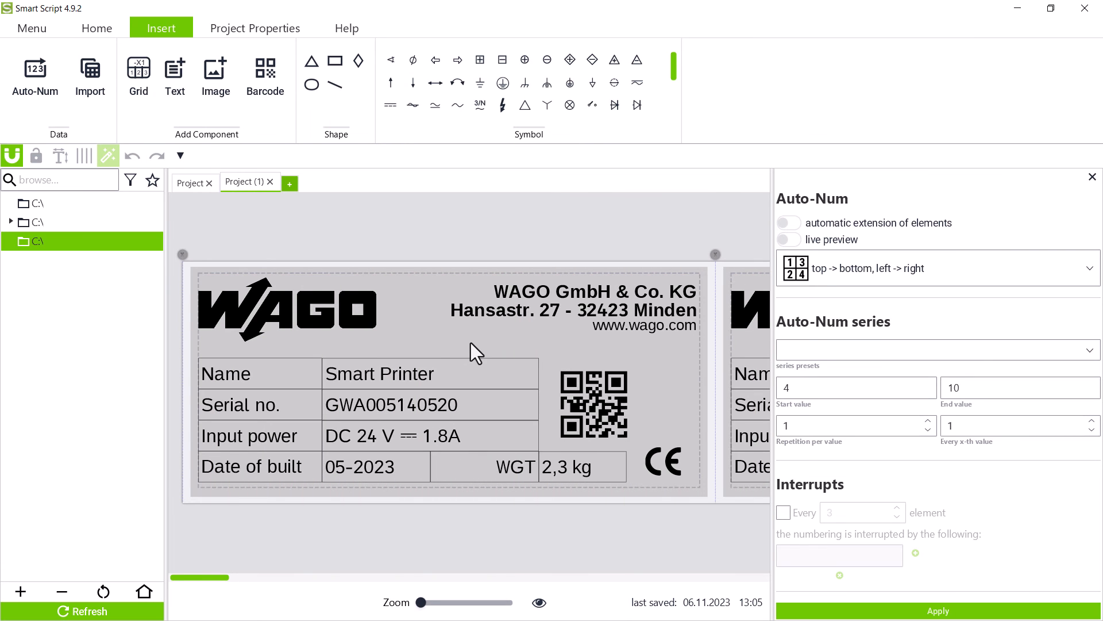
Step: Add a two-row grid strip with 50 header cells above 250 terminal cells
click(290, 183)
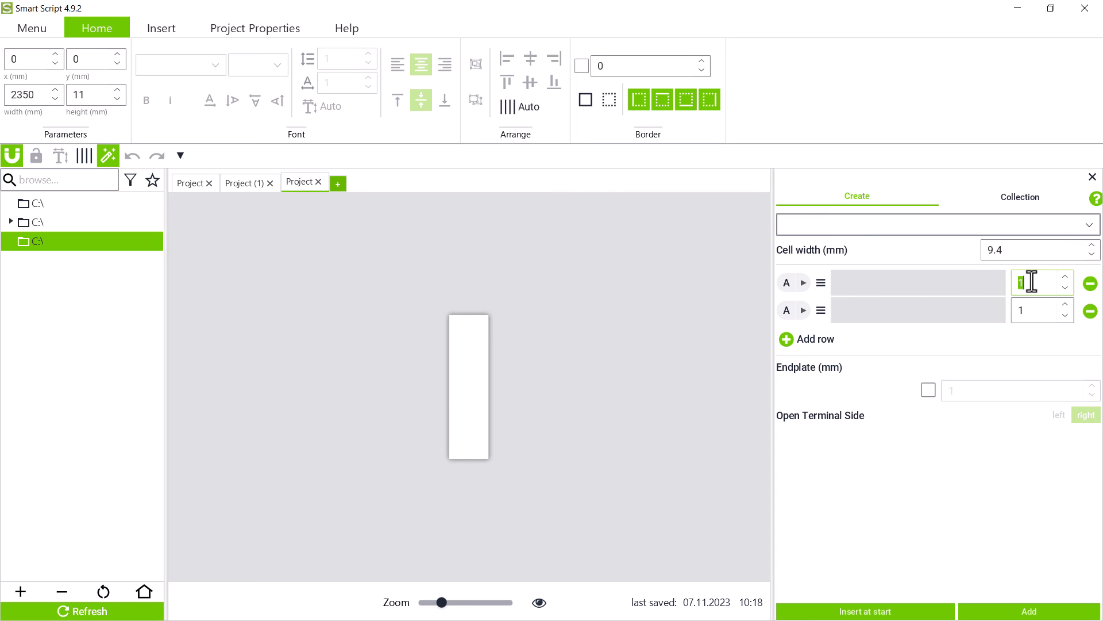
text(50)
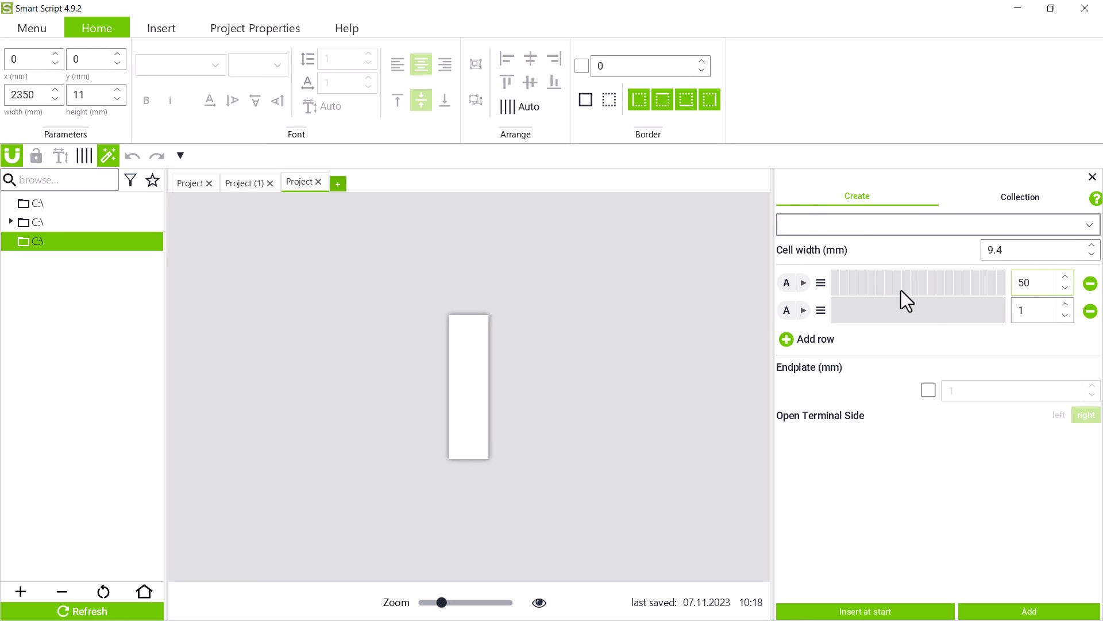
click(1042, 311)
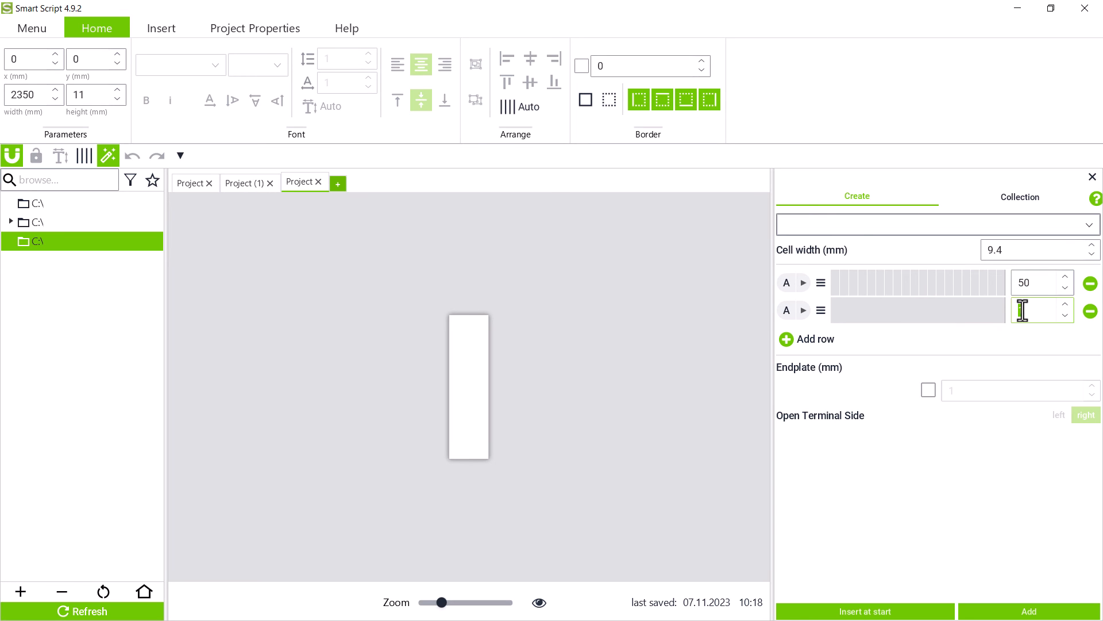
text(50)
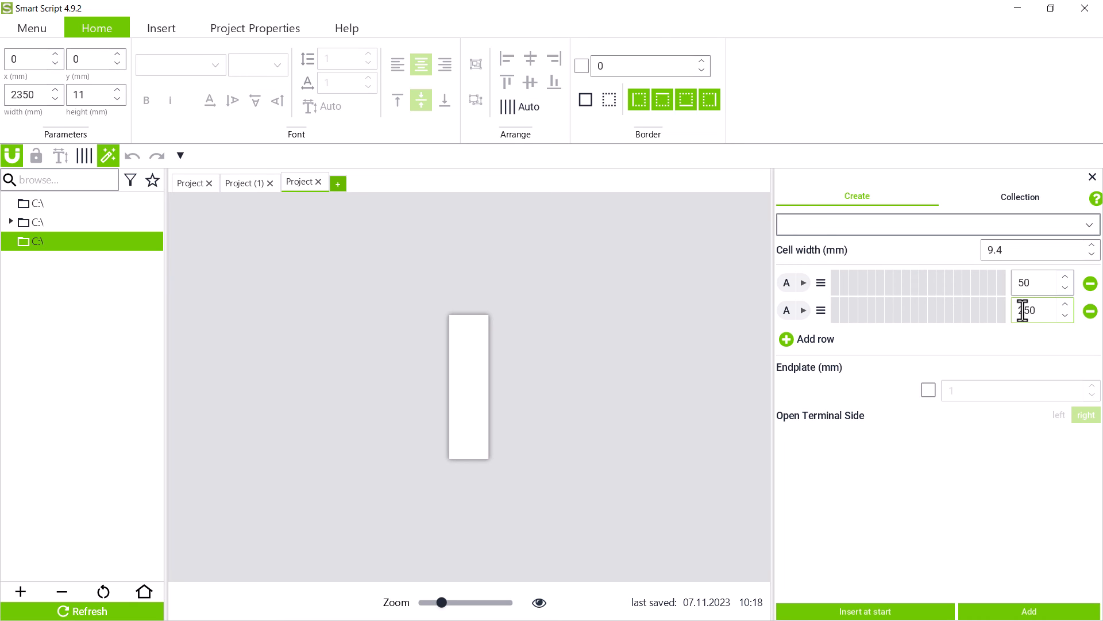
text(250)
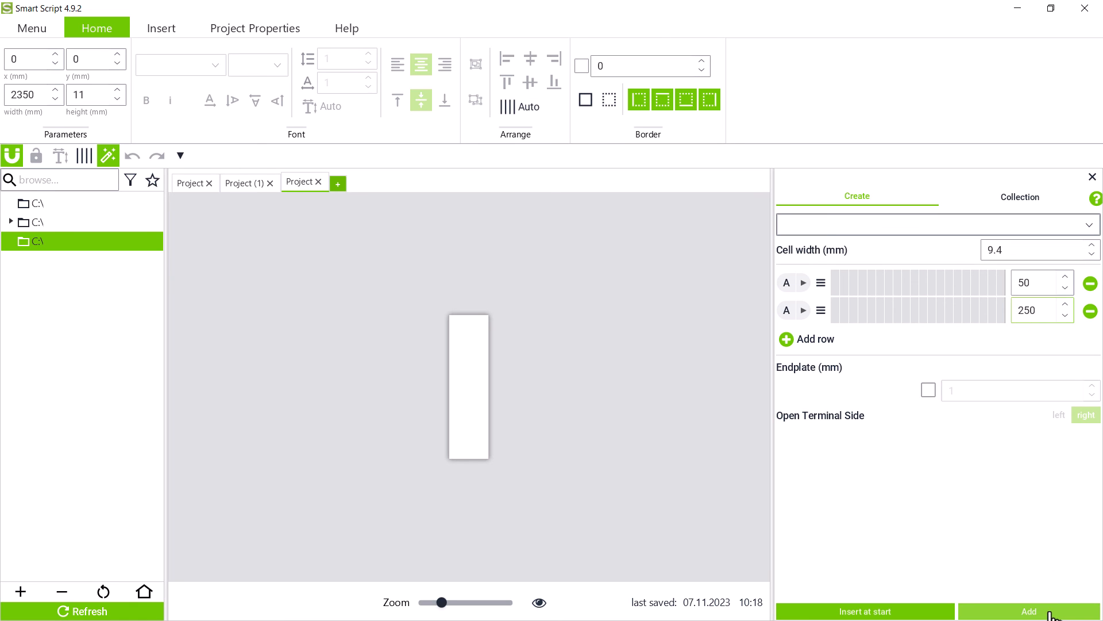
click(1027, 610)
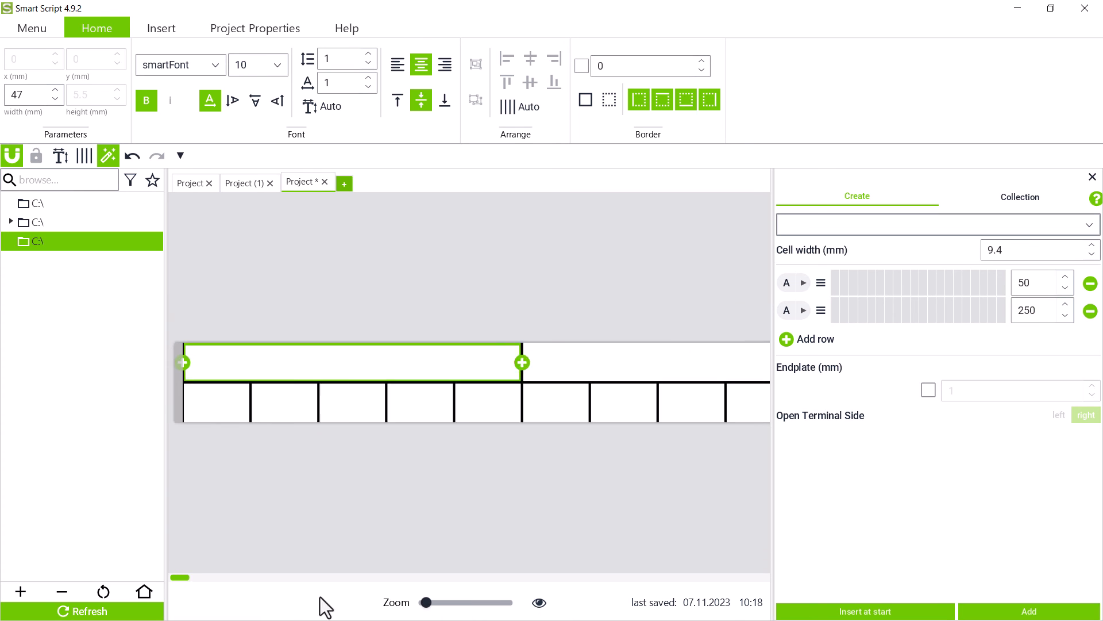
click(161, 28)
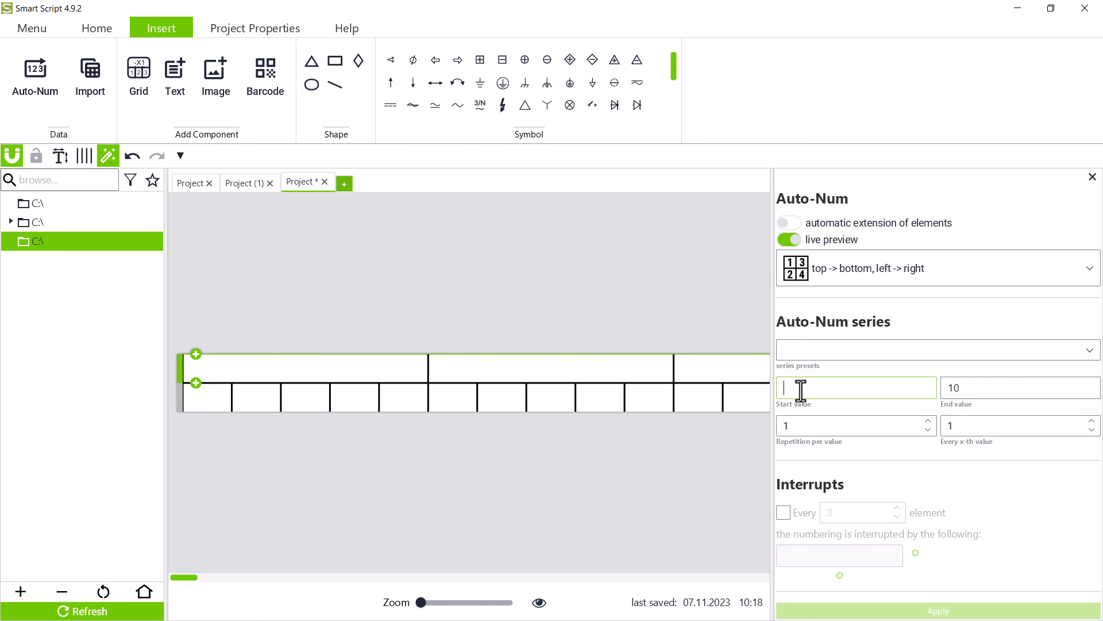
Step: Auto-number the header cells Room 1 to Room 50 and the terminal cells from 1 to 150
text(Room 1)
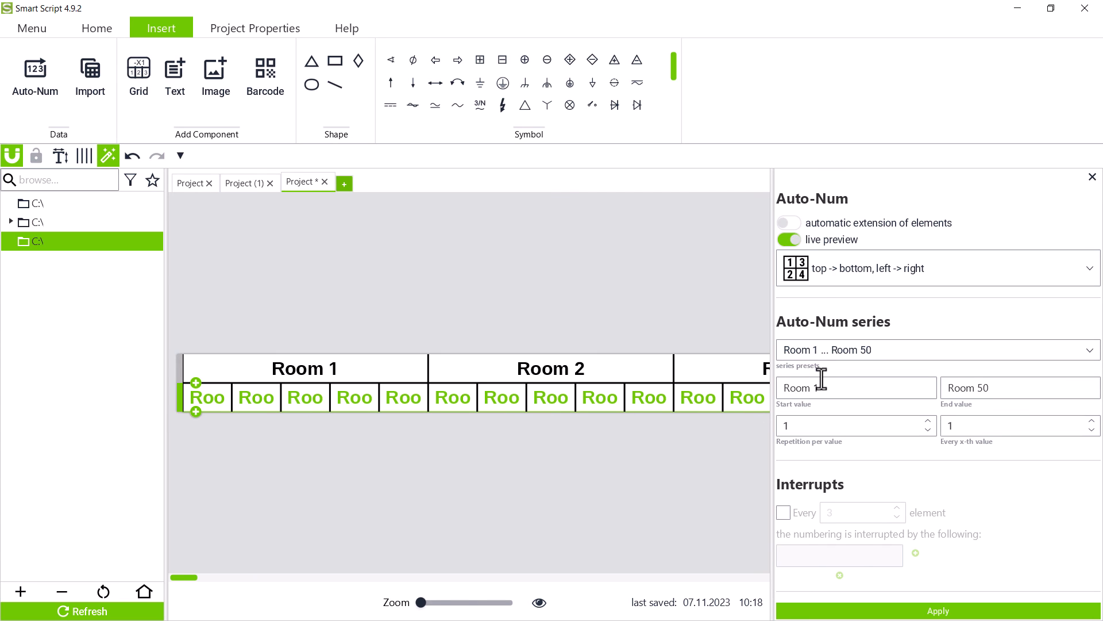
text(Ro)
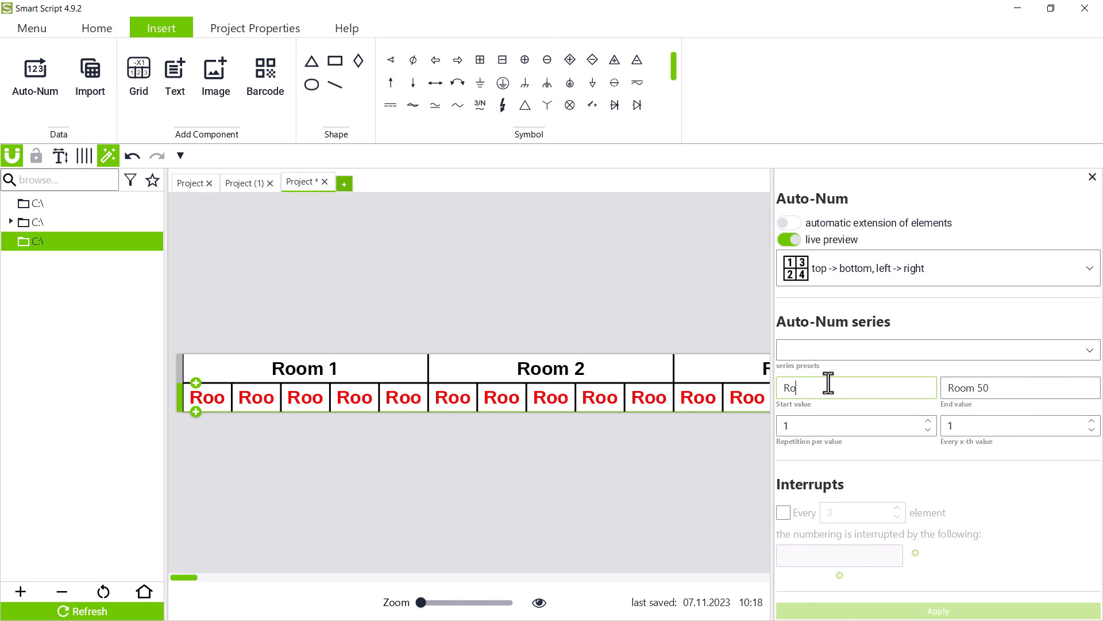
text(1)
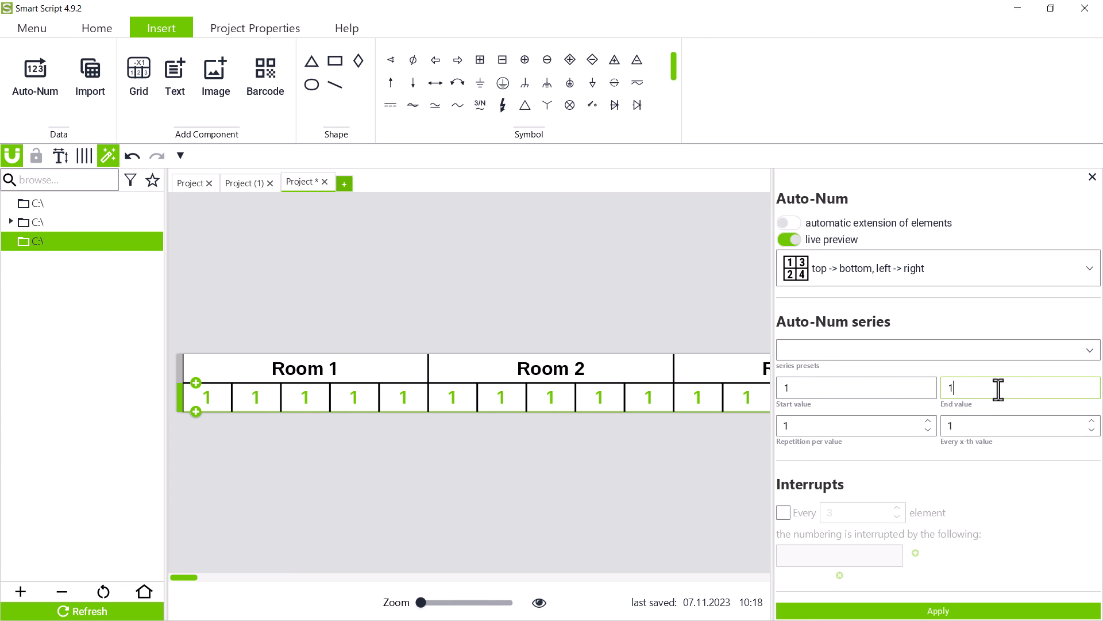
Step: Insert N and PE interrupt labels after every third terminal so numbering reads 1, 2, 3, N, PE, 4…
text(50)
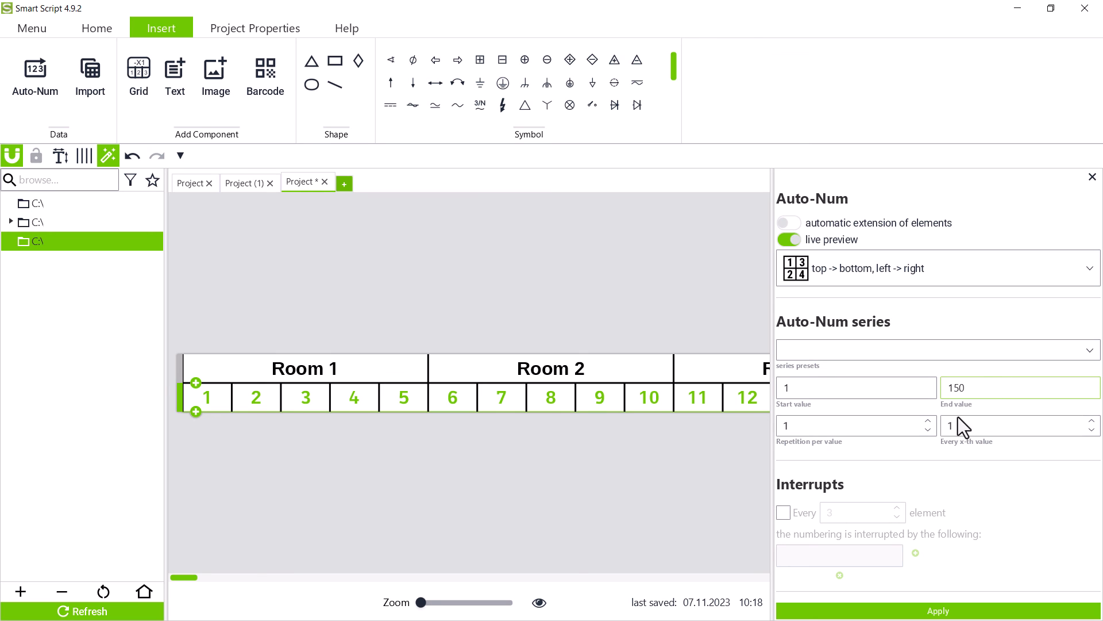
click(782, 512)
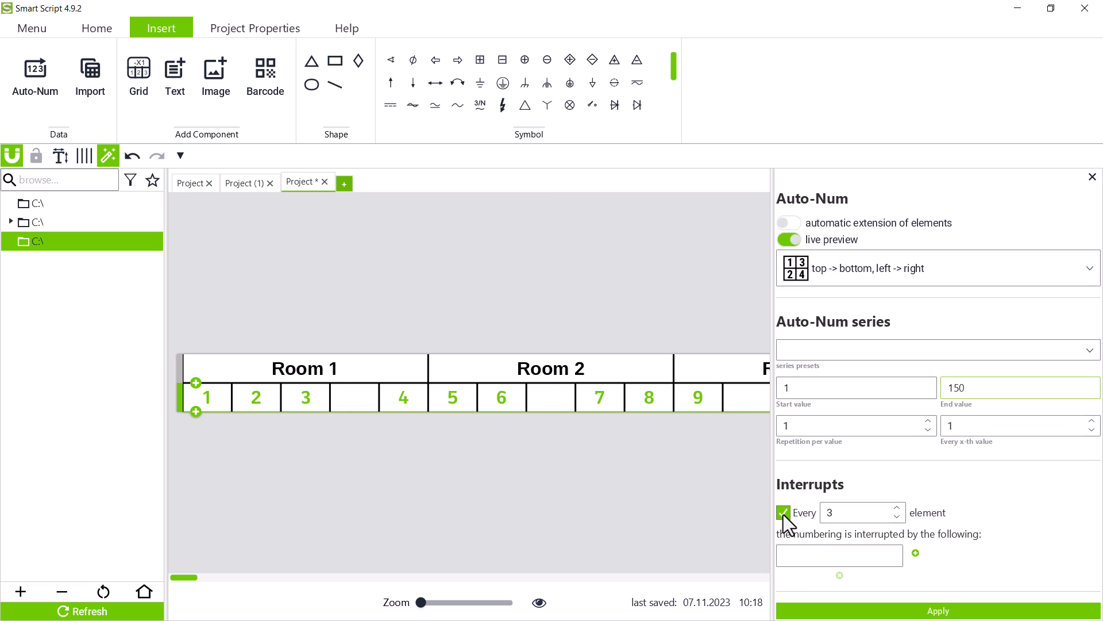
click(839, 555)
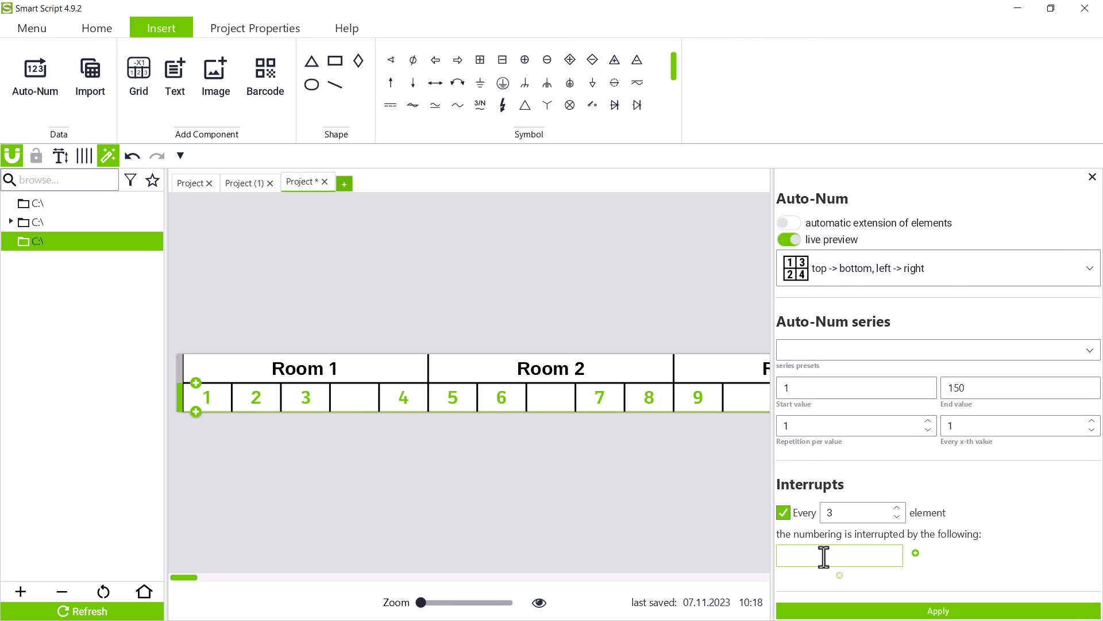
text(N)
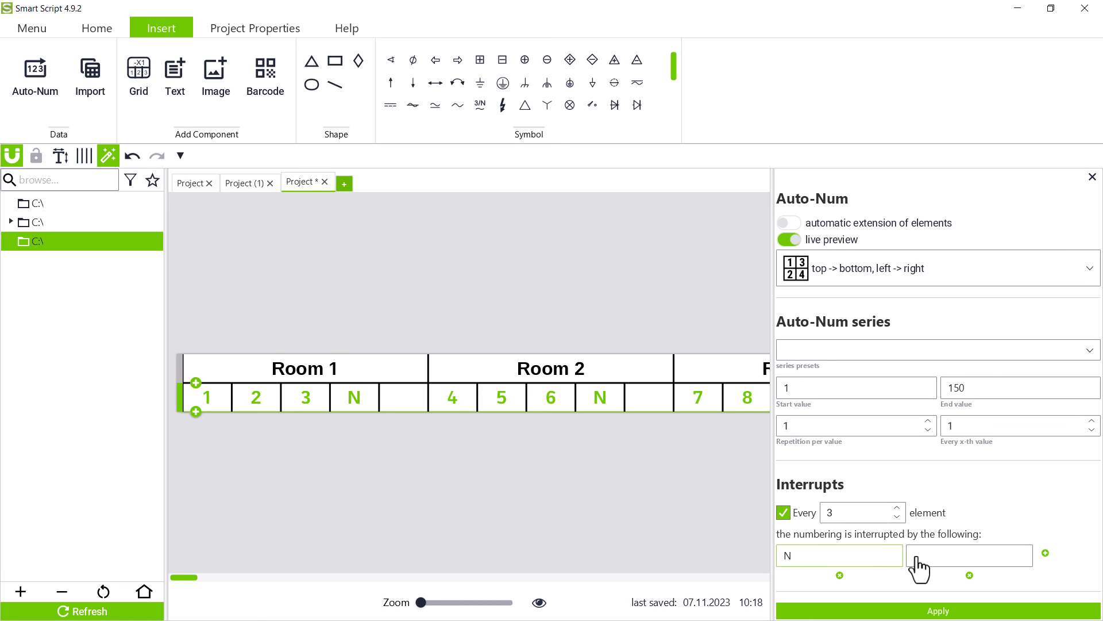
text(PE)
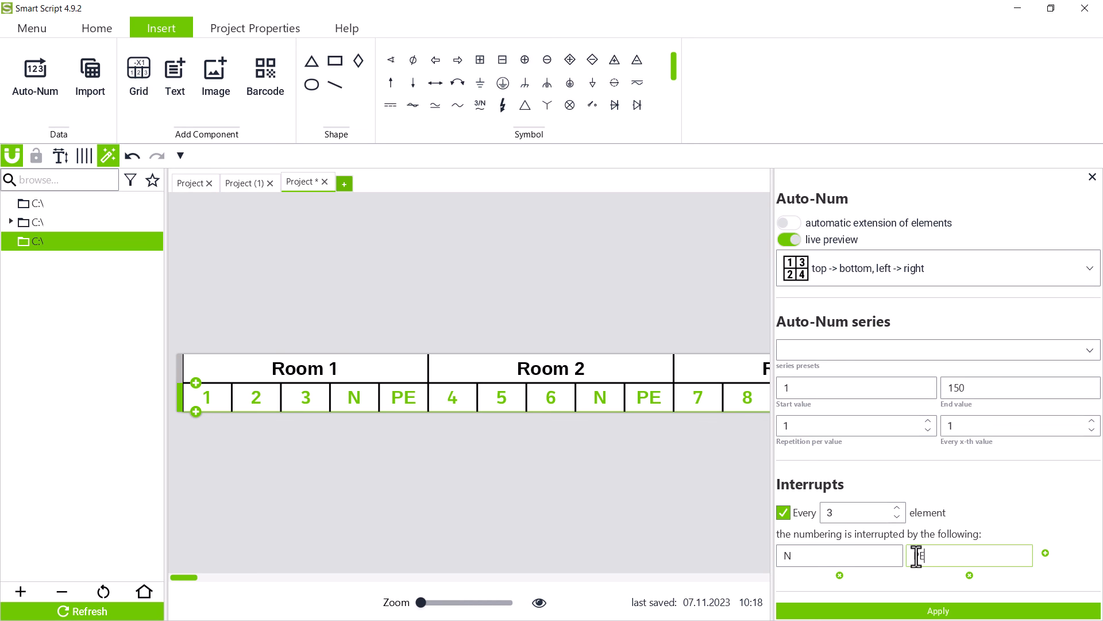
text(PE)
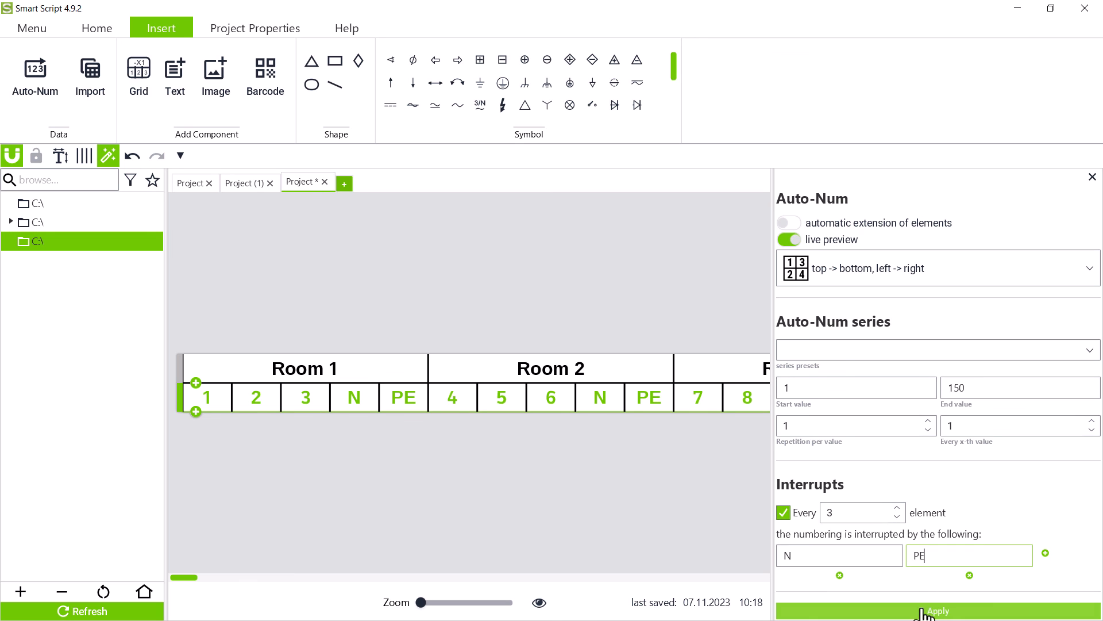